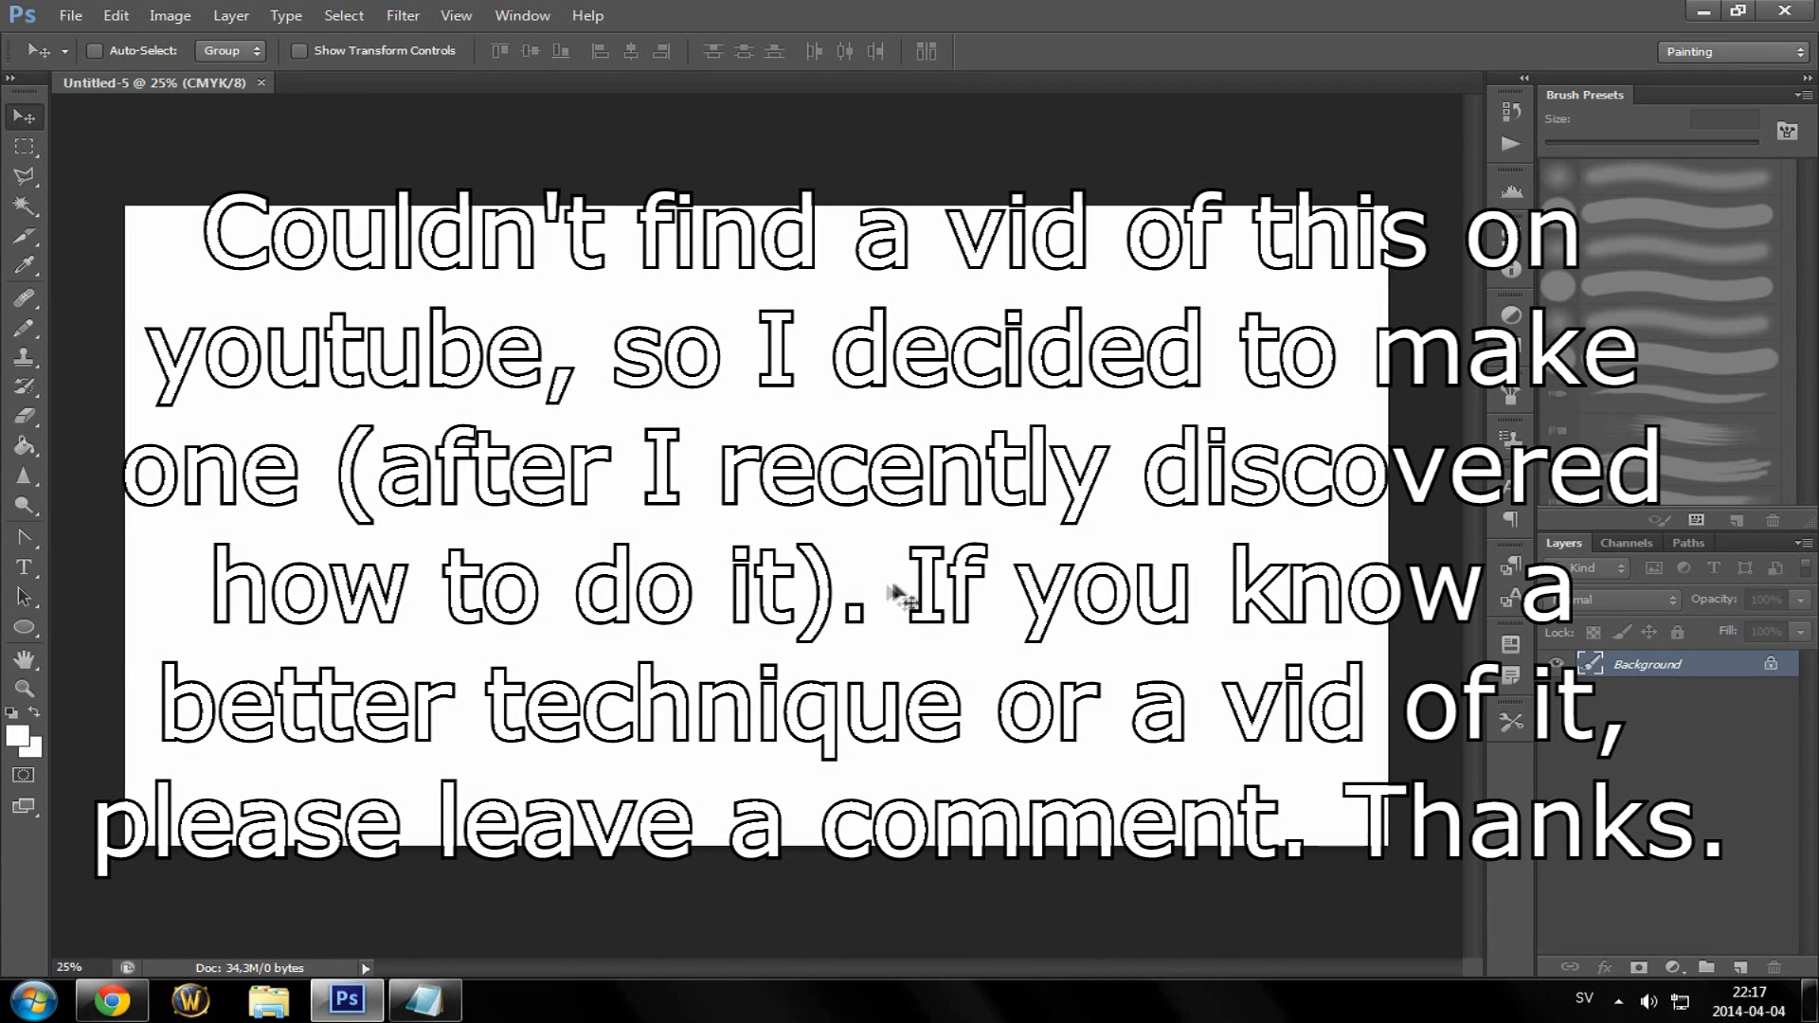
{"action": "mouse_move", "coordinate": [459, 513]}
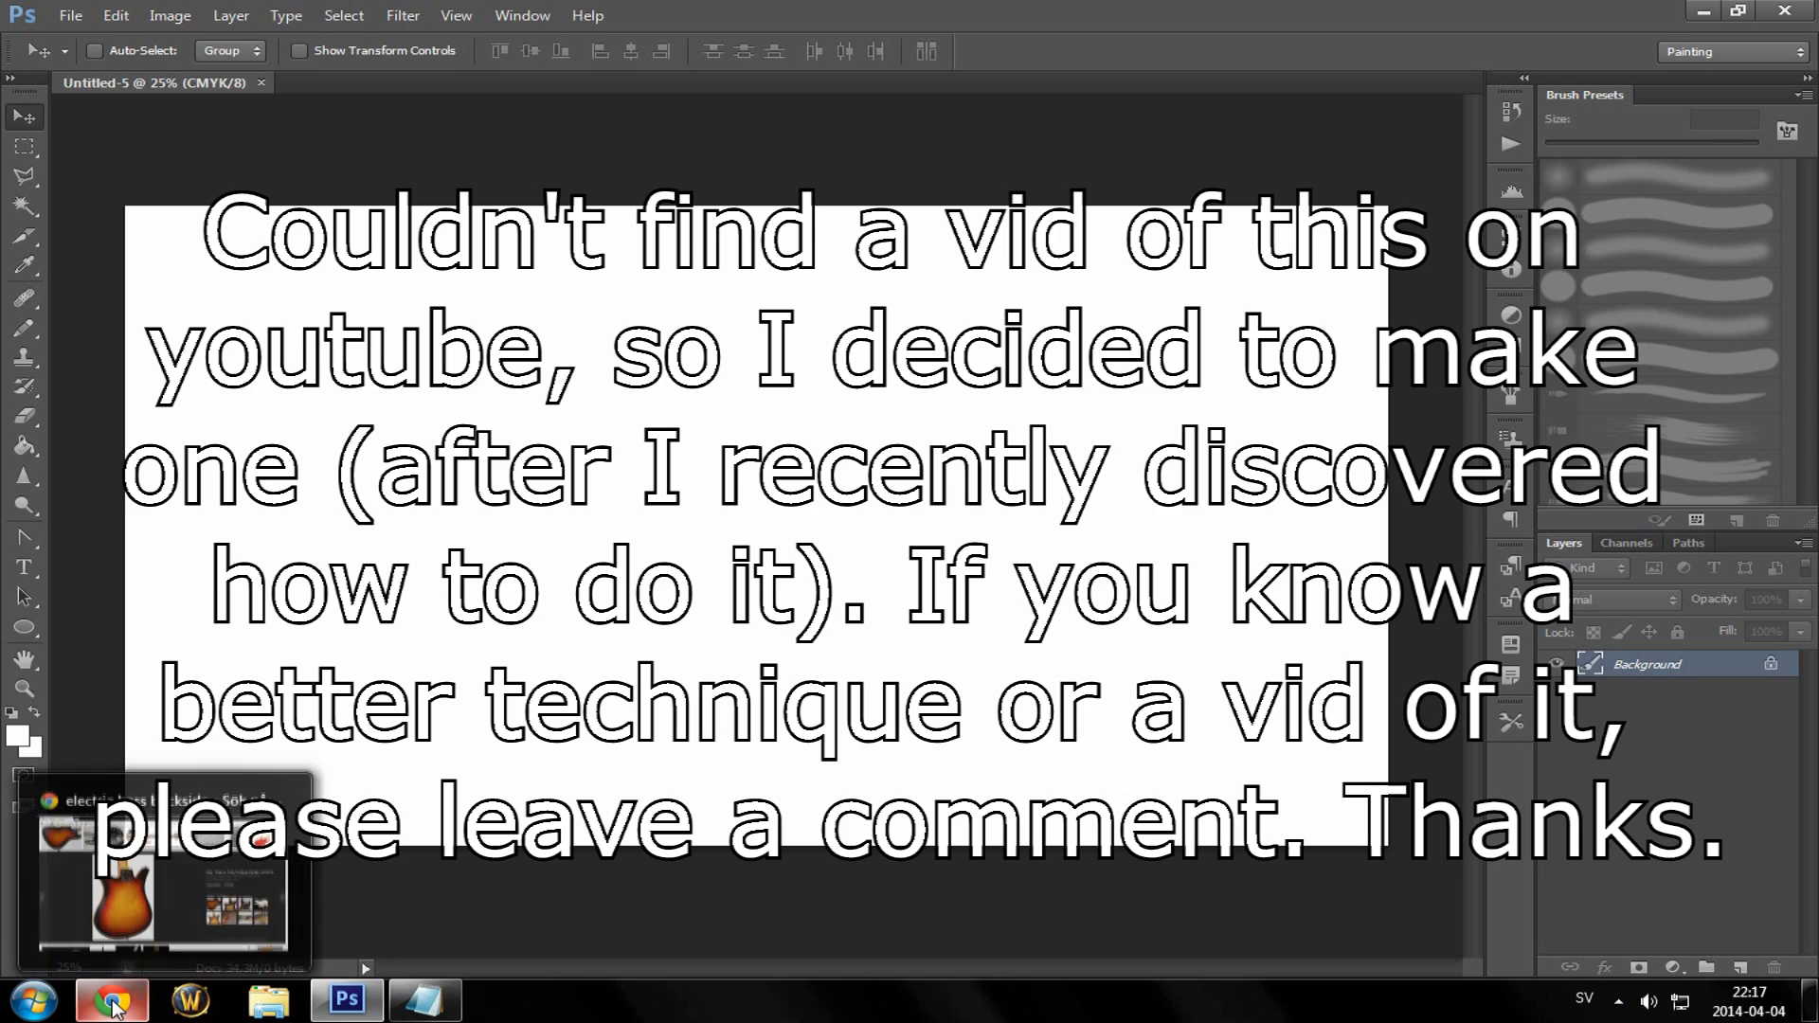
- Switch to the browser showing the reference photo of the sunburst guitar's back
{"action": "left_click", "coordinate": [110, 1001]}
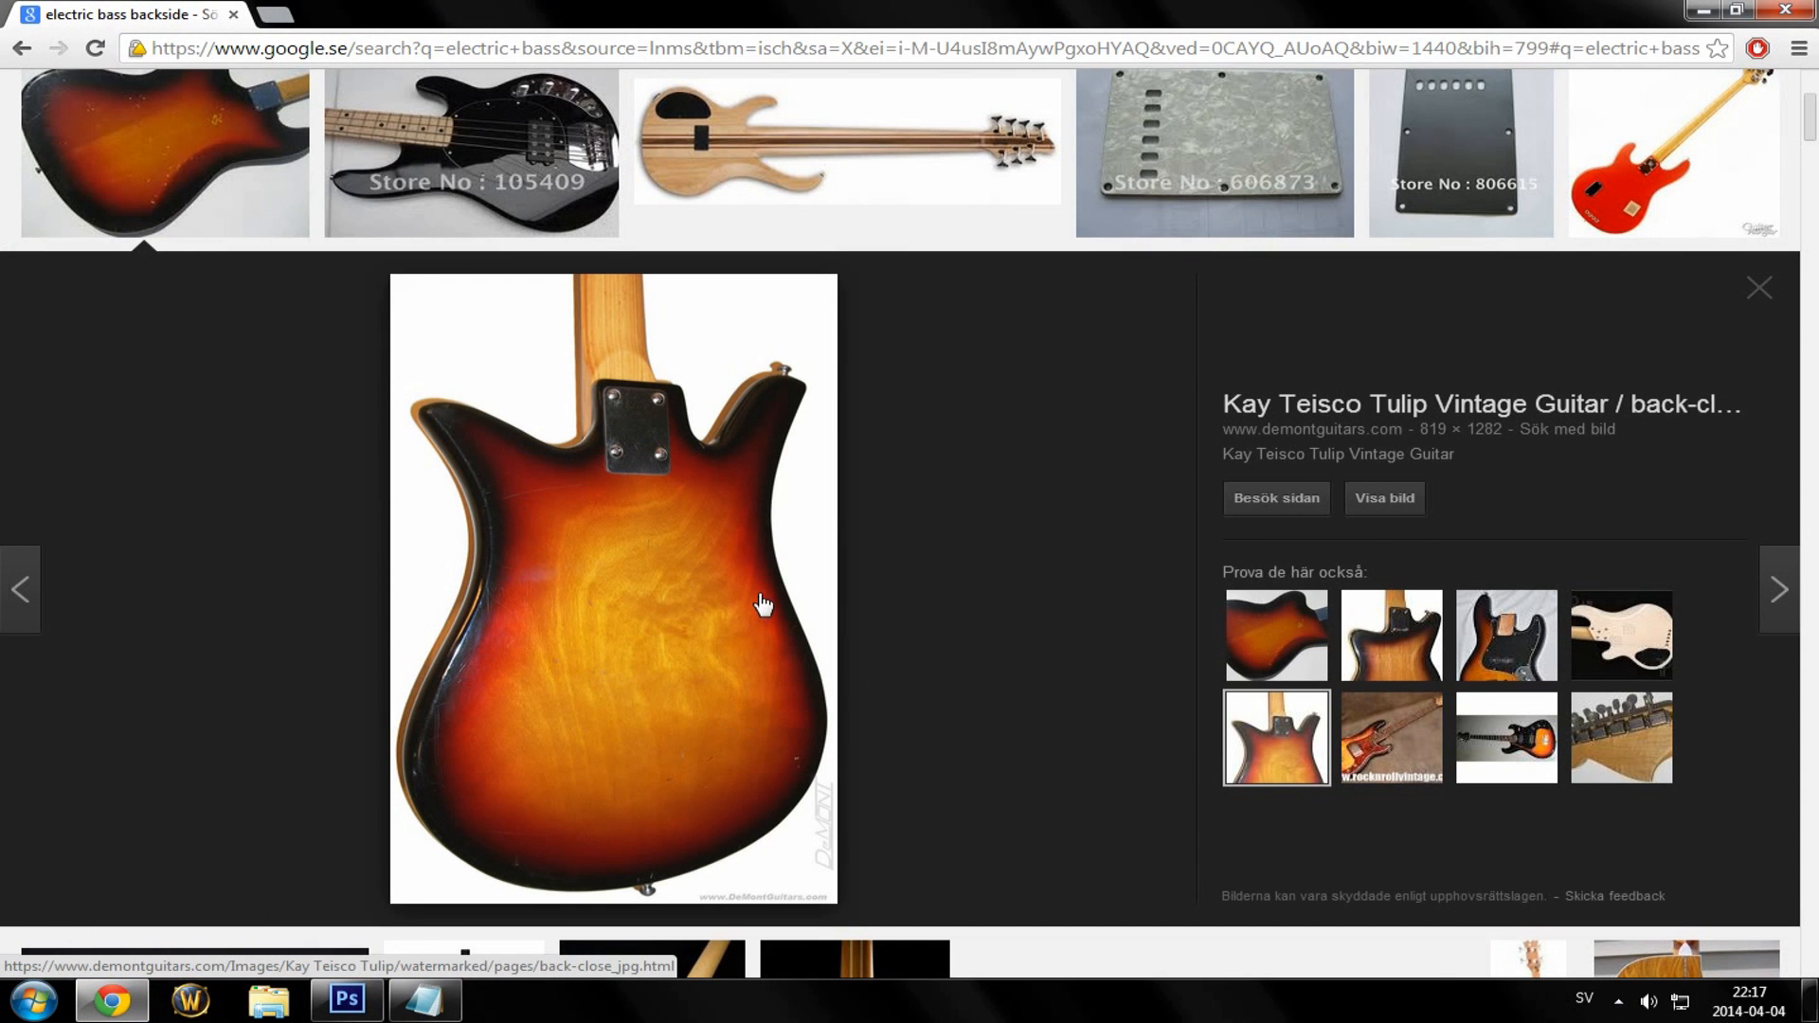
{"action": "mouse_move", "coordinate": [448, 807]}
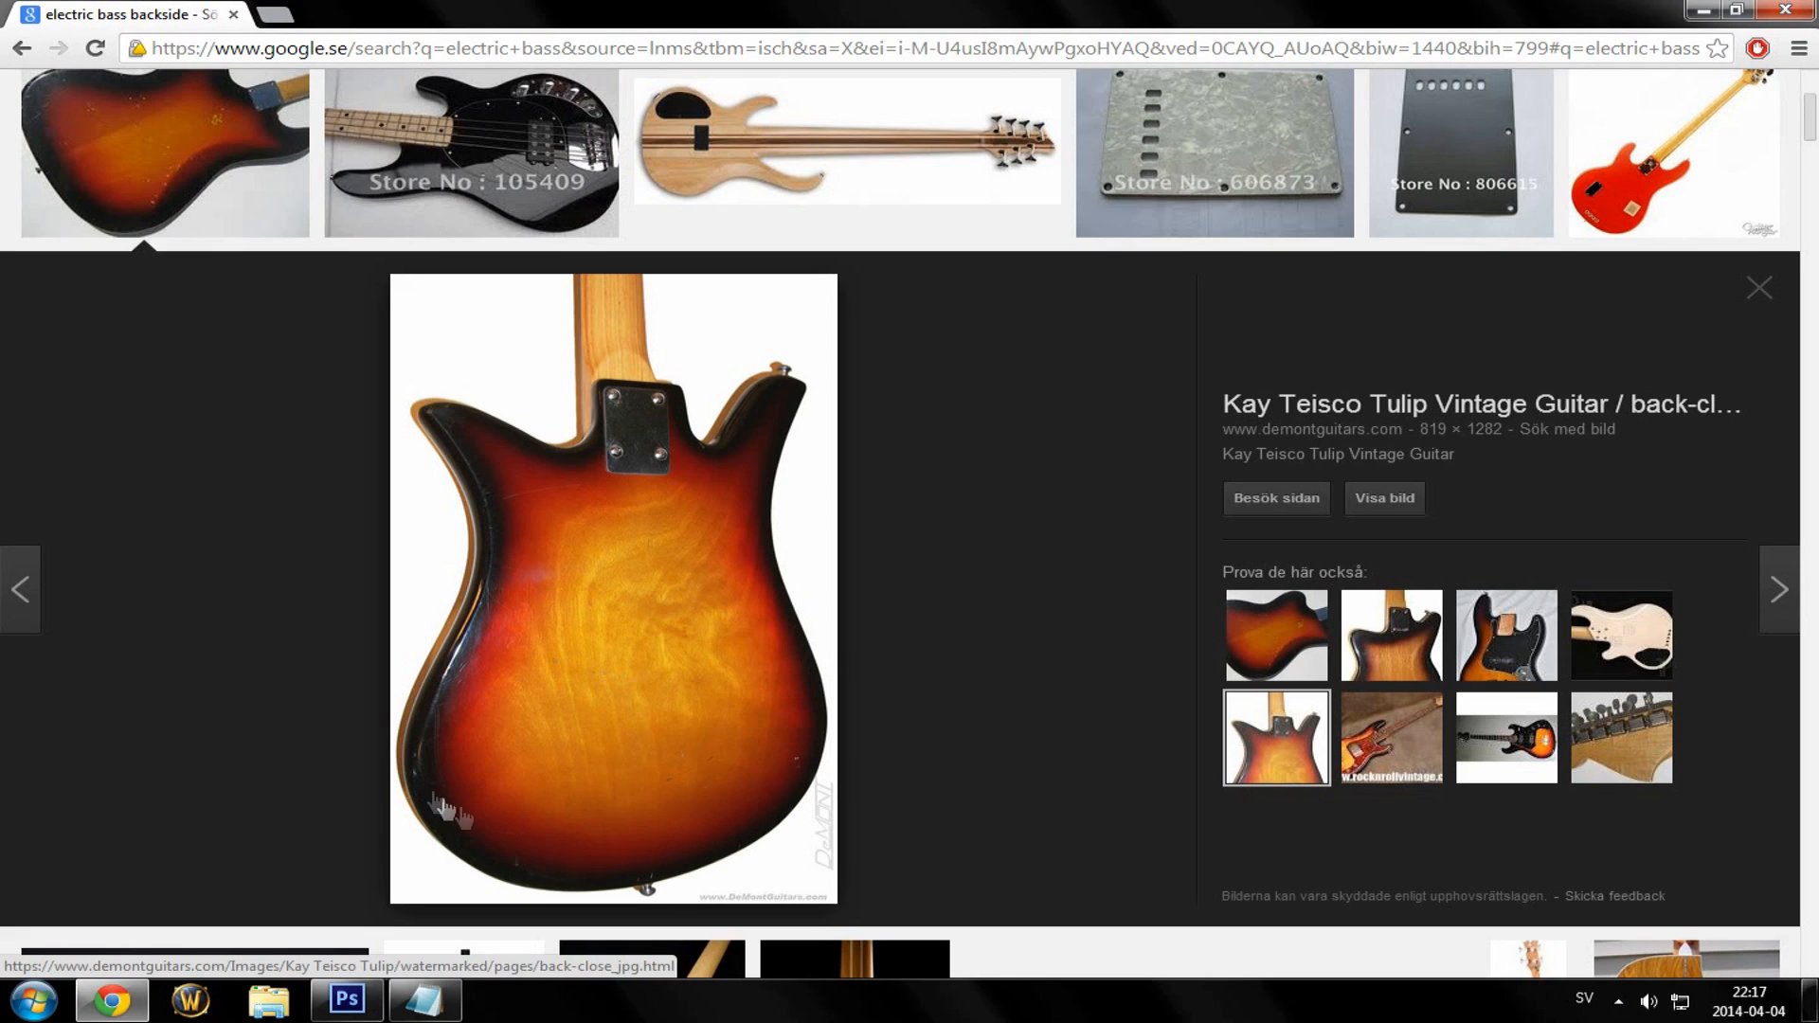
- Return to Photoshop and unlock the Background into an editable Layer 1
{"action": "left_click", "coordinate": [345, 1001]}
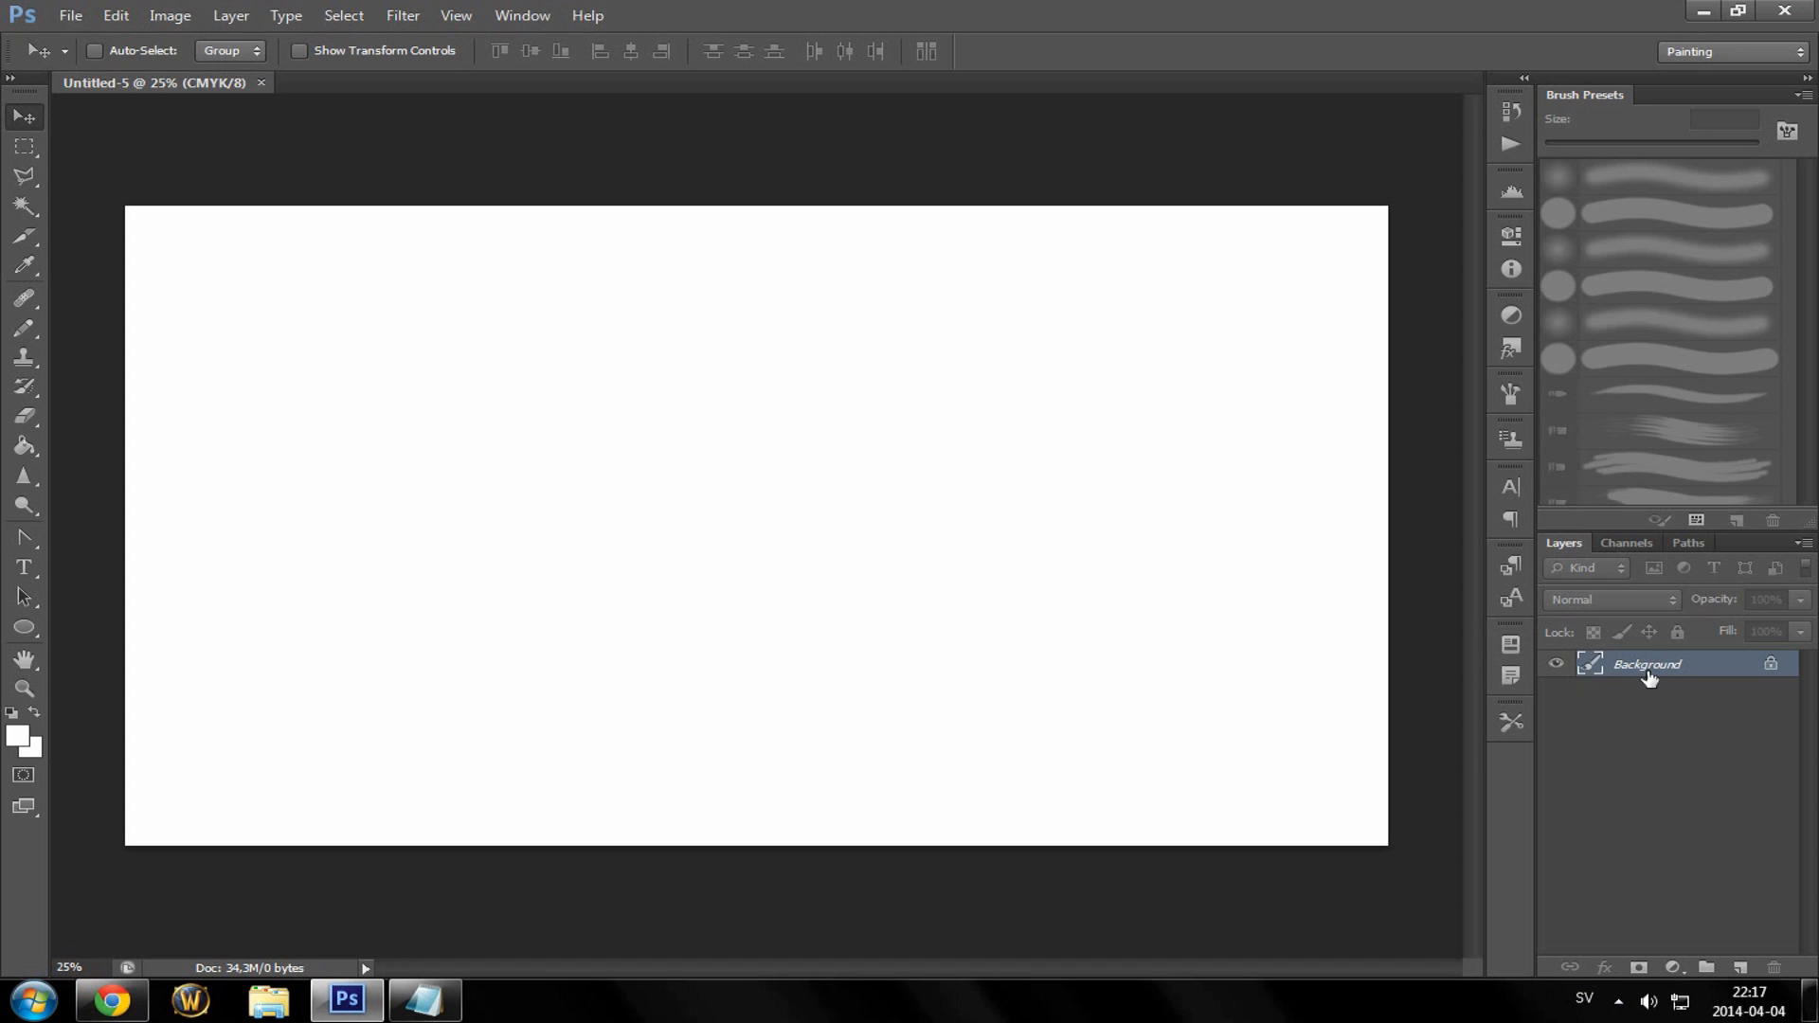
{"action": "left_click", "coordinate": [1740, 968]}
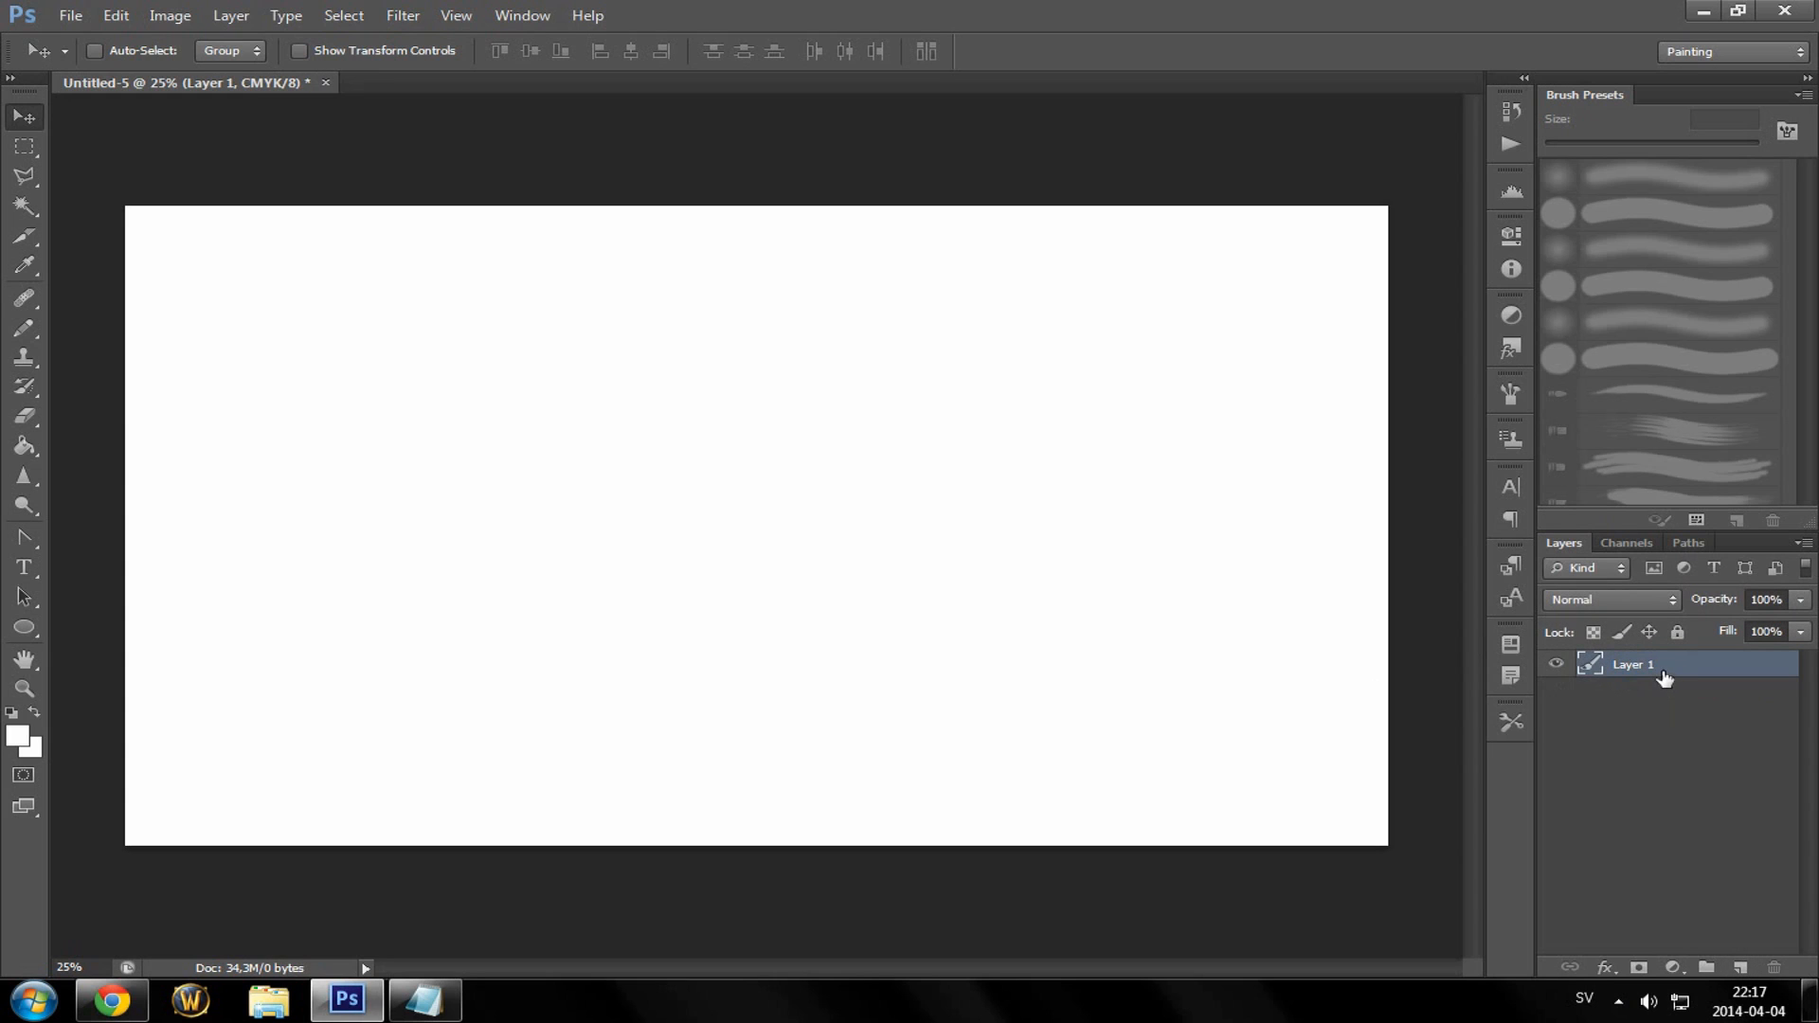
{"action": "mouse_move", "coordinate": [231, 324]}
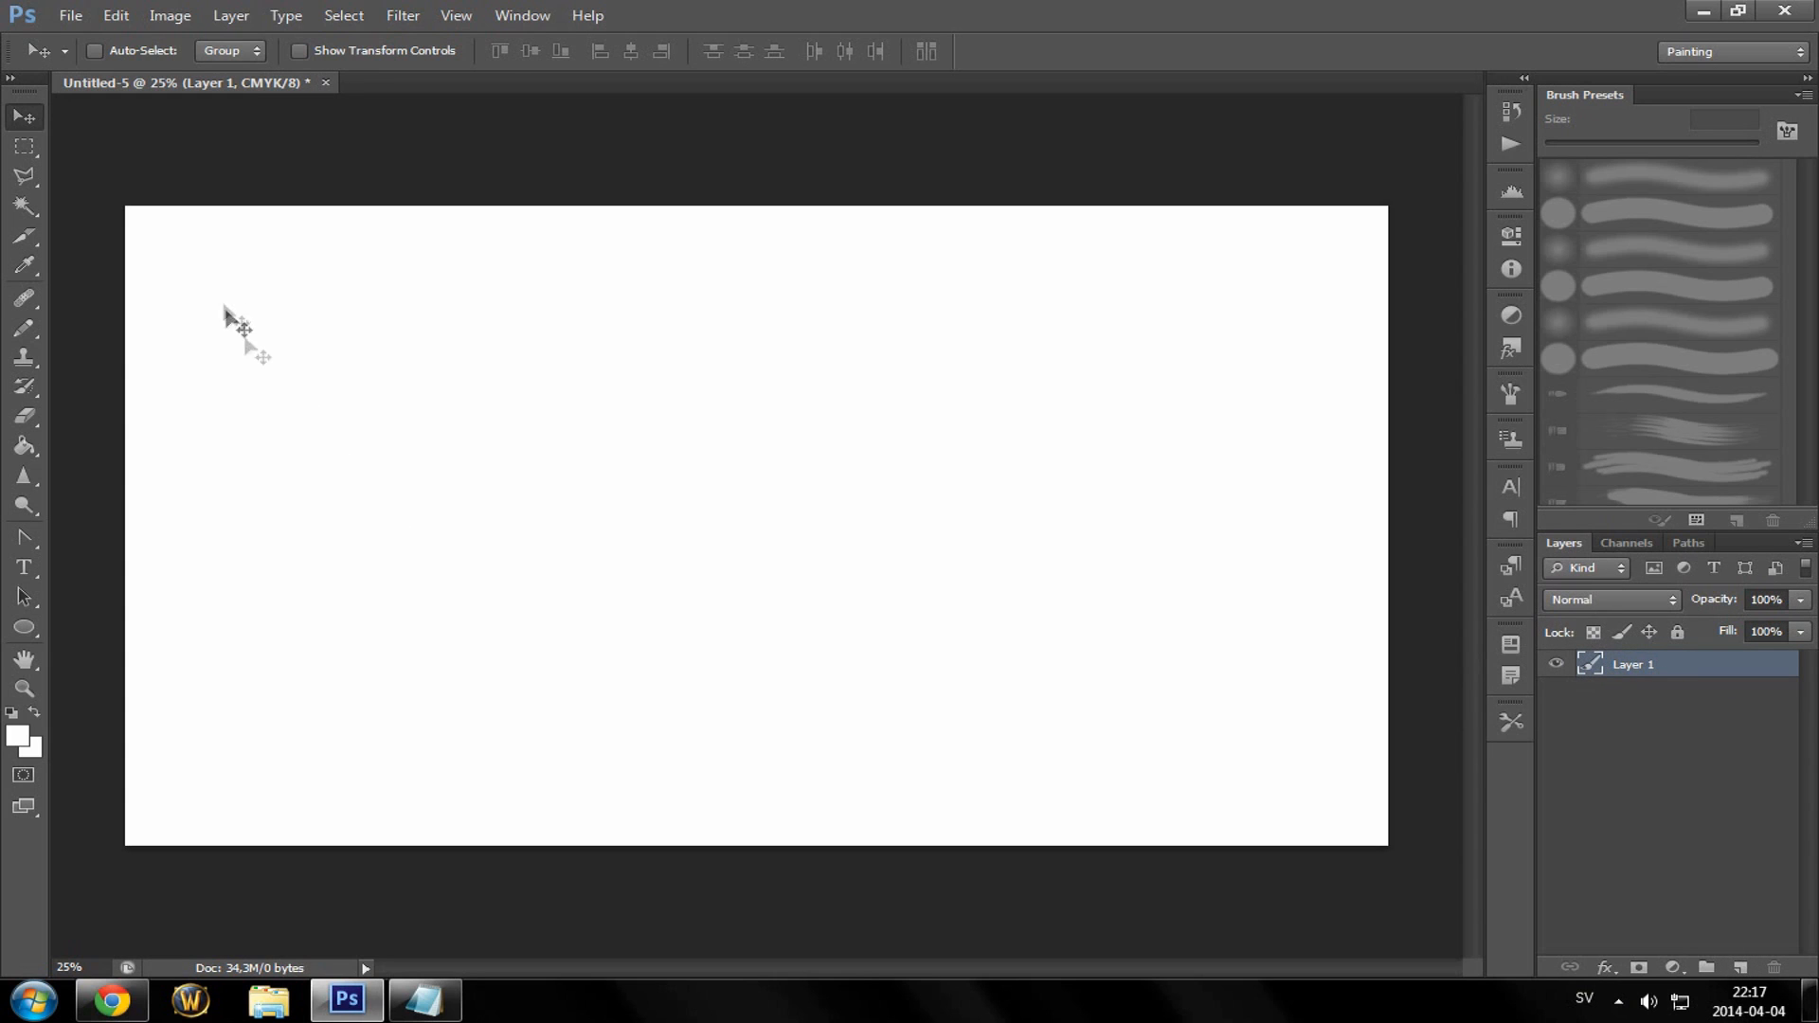
- Draw a closed Pen-tool shape, Shape 1, and round its corners into a smooth curvy outline
{"action": "left_click", "coordinate": [25, 539]}
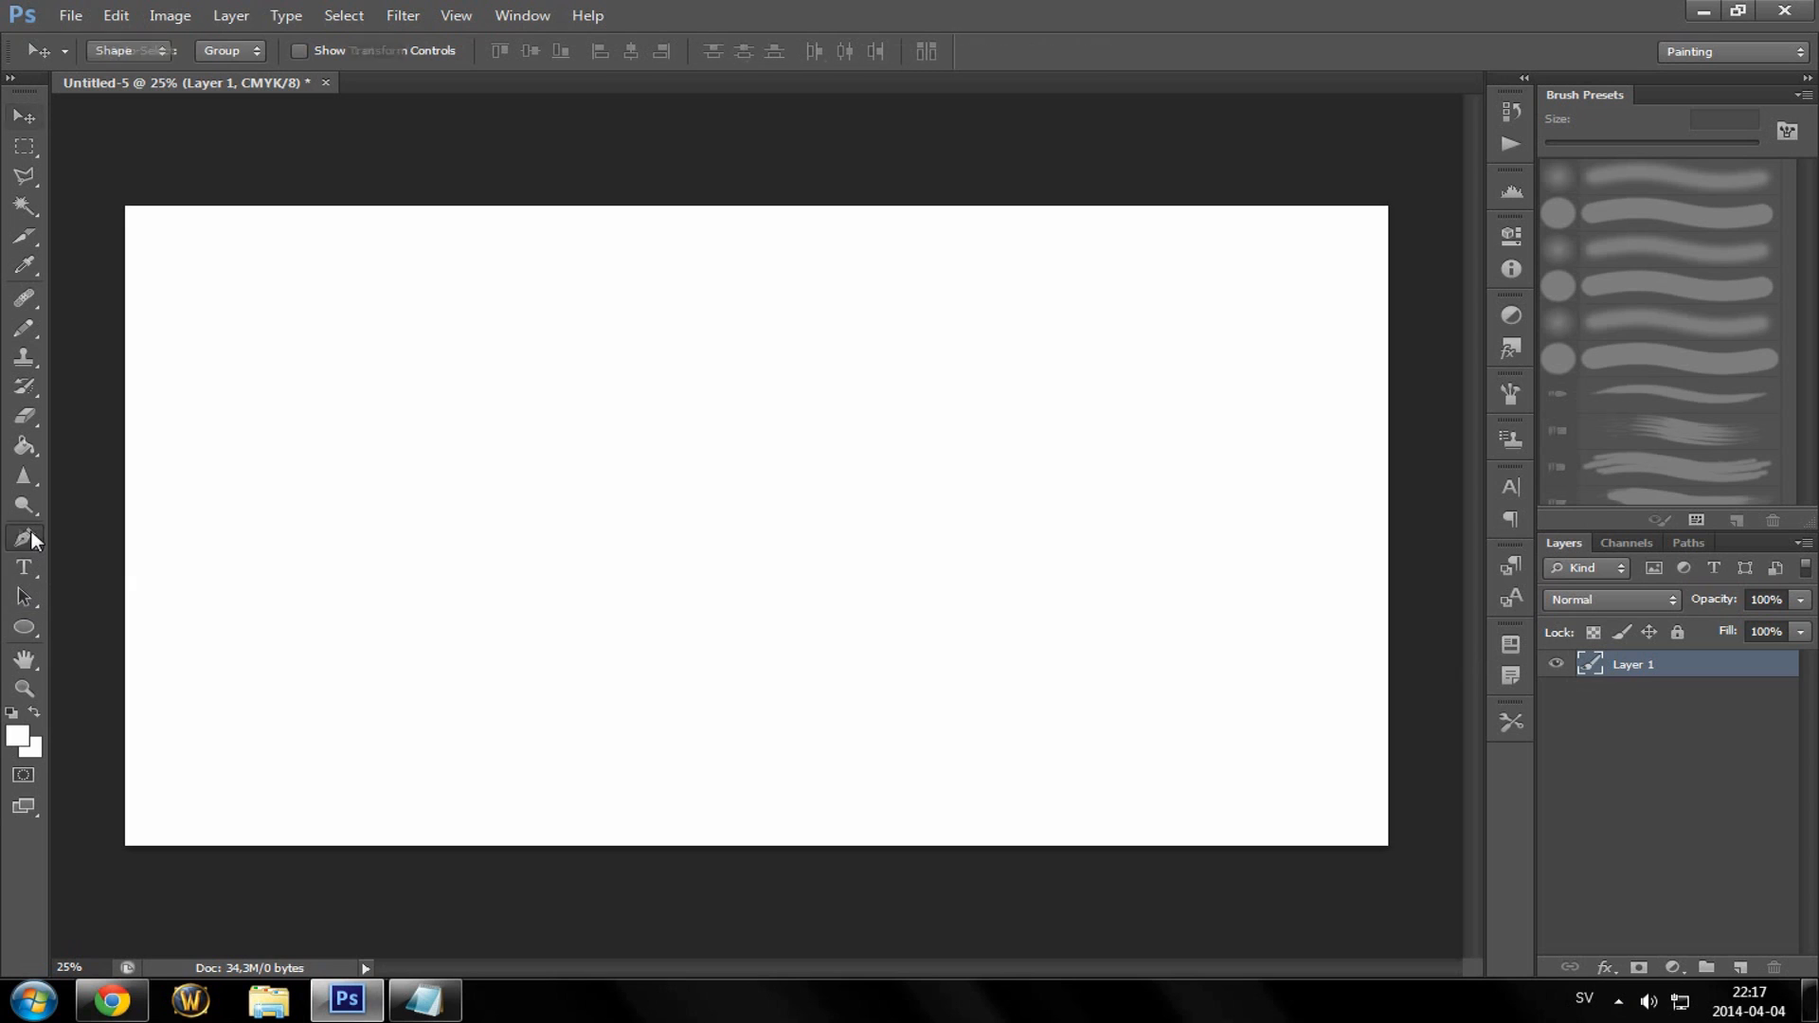
{"action": "left_click", "coordinate": [25, 536]}
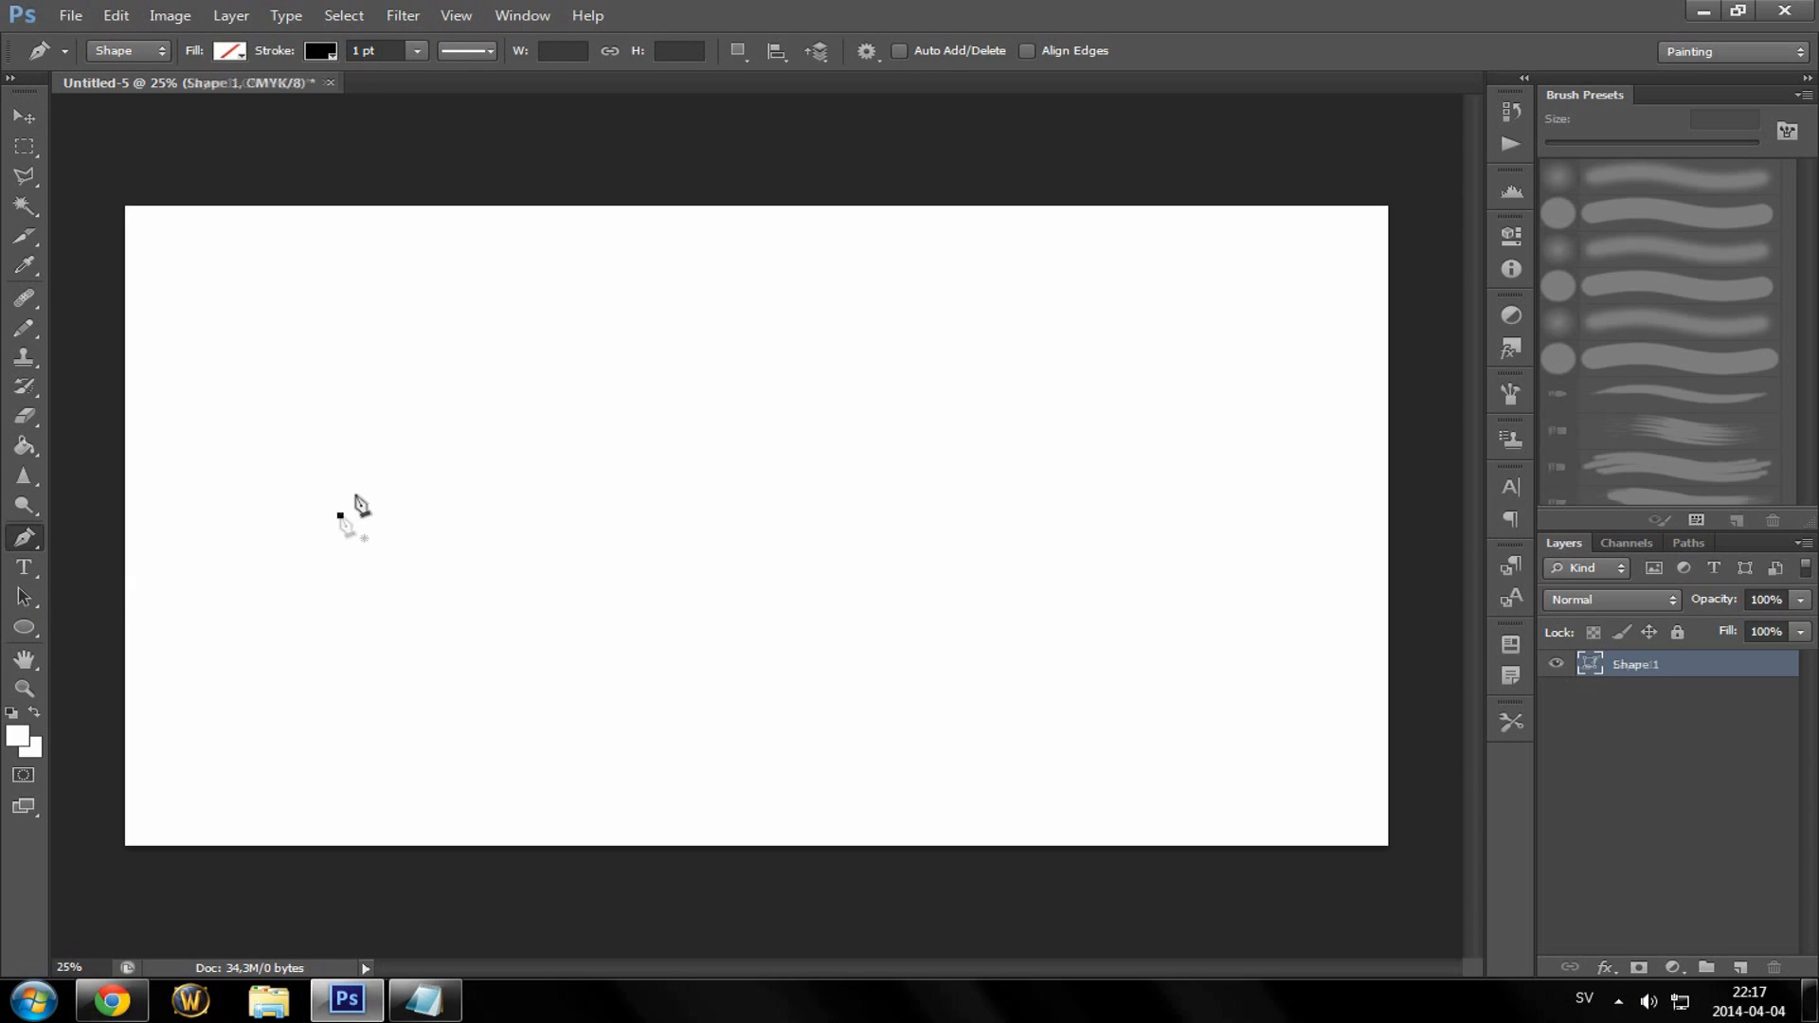
{"action": "left_click", "coordinate": [833, 393]}
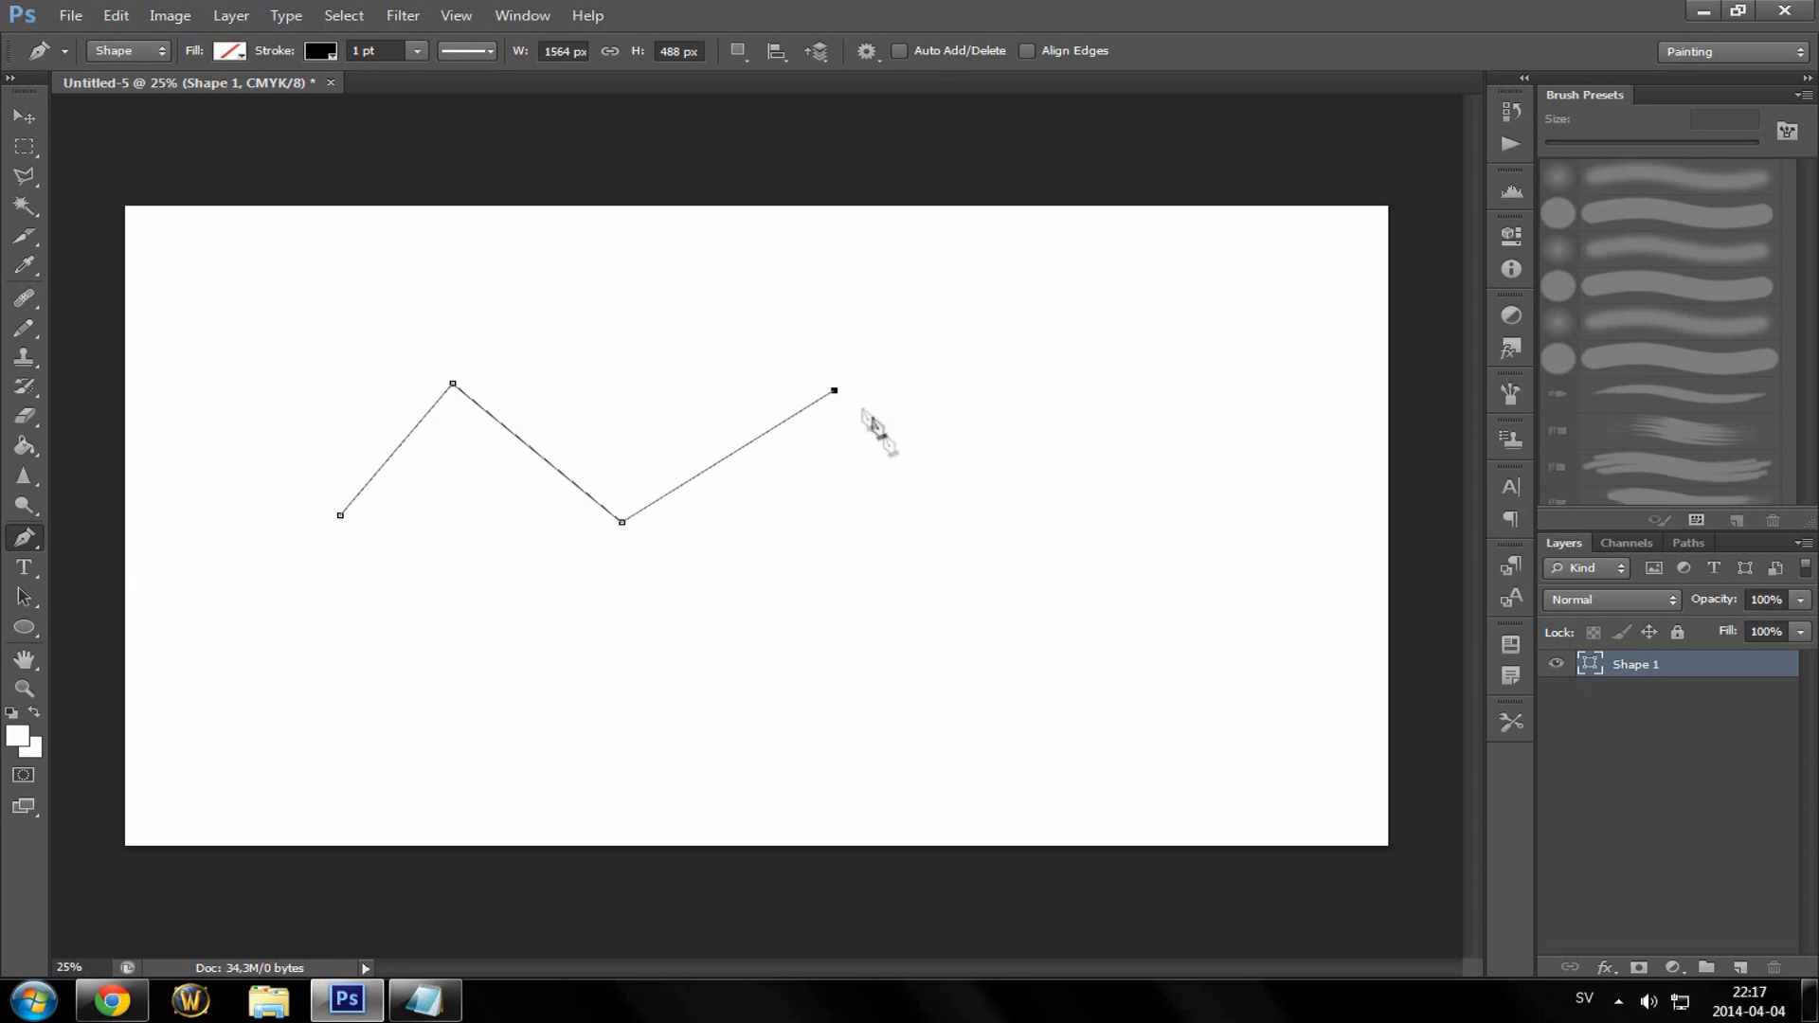
{"action": "left_click", "coordinate": [773, 737]}
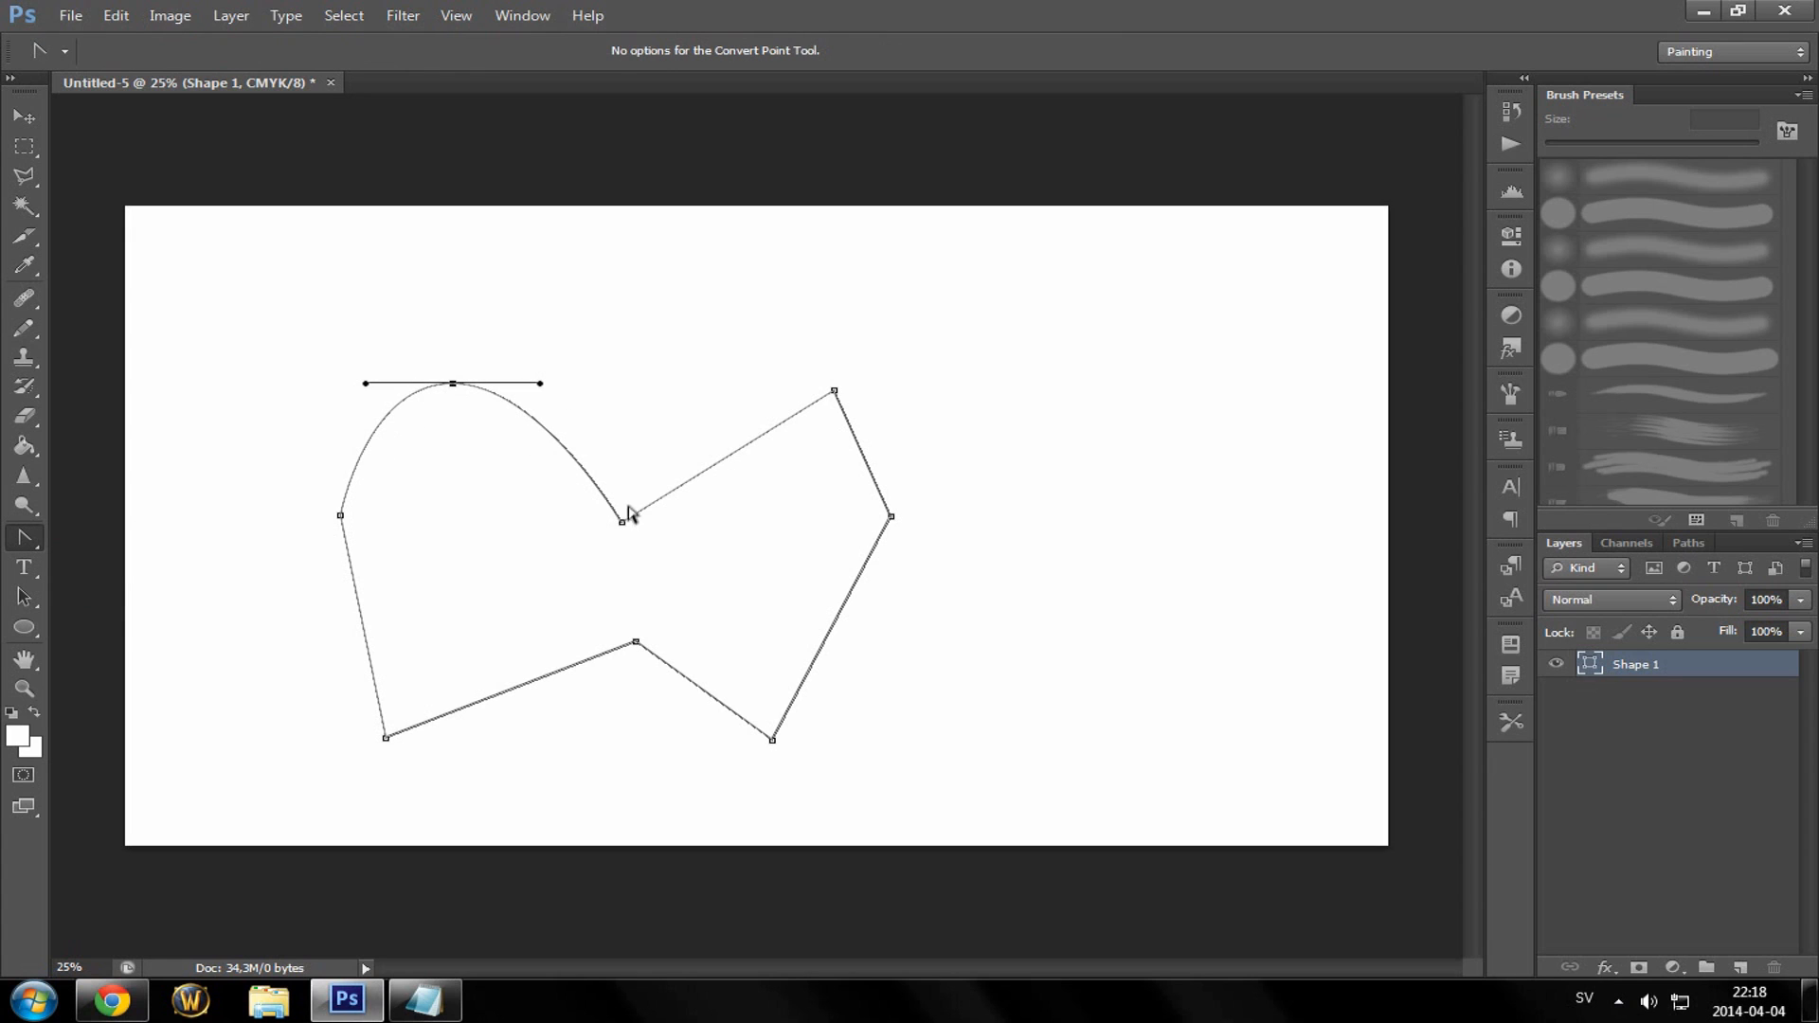
{"action": "left_click_drag", "start_coordinate": [834, 393], "coordinate": [985, 372]}
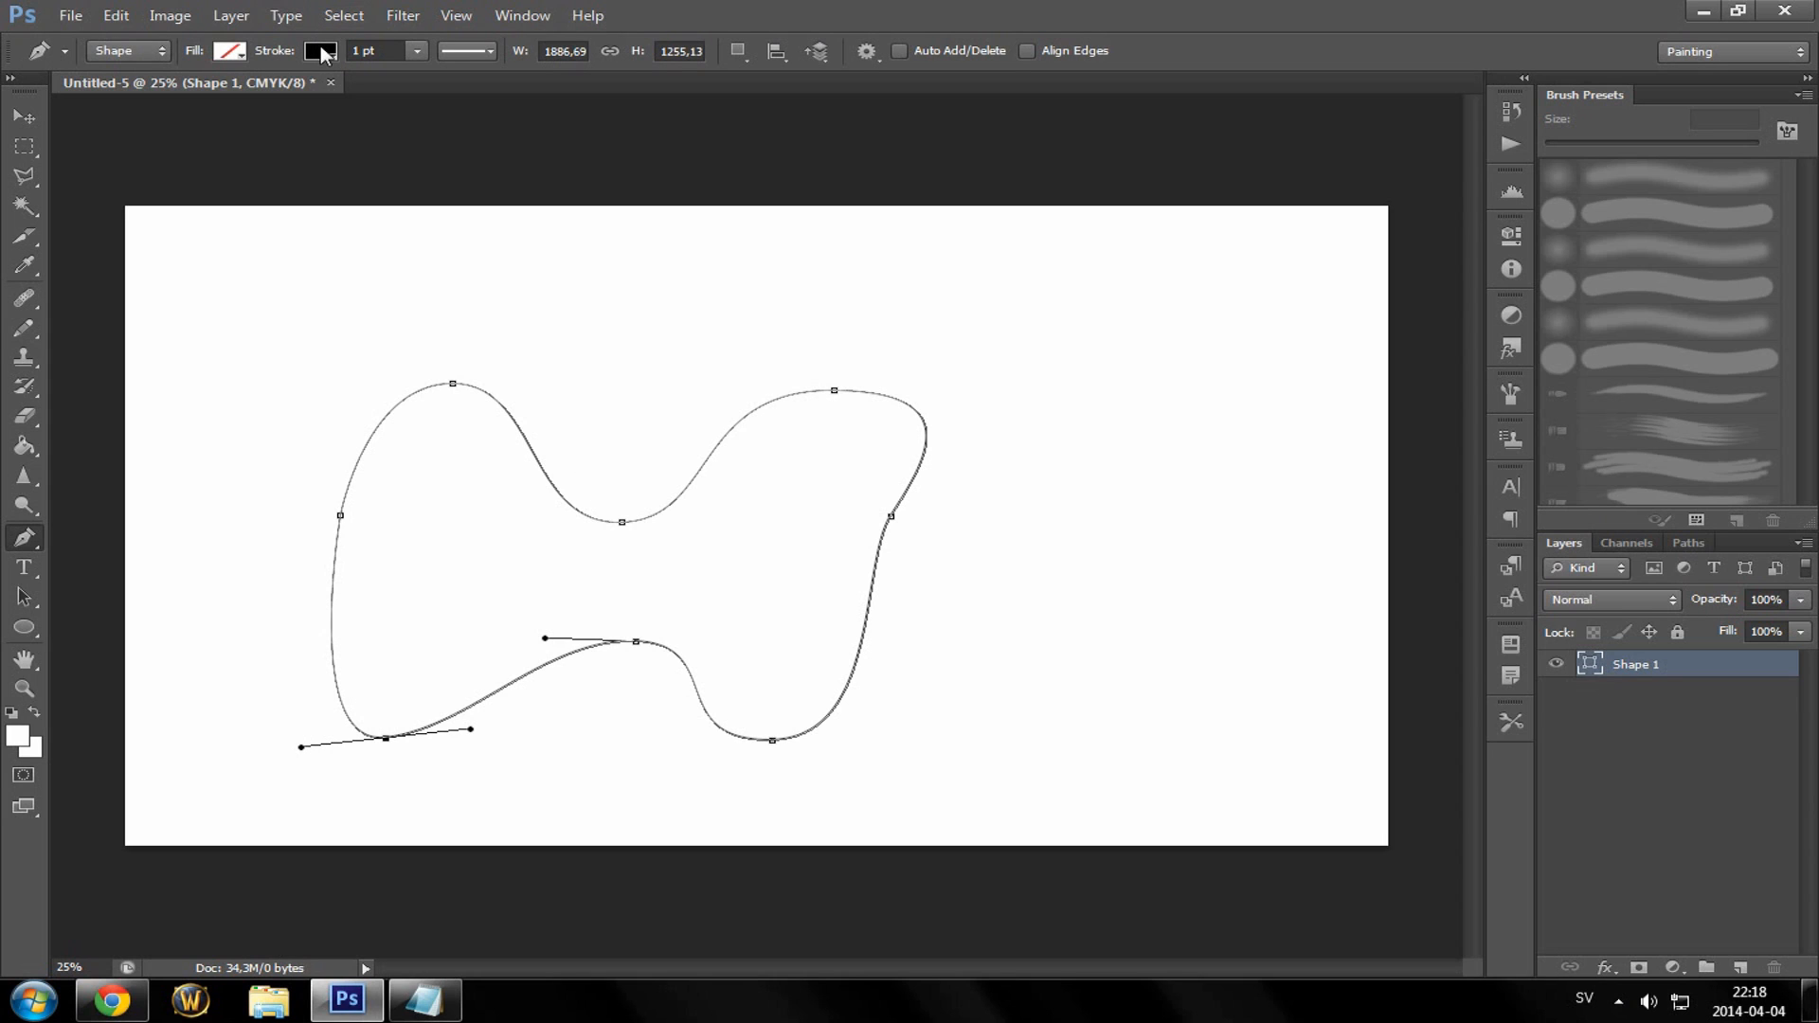
- Set the shape's Stroke to No Color, leaving it with neither fill nor stroke
{"action": "left_click", "coordinate": [230, 50]}
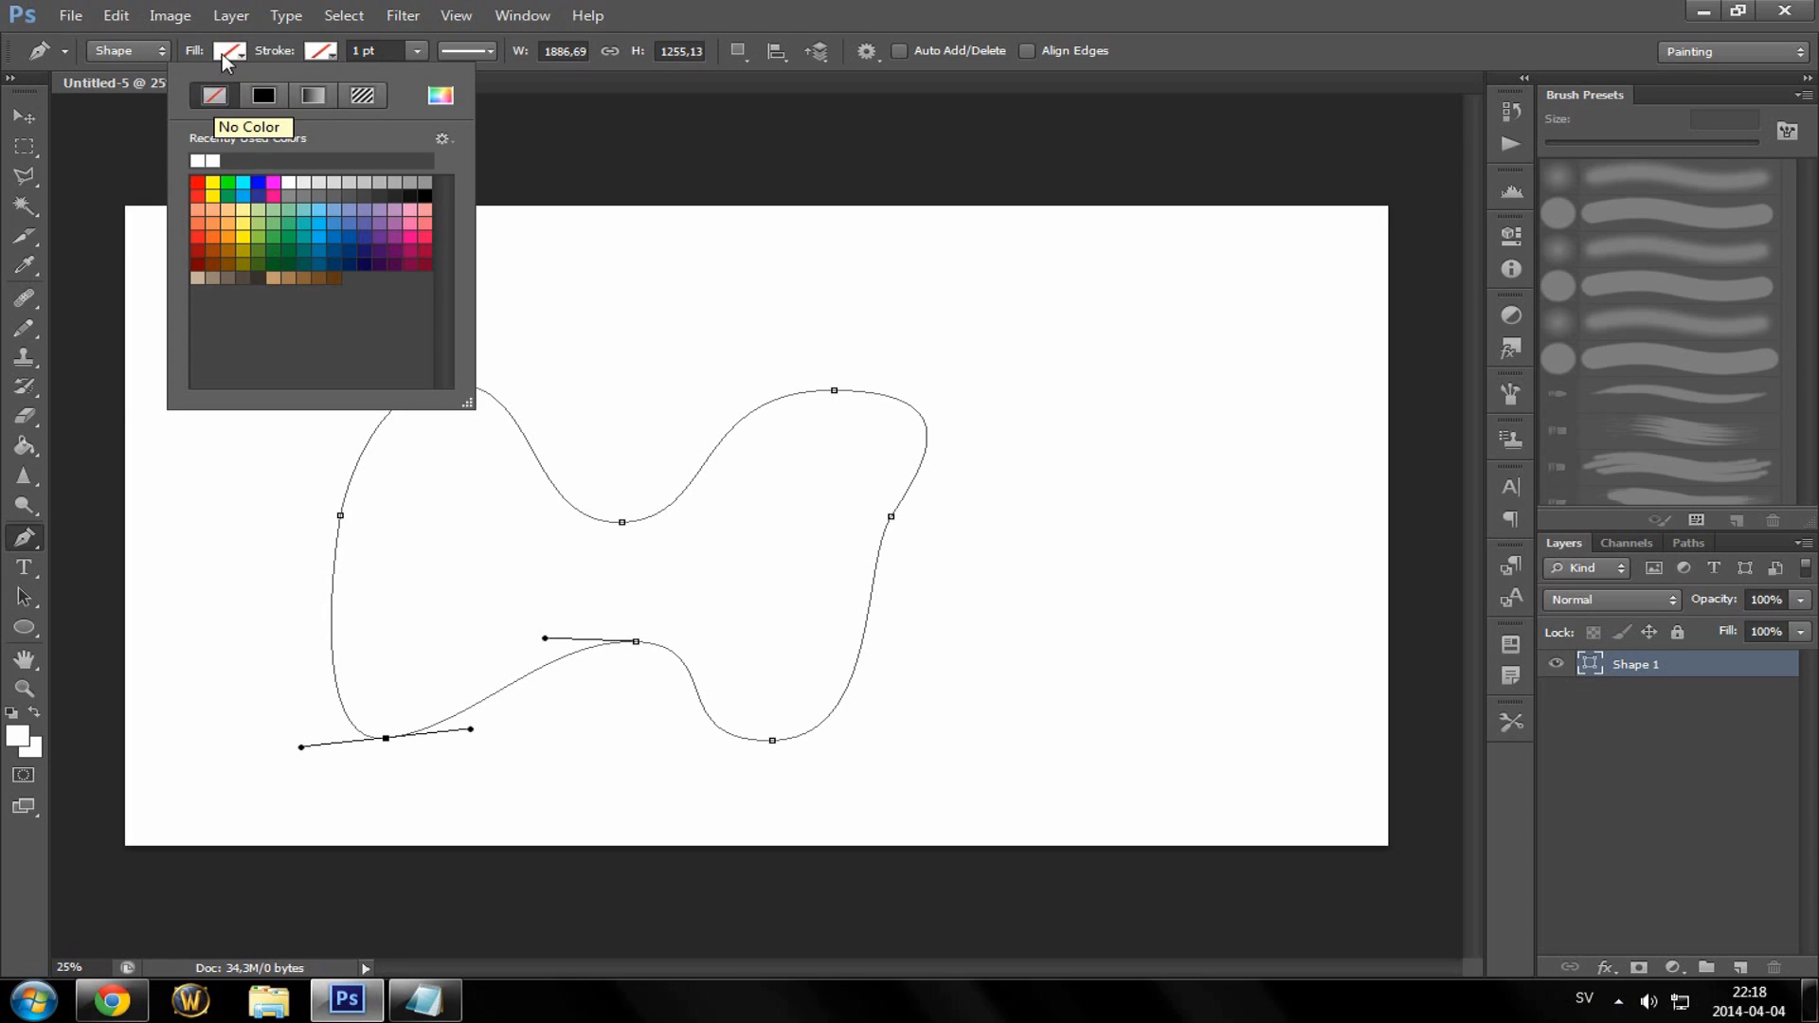
{"action": "left_click", "coordinate": [320, 49]}
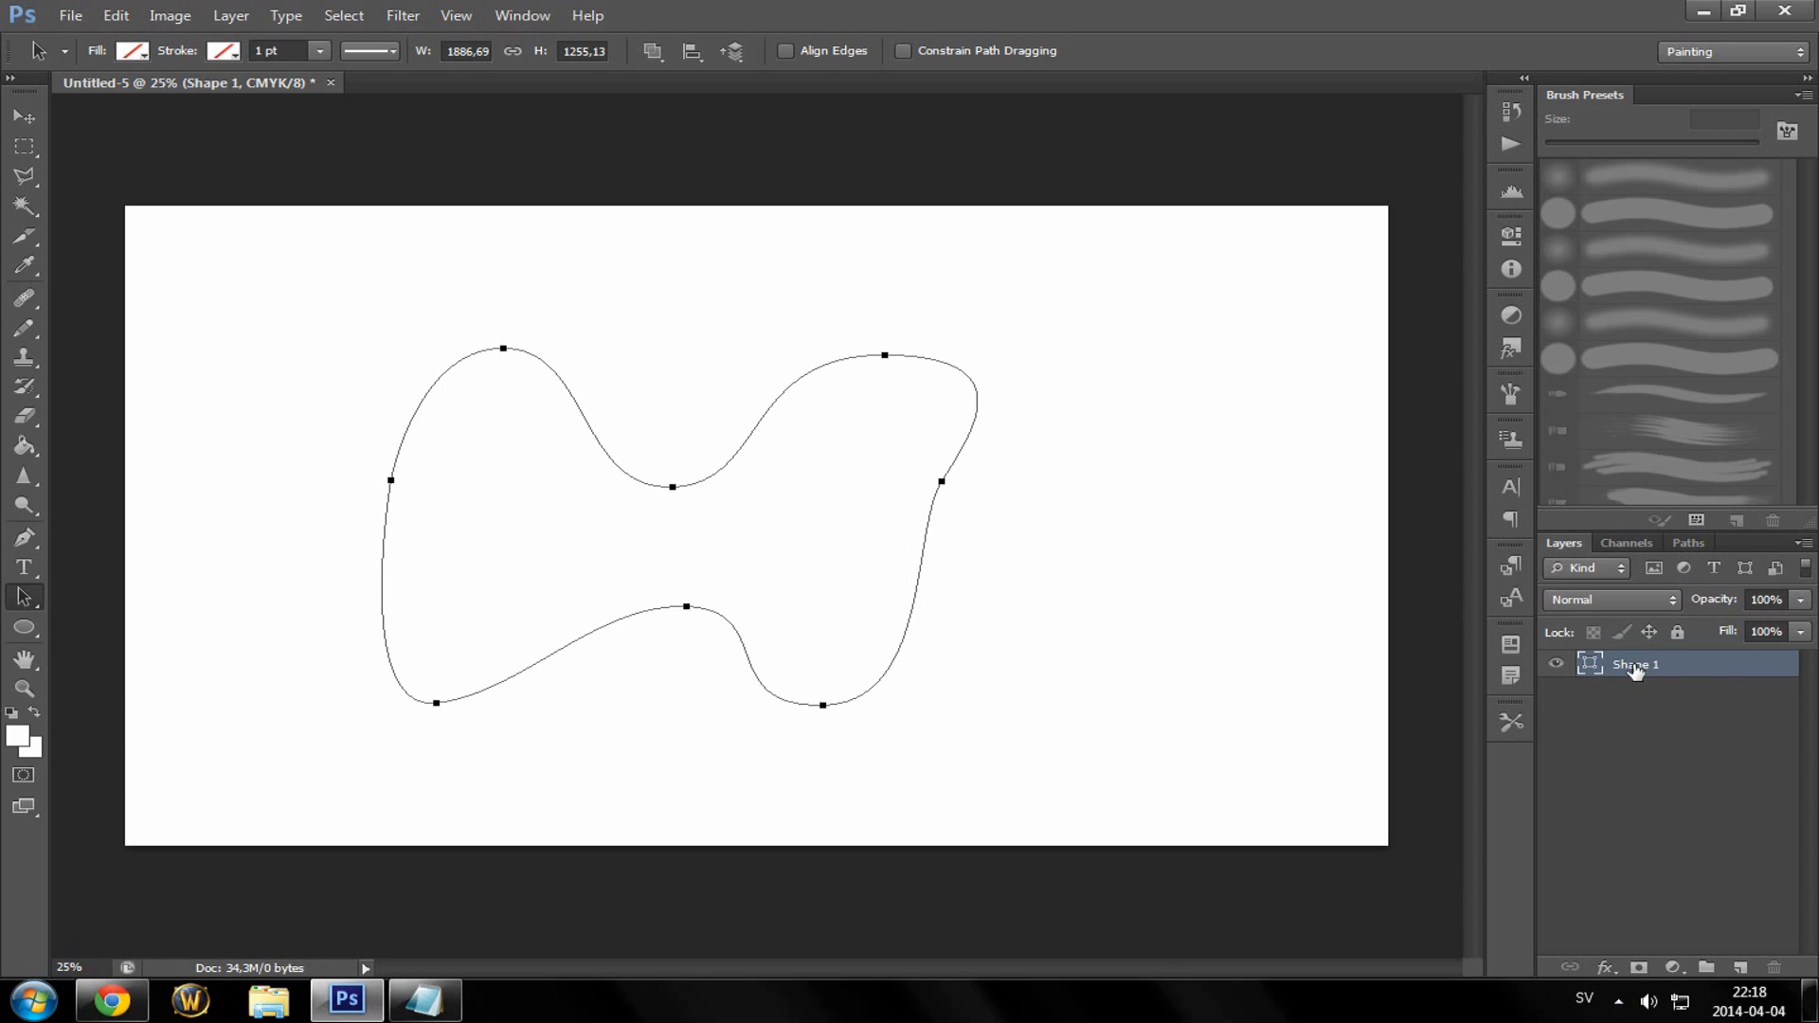
- Rasterize the Shape 1 layer and switch to the Magic Wand for a colour selection
{"action": "right_click", "coordinate": [1635, 663]}
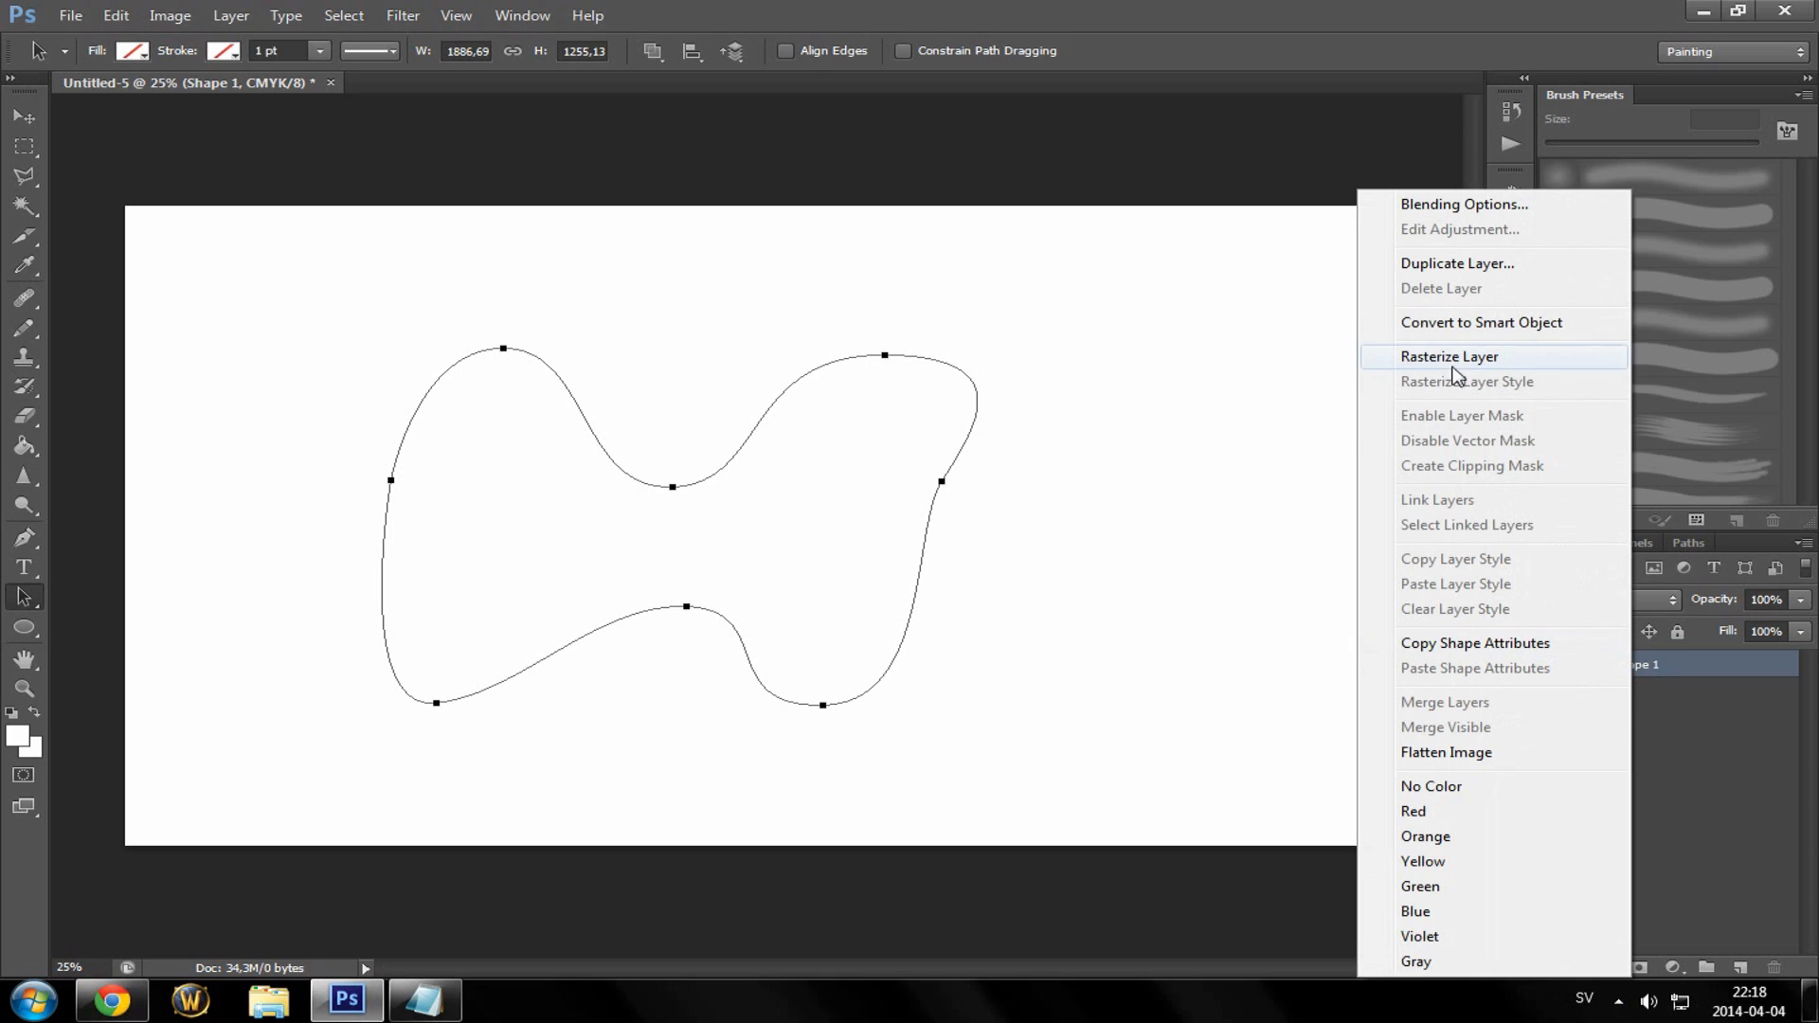
{"action": "left_click", "coordinate": [1449, 356]}
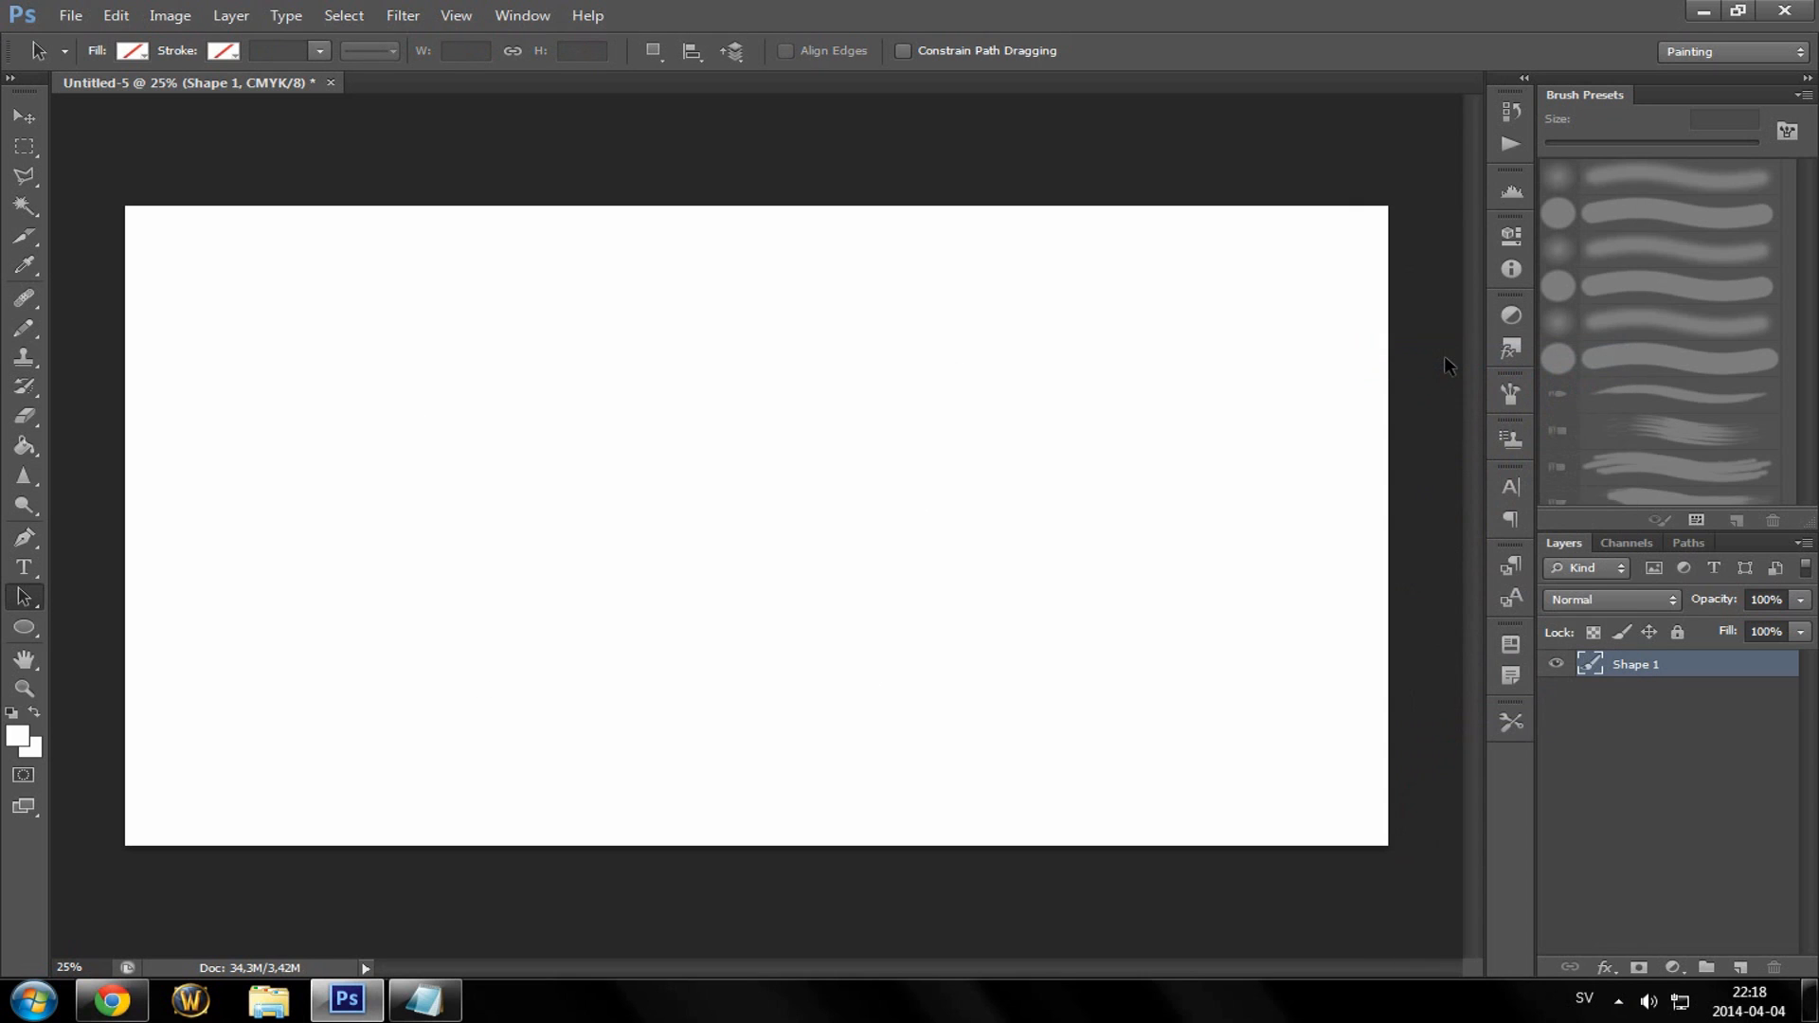
{"action": "left_click", "coordinate": [23, 206]}
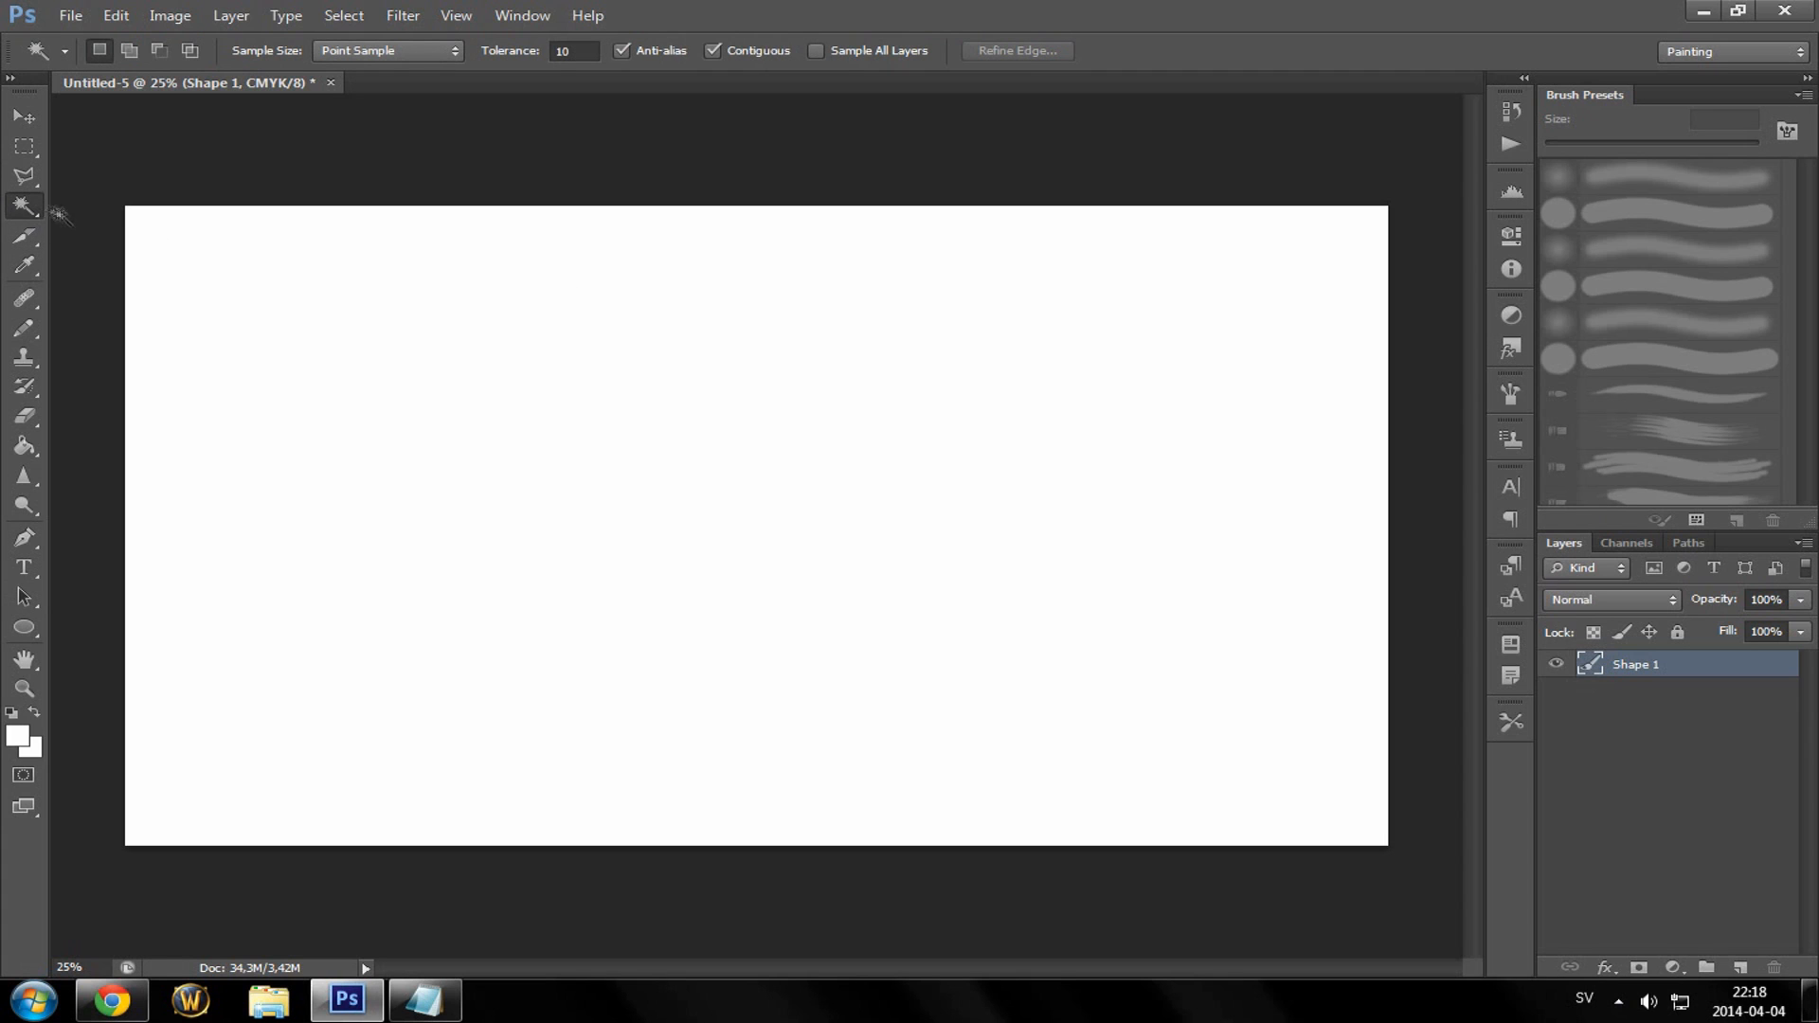
{"action": "mouse_move", "coordinate": [891, 545]}
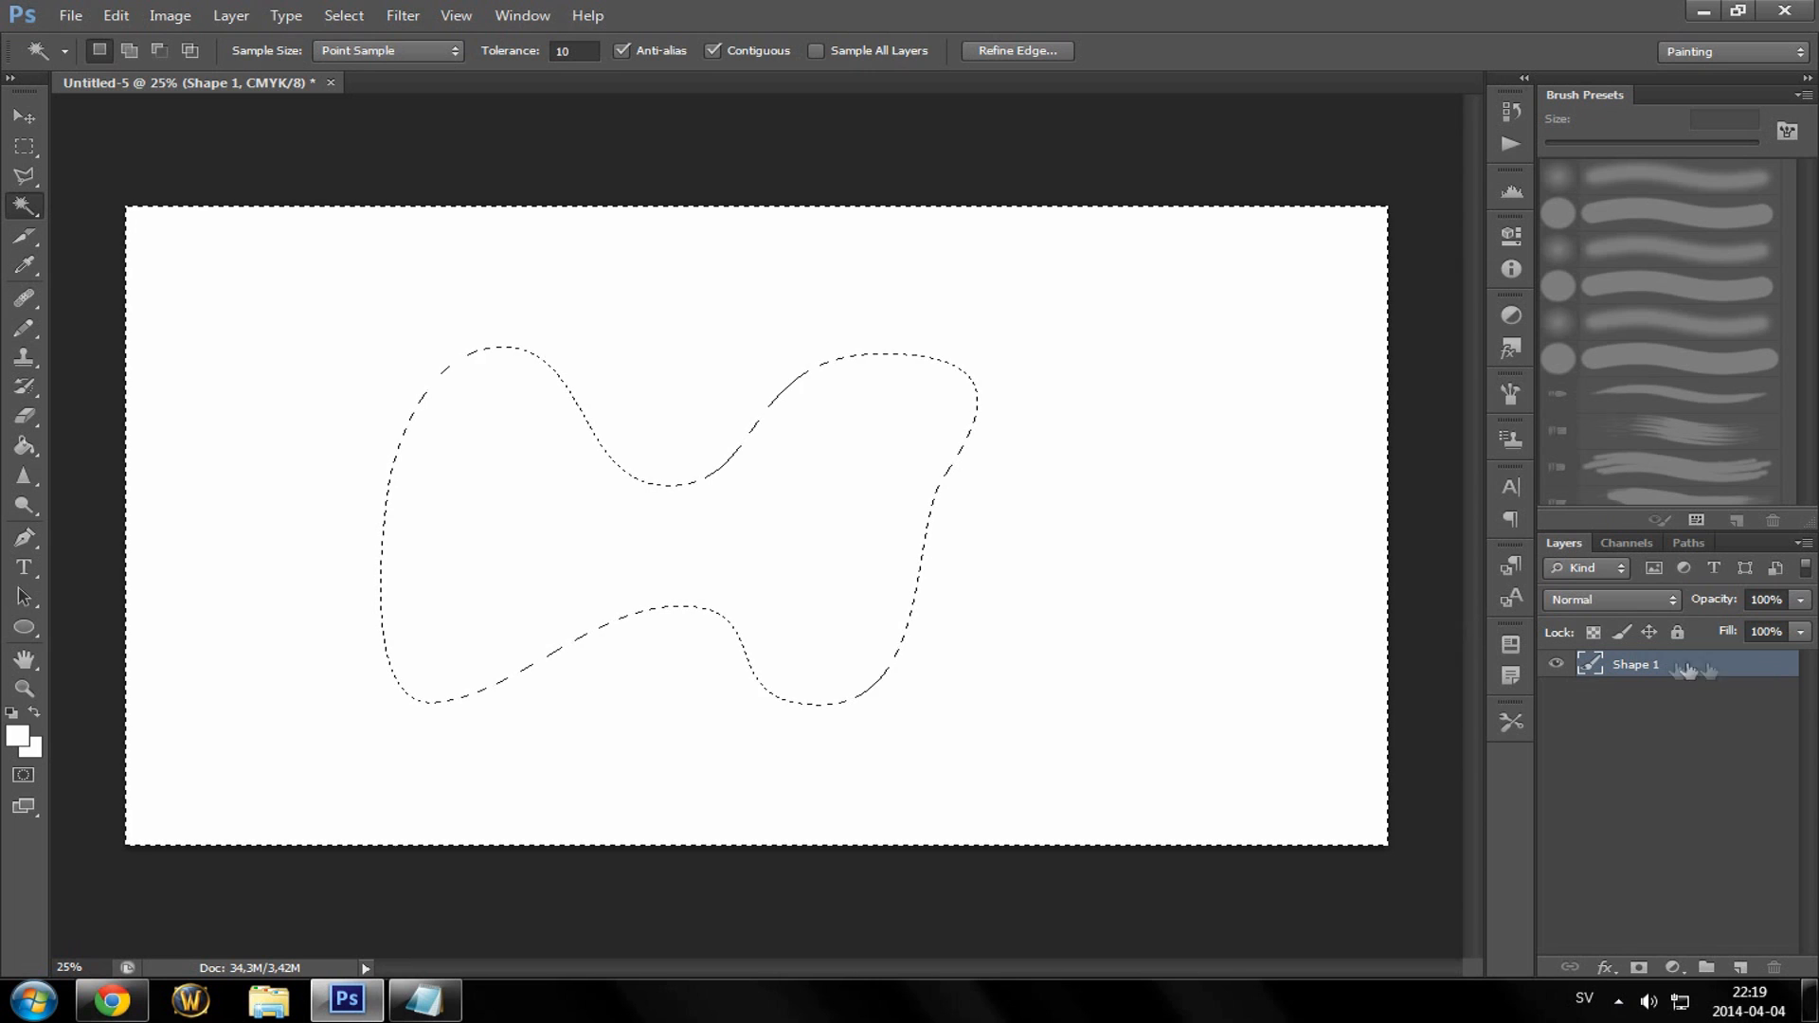
- Add an Inner Glow layer style using the new orange-red-black gradient emils_bas_gradient
{"action": "double_click", "coordinate": [1635, 663]}
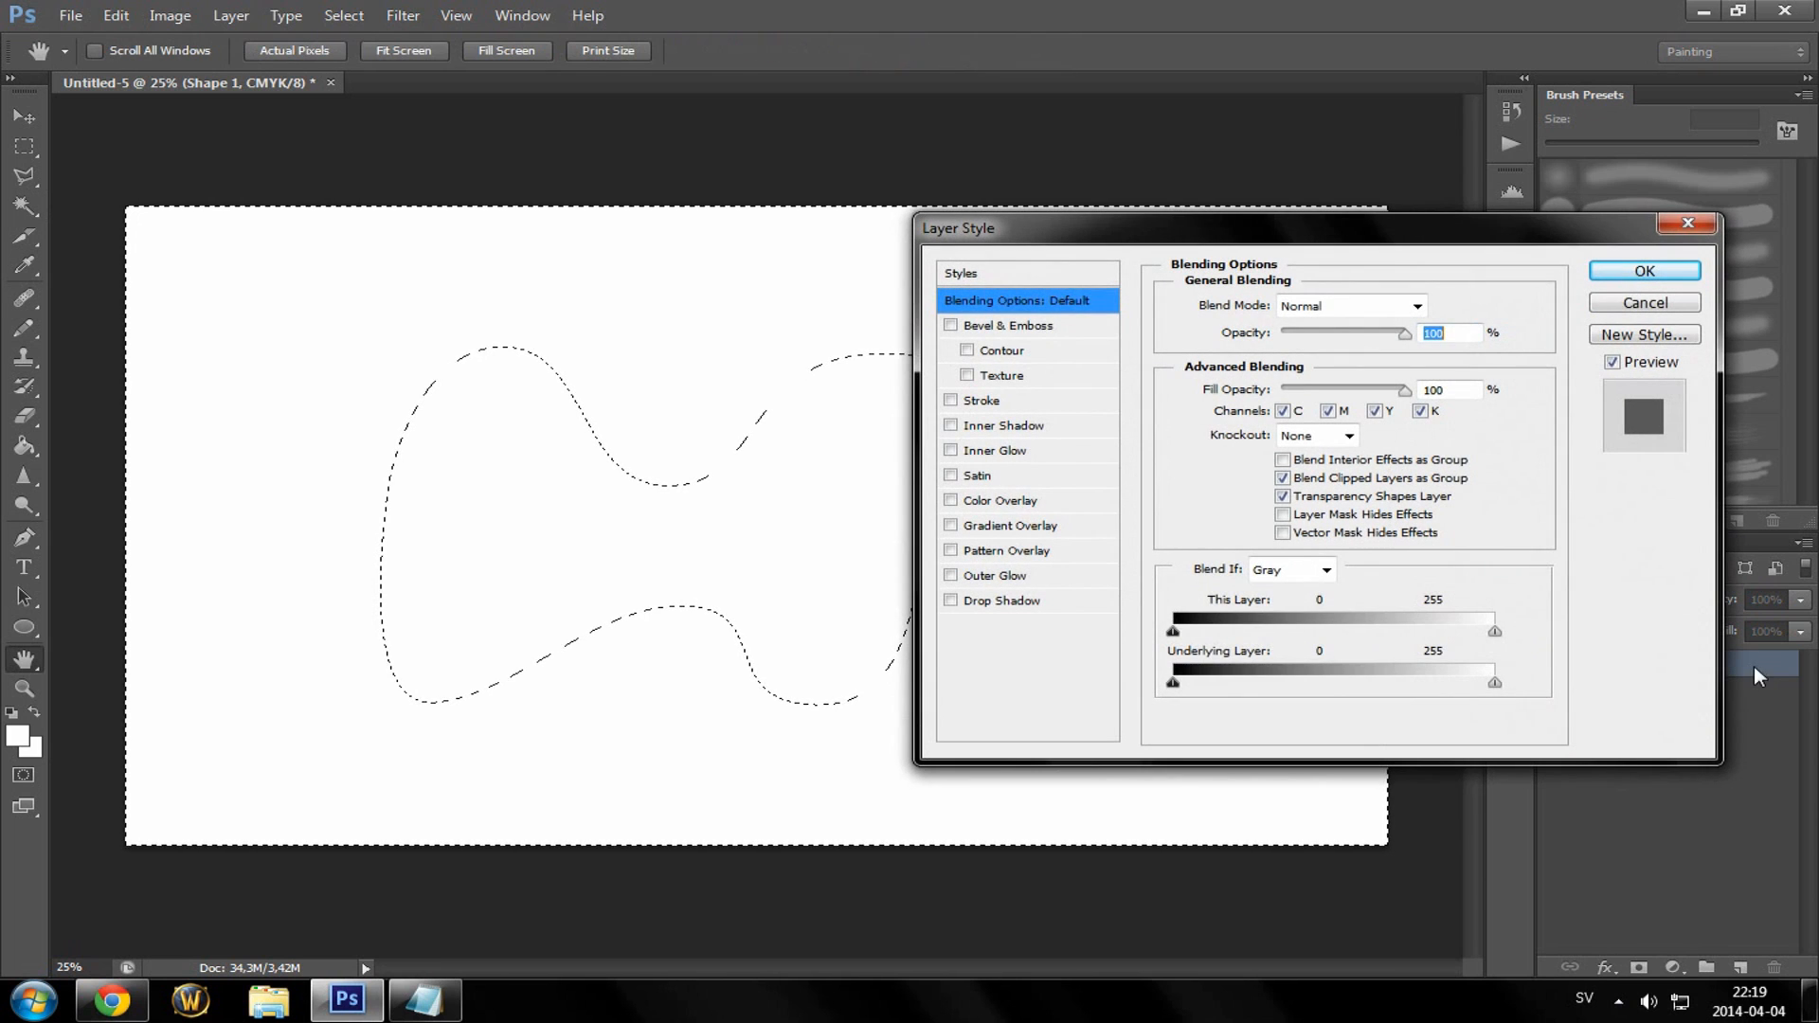
{"action": "left_click_drag", "start_coordinate": [957, 227], "coordinate": [829, 256]}
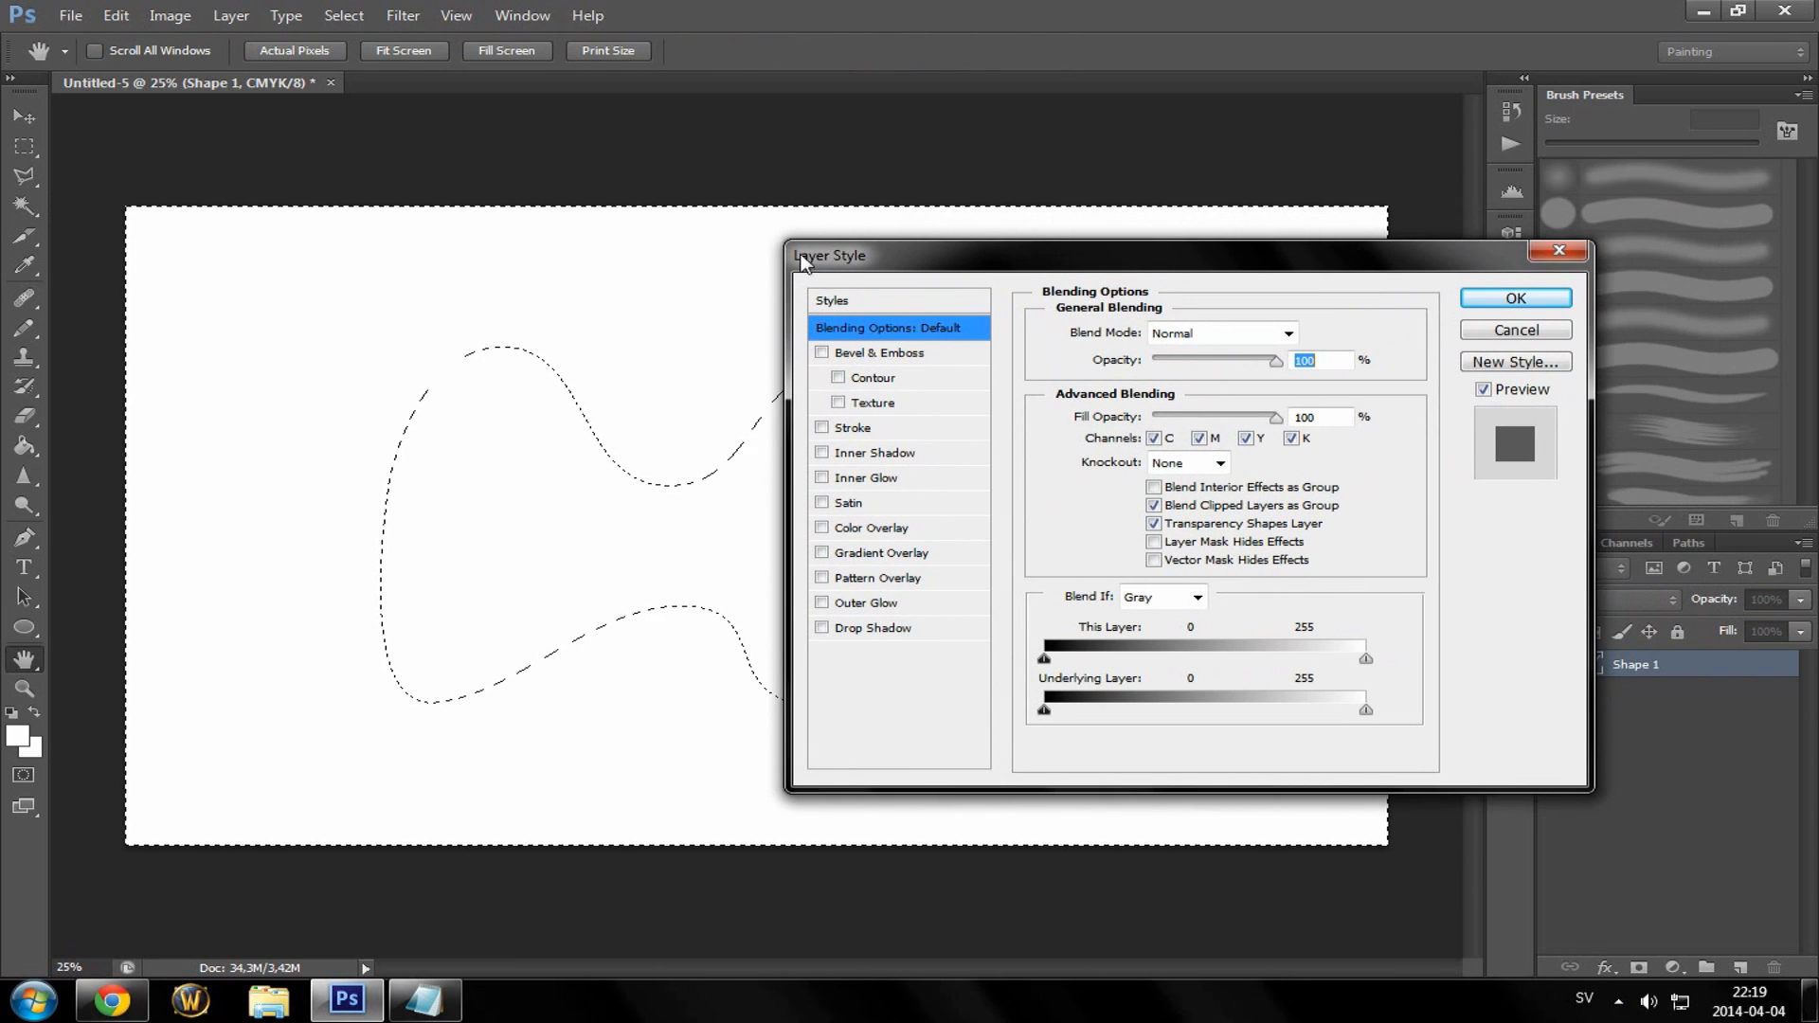
{"action": "left_click_drag", "start_coordinate": [830, 255], "coordinate": [1044, 241]}
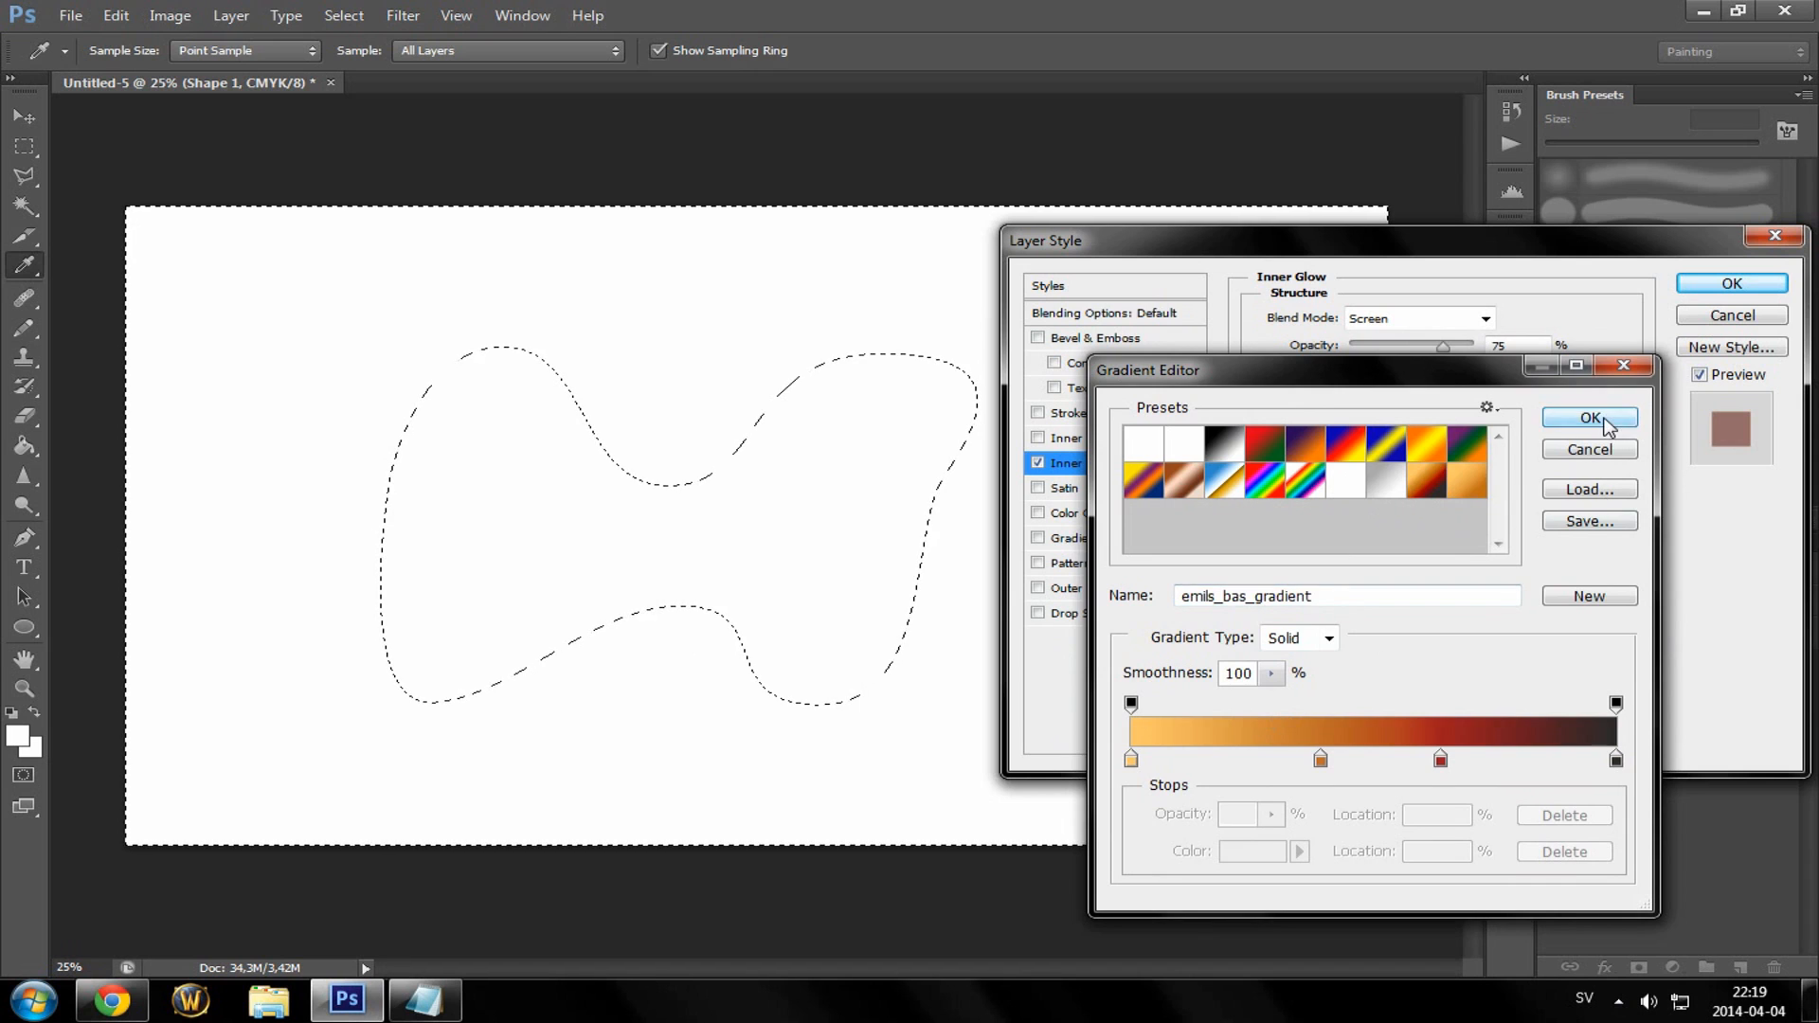
{"action": "left_click", "coordinate": [1588, 416]}
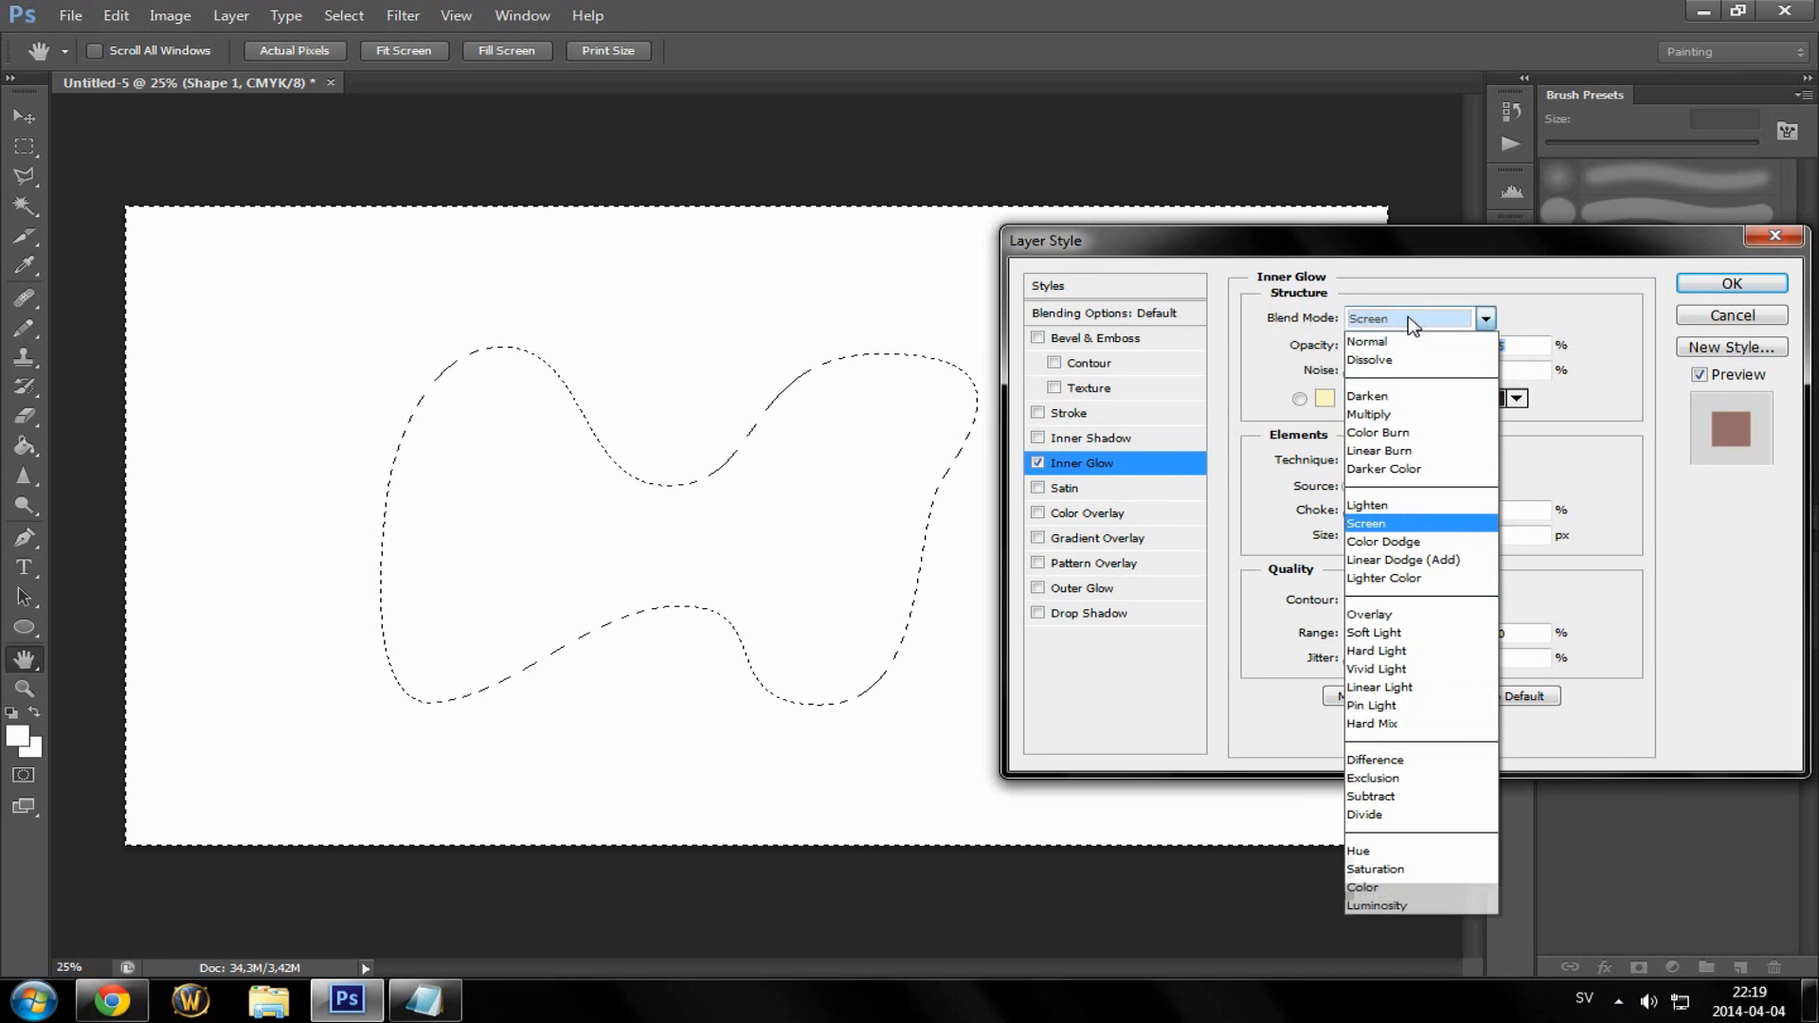
{"action": "mouse_move", "coordinate": [1404, 341]}
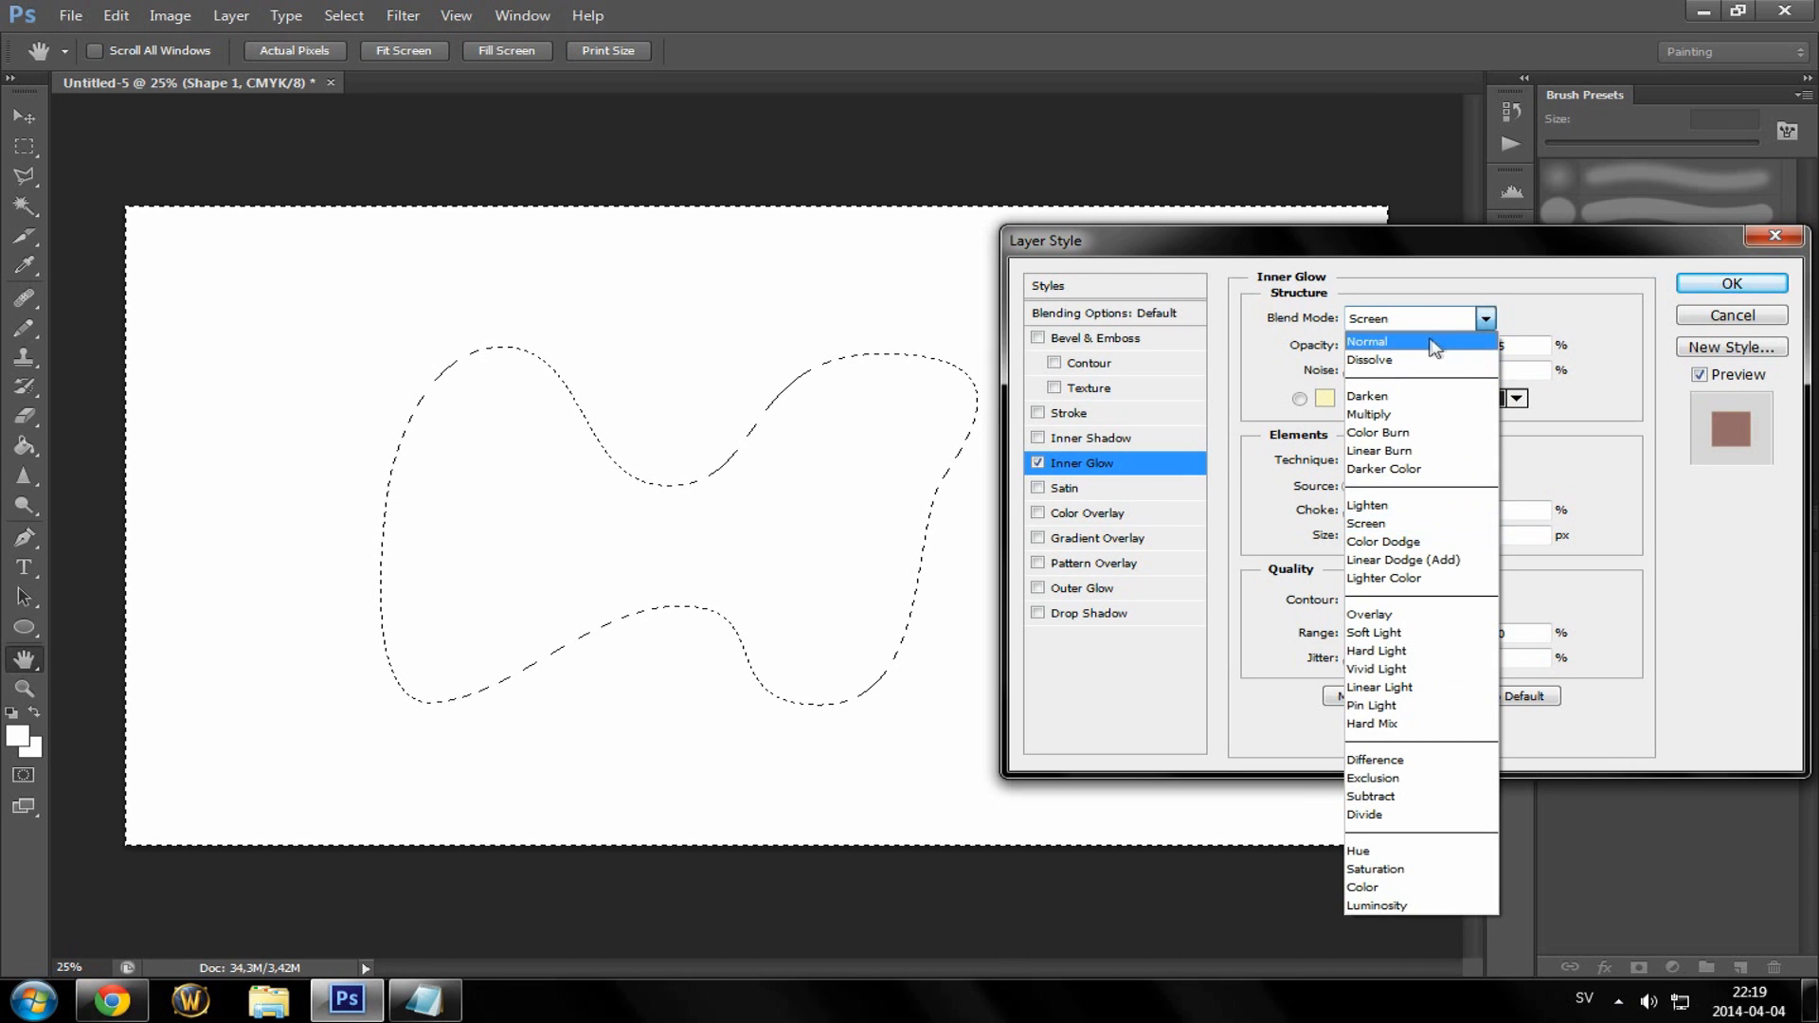
- Set the inner glow's Blend Mode to Normal and its Source to Center
{"action": "left_click", "coordinate": [1366, 342]}
{"action": "type", "text": "100"}
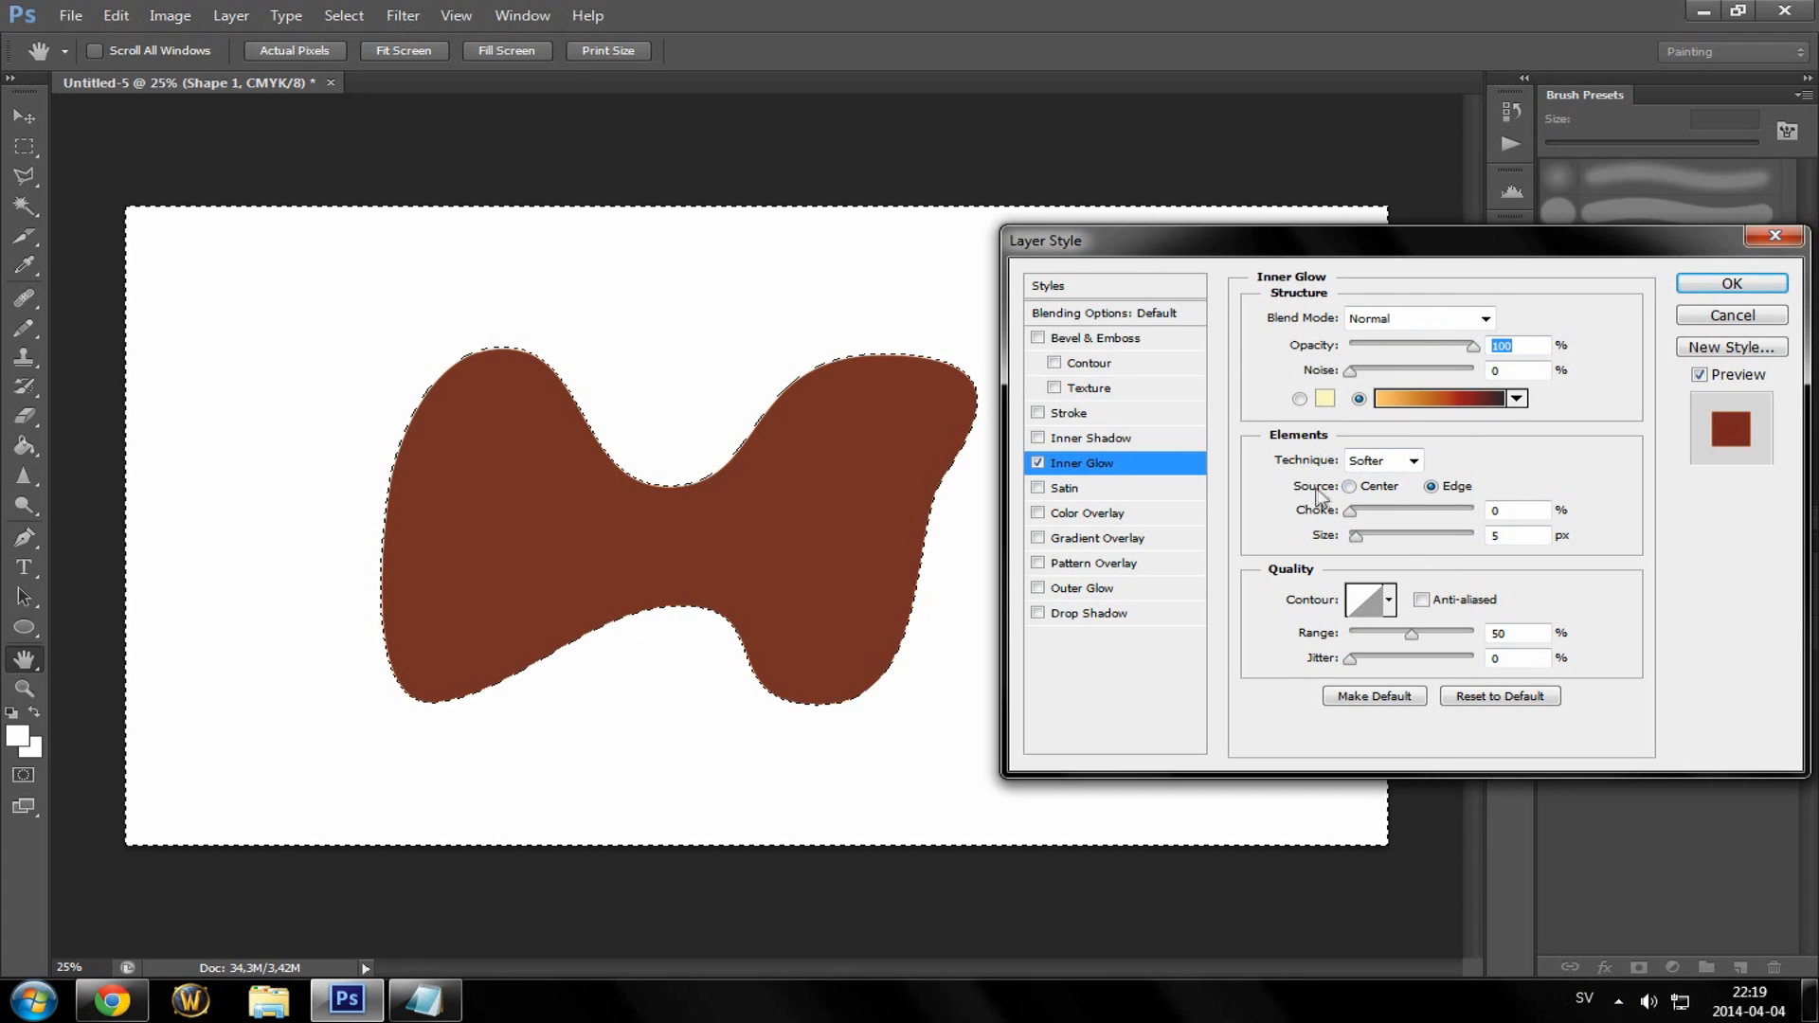
{"action": "left_click", "coordinate": [1350, 487]}
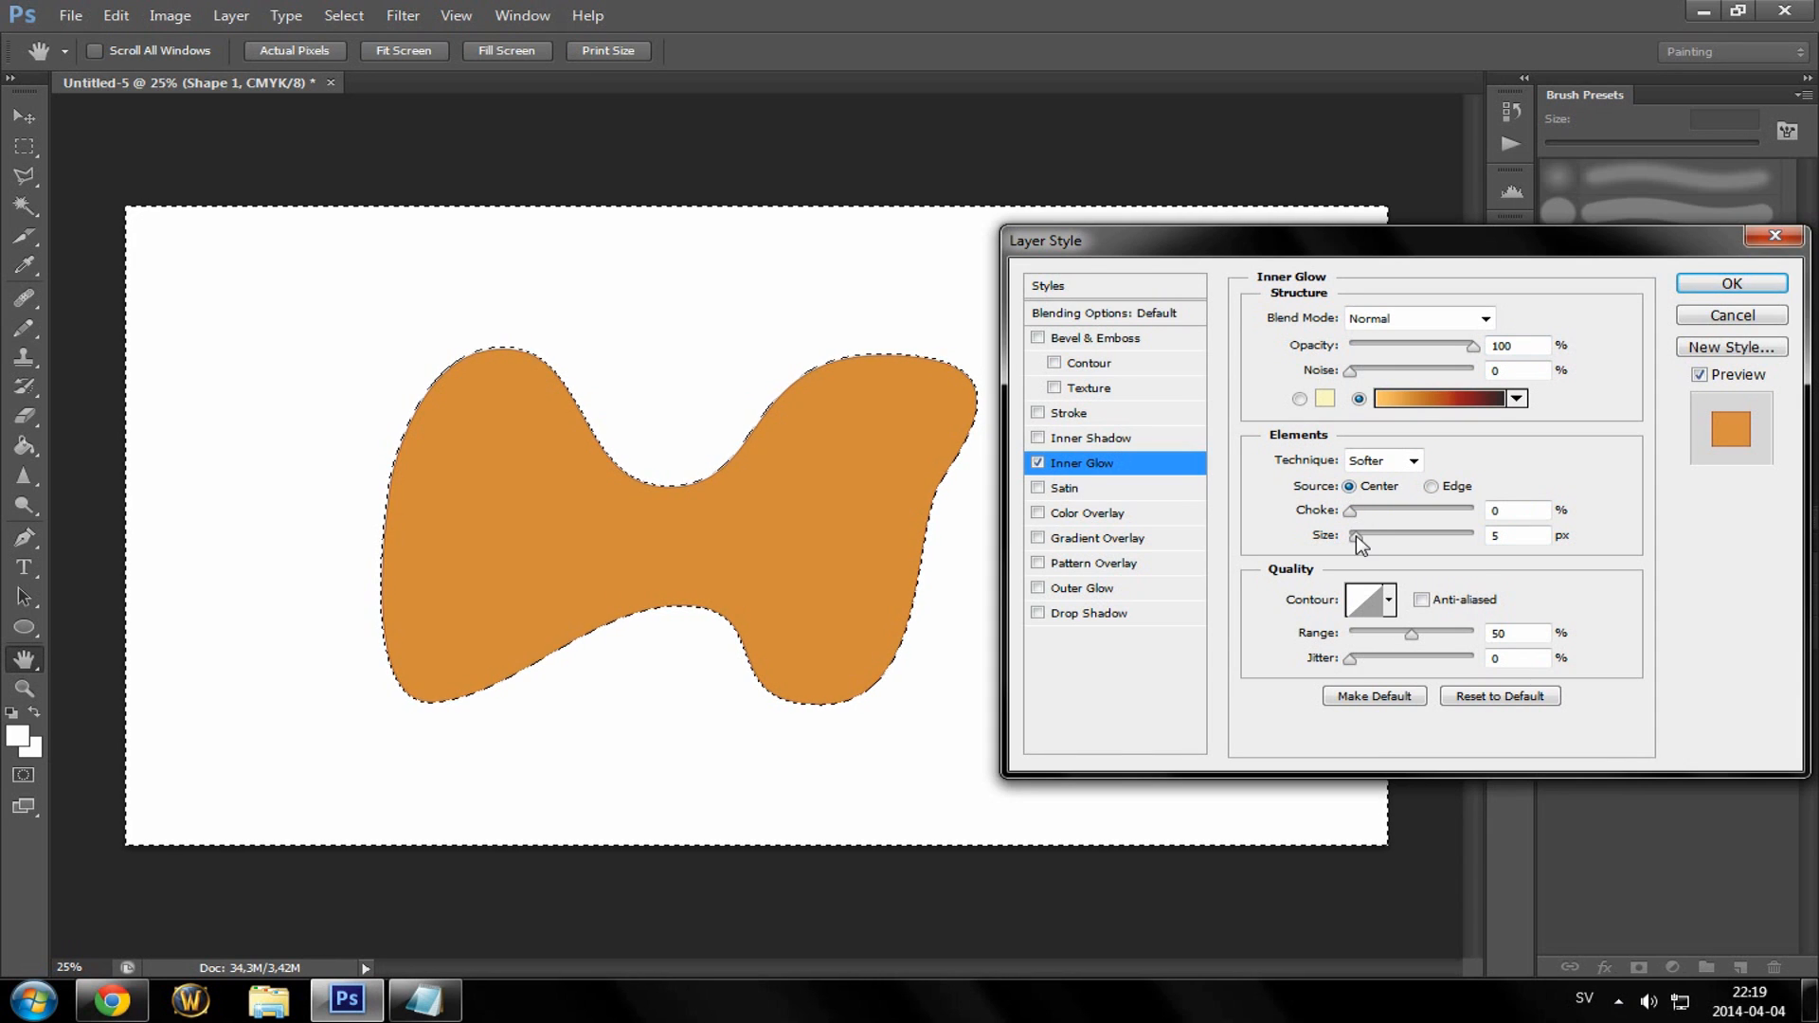
- Enlarge the inner glow Size to 250 px and push the Choke up to 100%
{"action": "left_click_drag", "start_coordinate": [1360, 535], "coordinate": [1376, 535]}
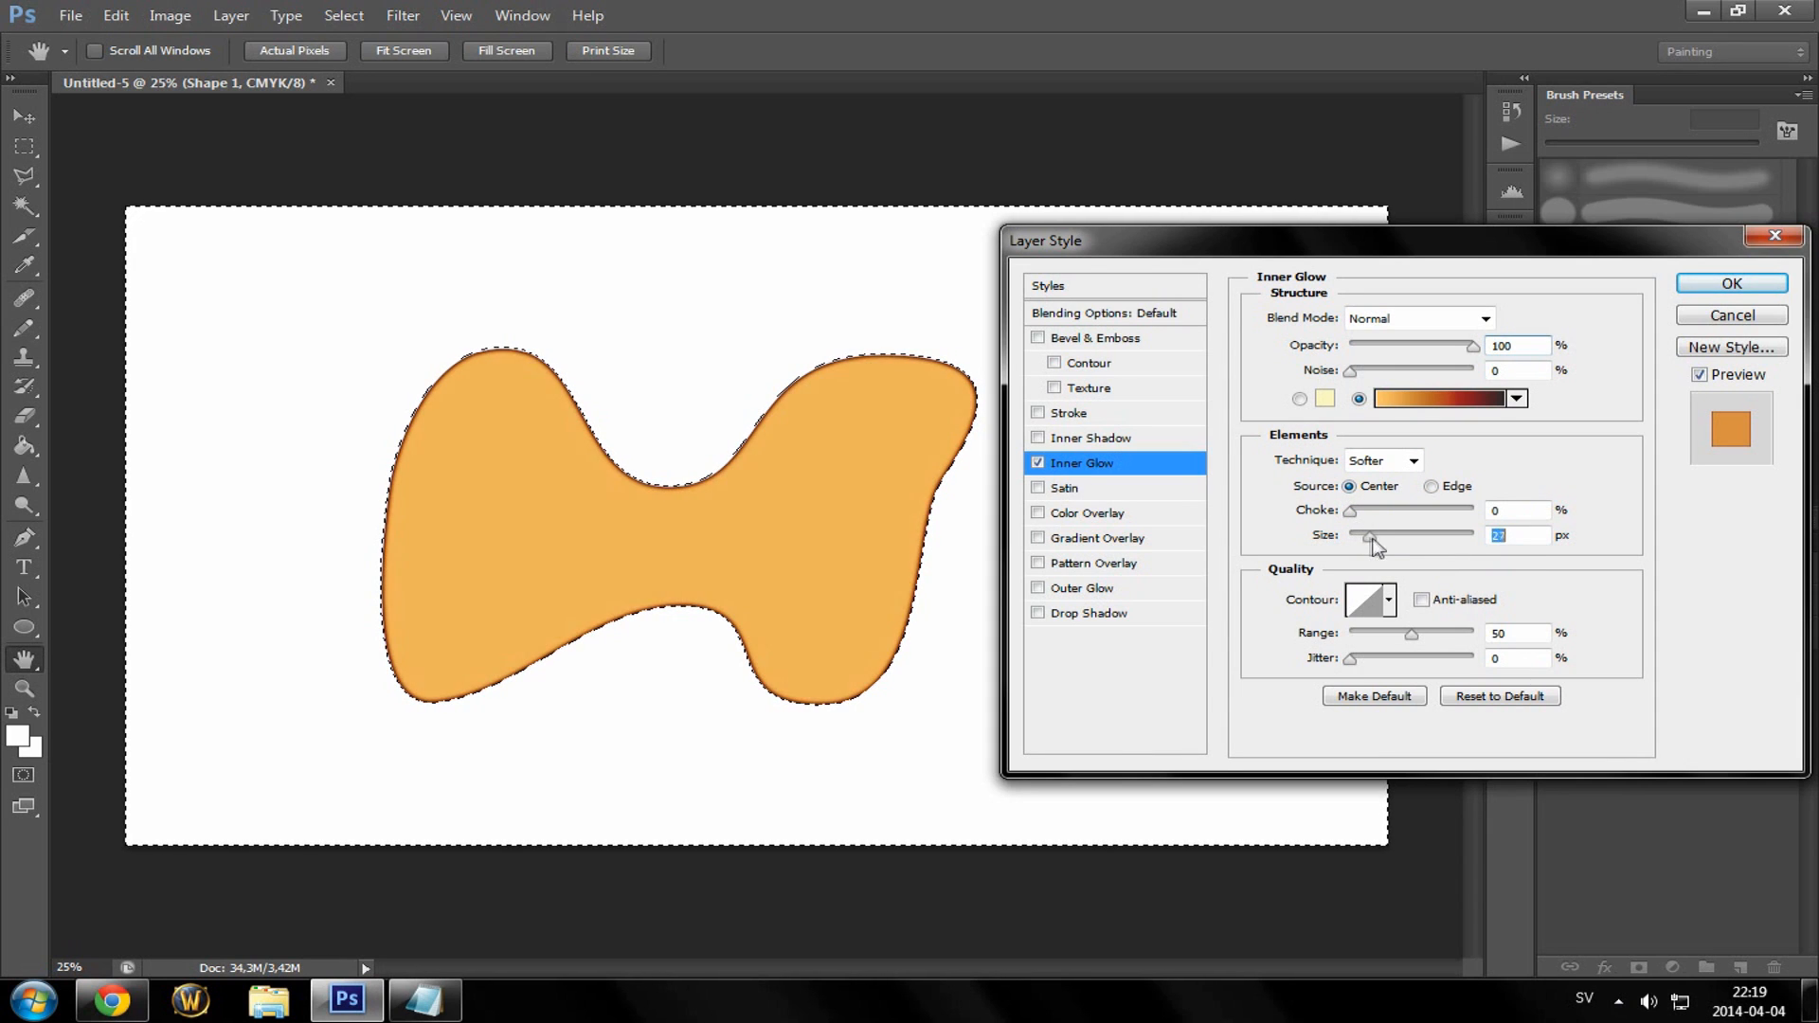
{"action": "left_click_drag", "start_coordinate": [1376, 540], "coordinate": [1471, 540]}
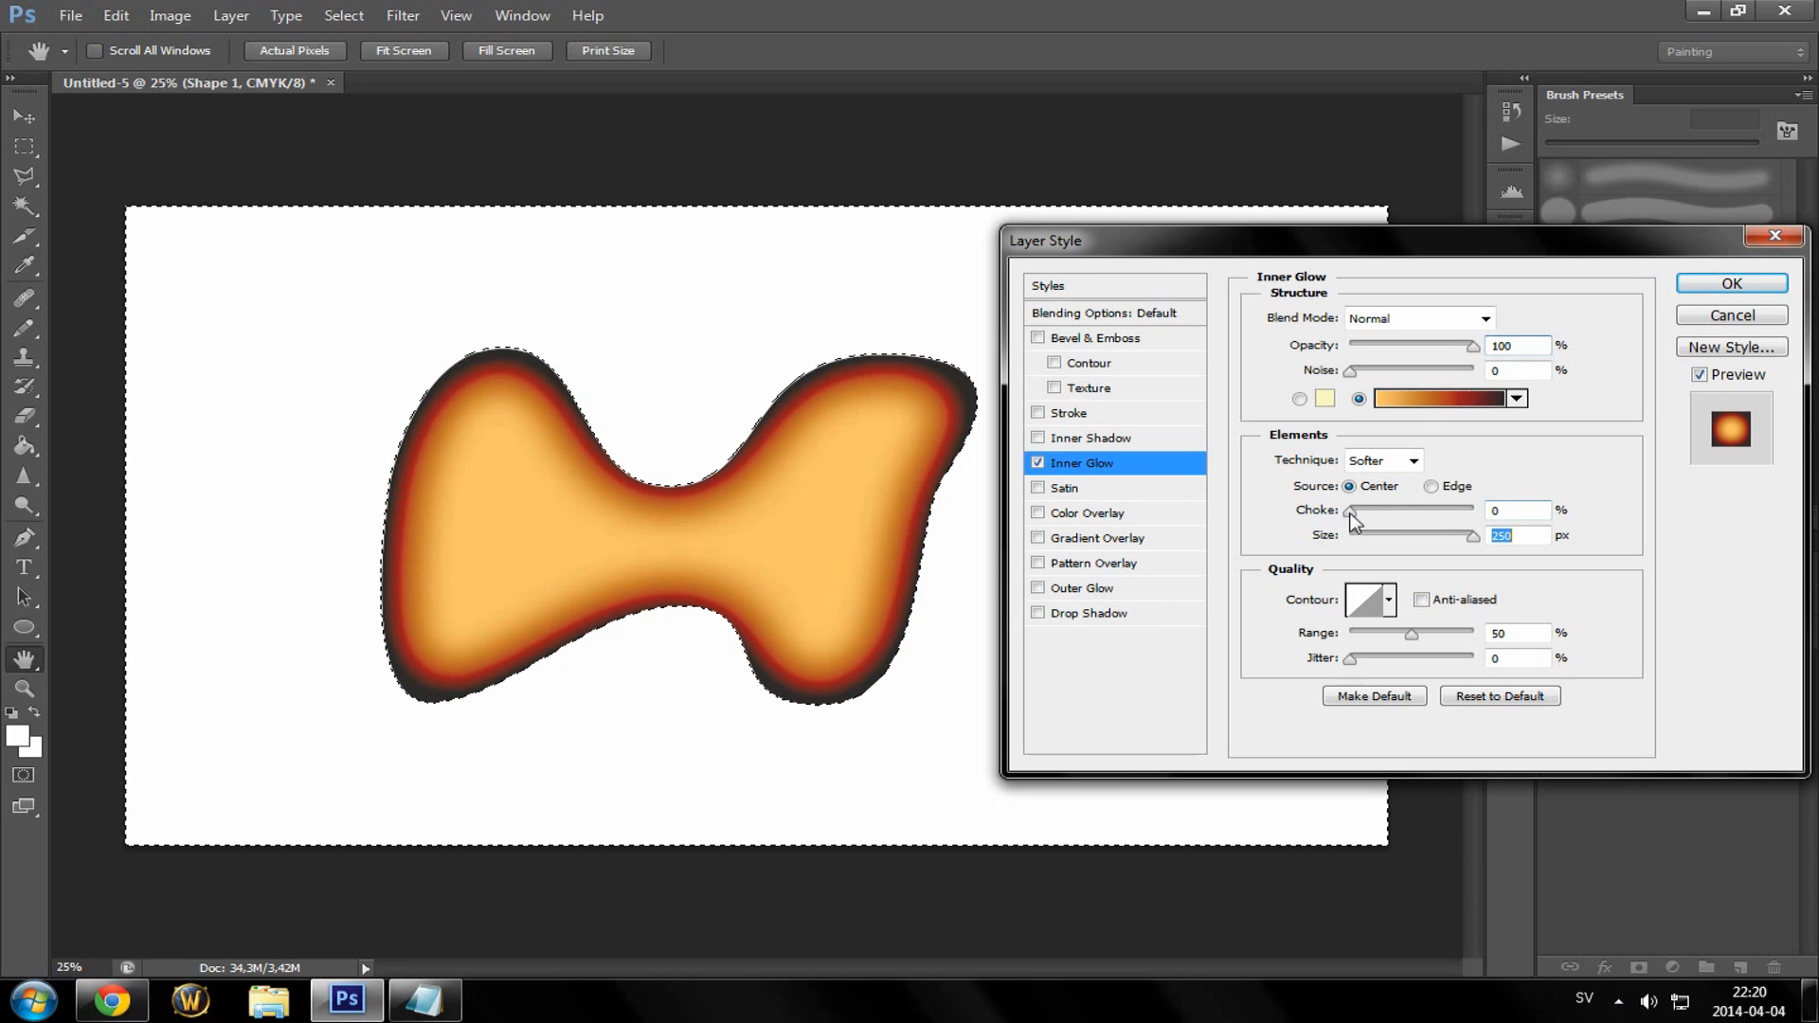
{"action": "left_click_drag", "start_coordinate": [1351, 510], "coordinate": [1467, 510]}
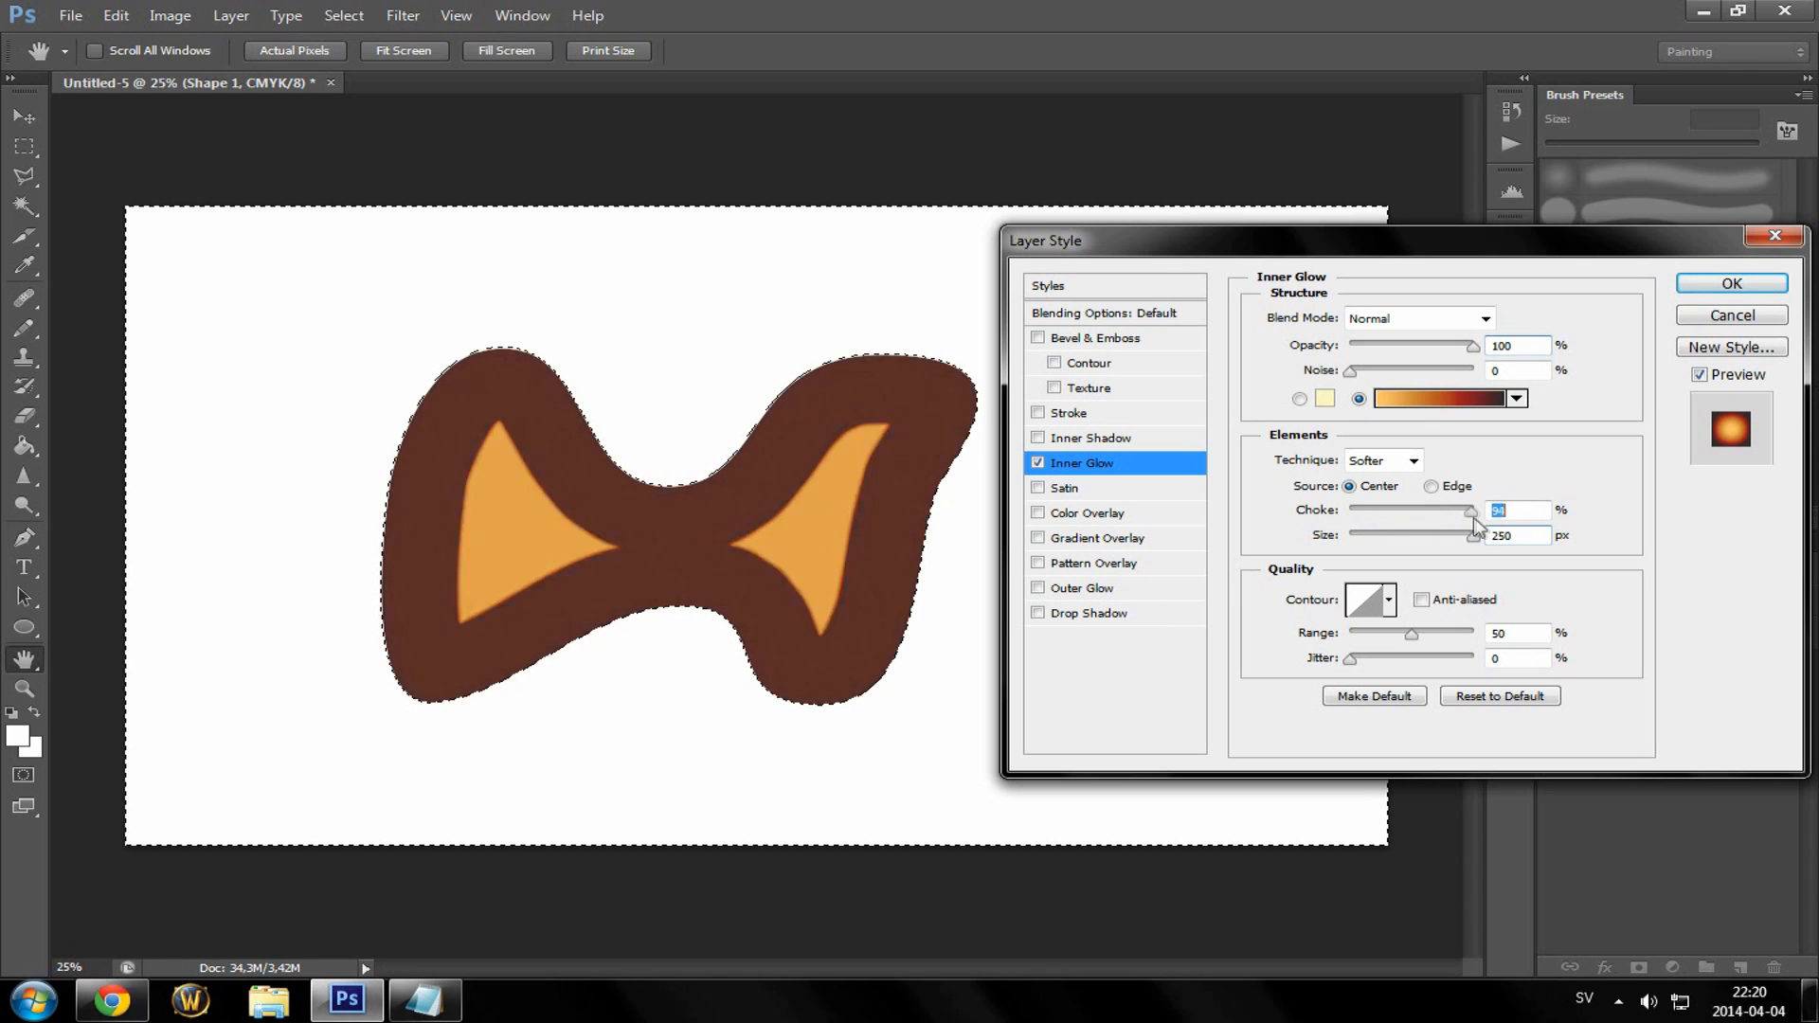
{"action": "type", "text": "100"}
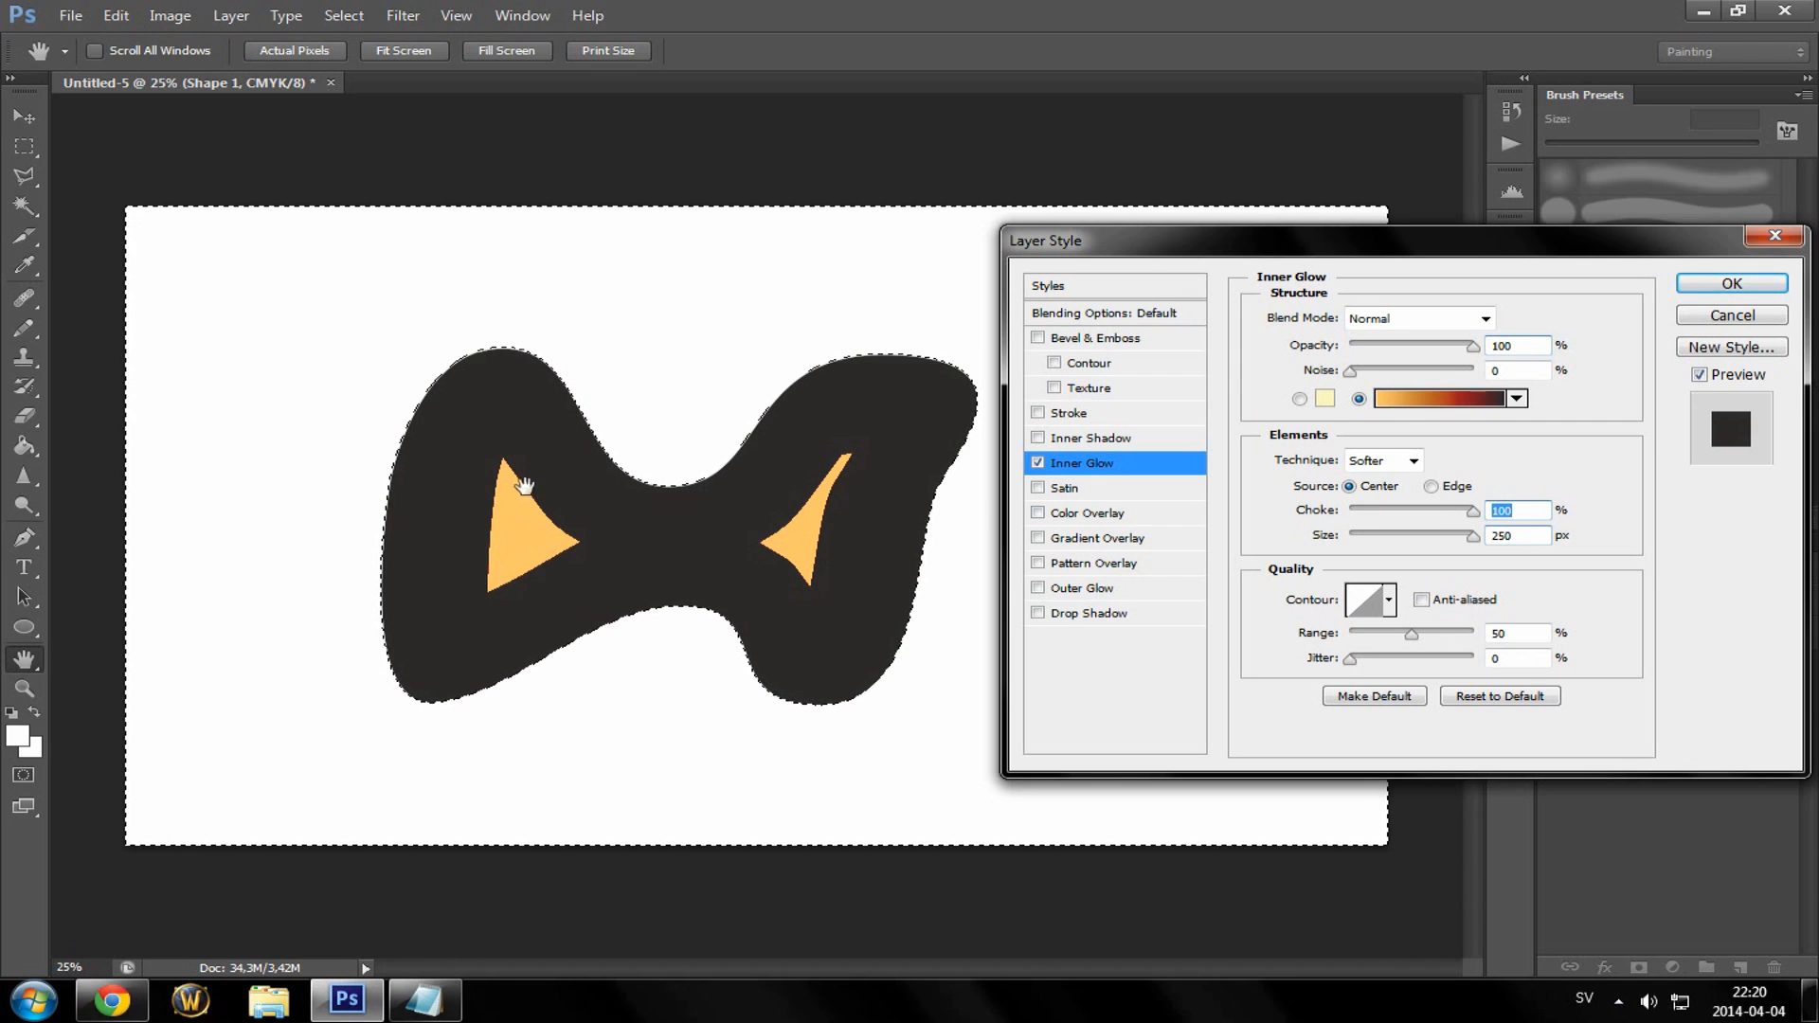
{"action": "mouse_move", "coordinate": [1387, 405]}
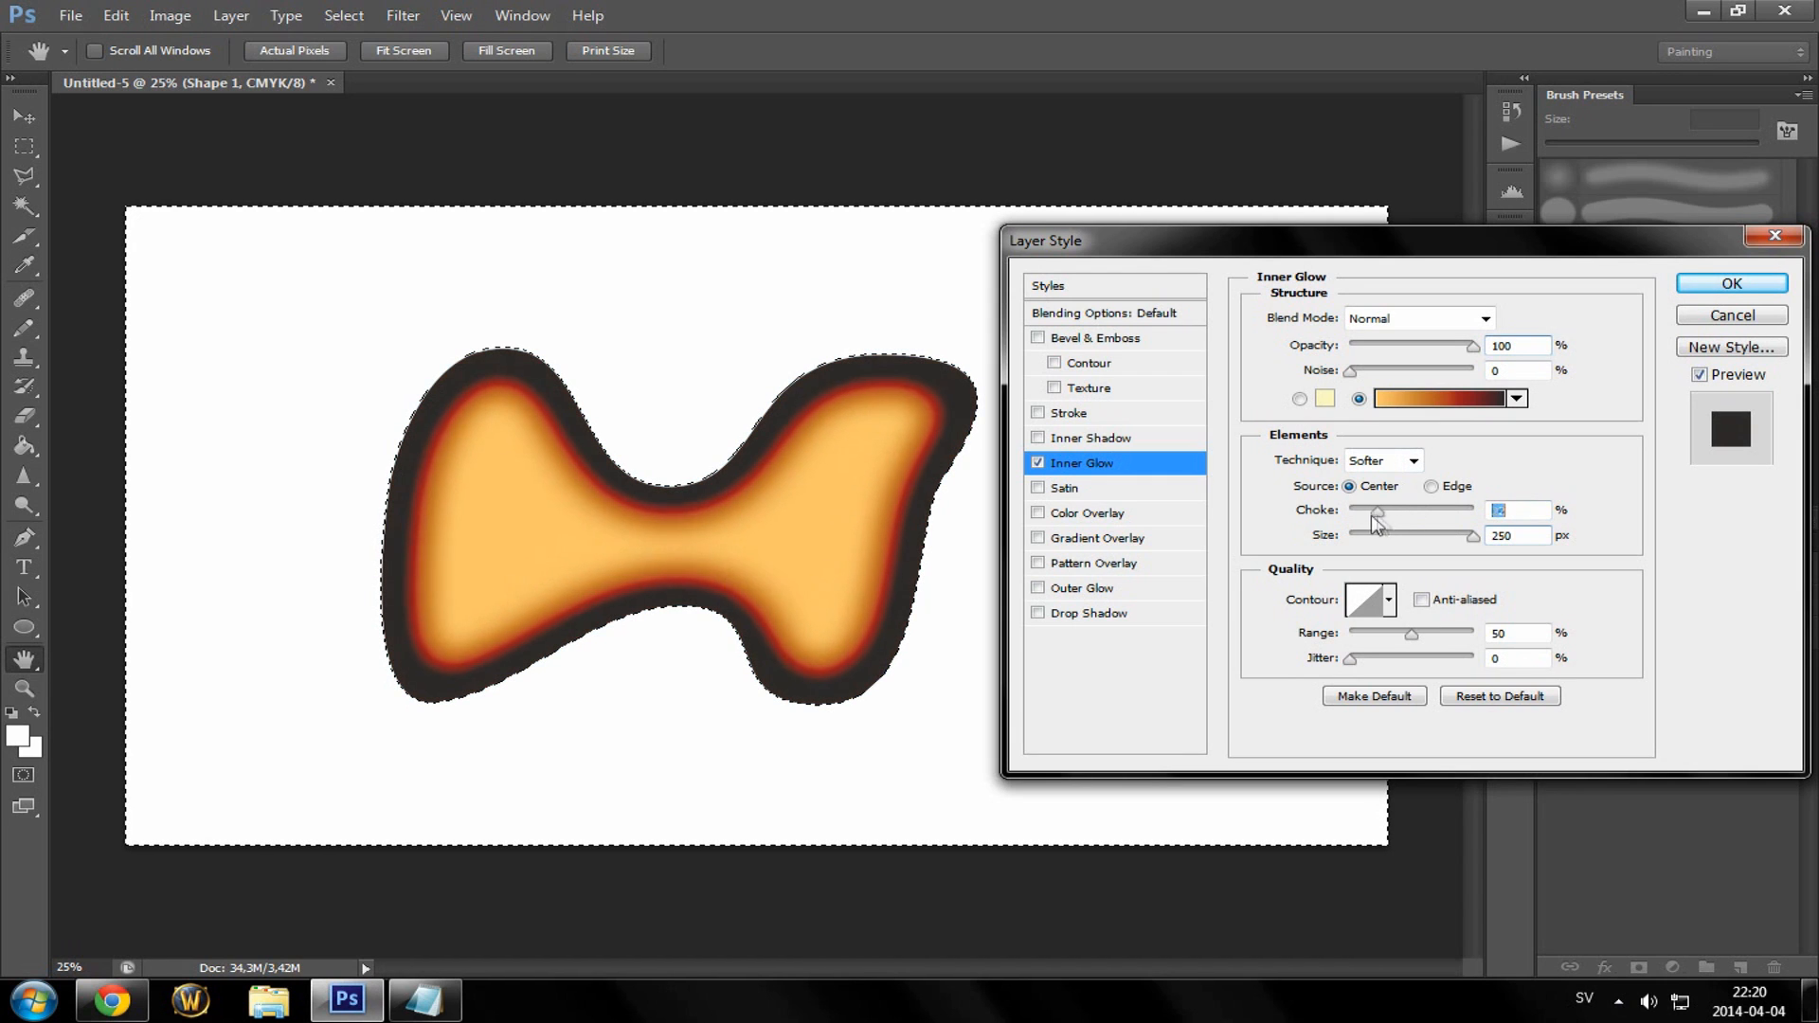
- Lower the Choke to 8% and settle the glow Range near 43%
{"action": "left_click_drag", "start_coordinate": [1376, 510], "coordinate": [1363, 510]}
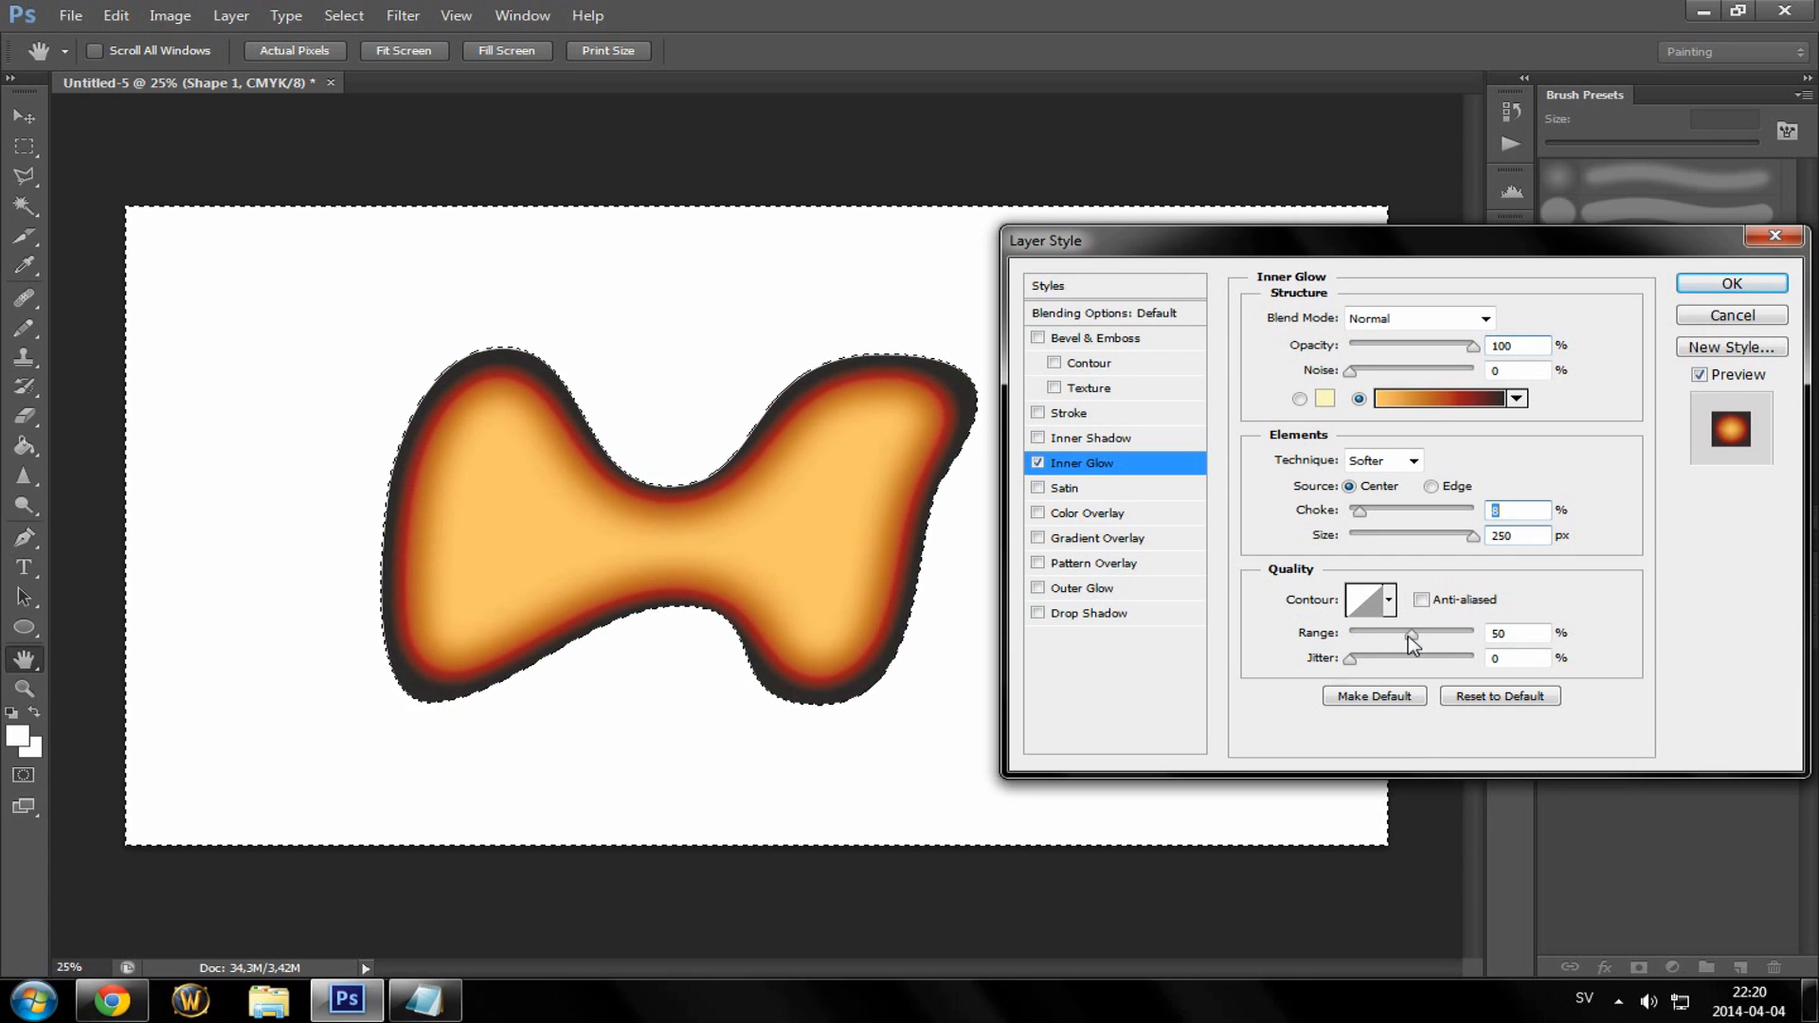
{"action": "left_click_drag", "start_coordinate": [1408, 633], "coordinate": [1477, 632]}
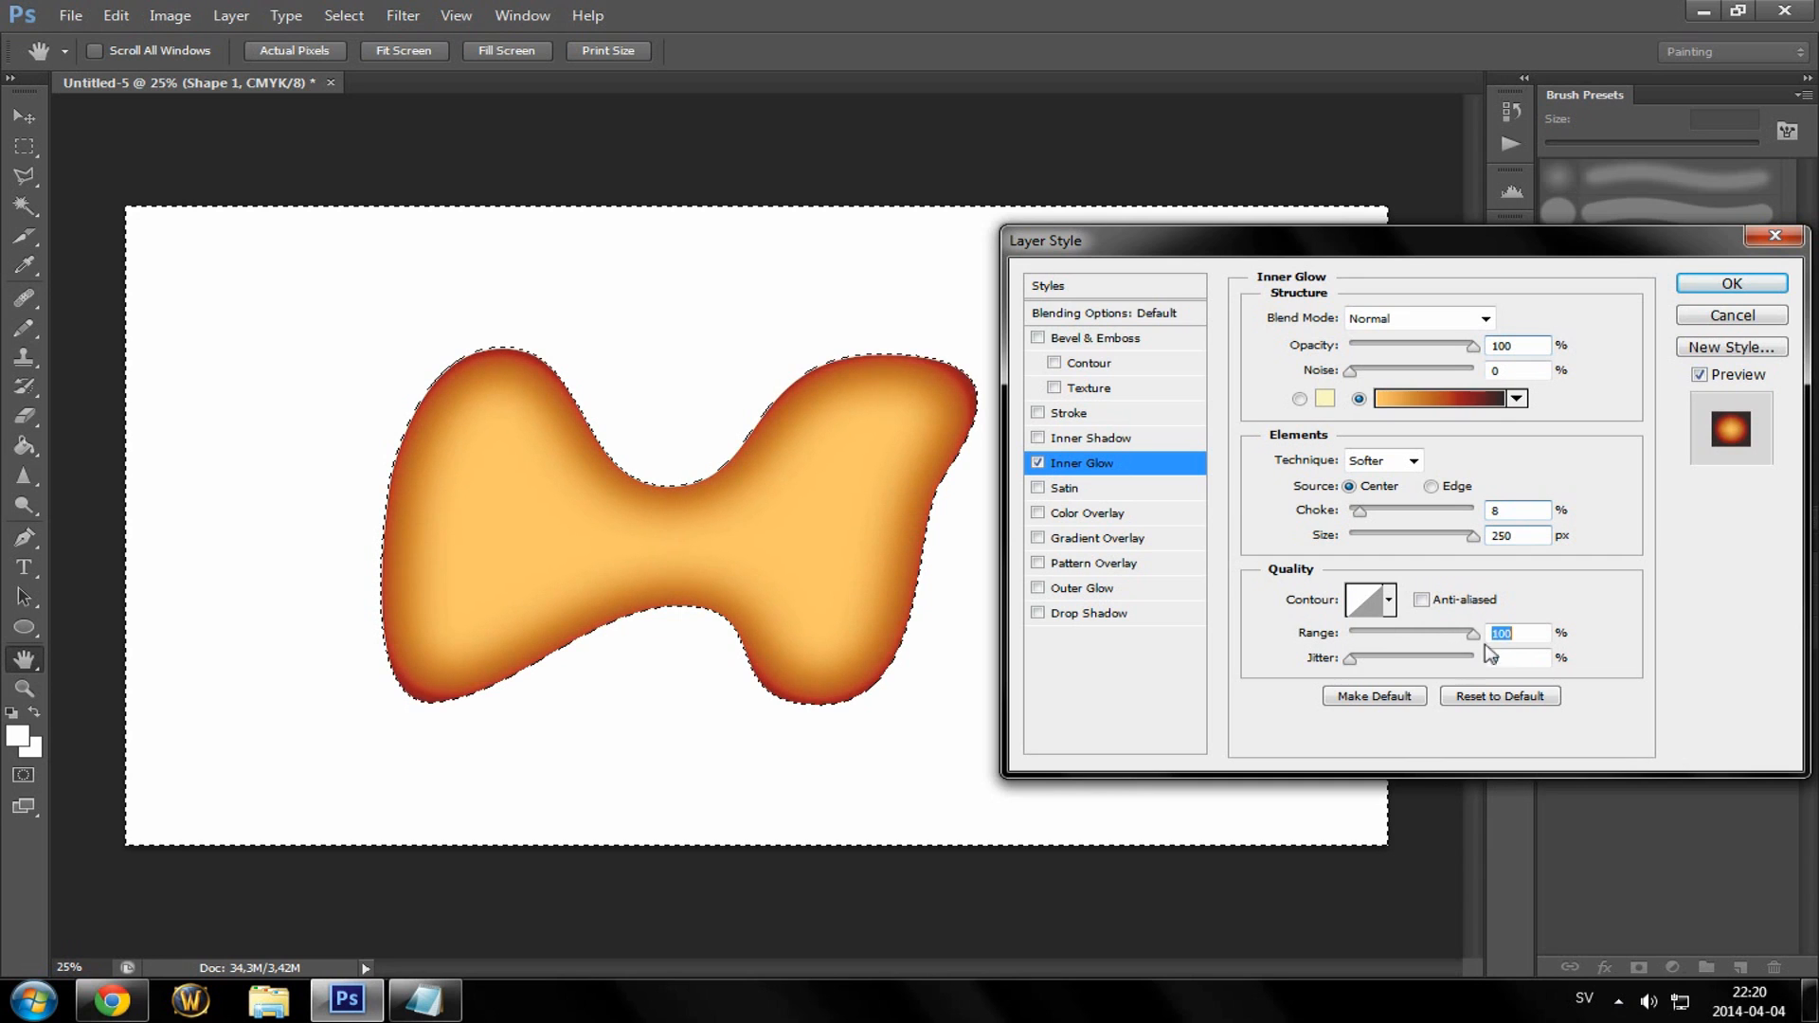
{"action": "left_click_drag", "start_coordinate": [1467, 633], "coordinate": [1368, 633]}
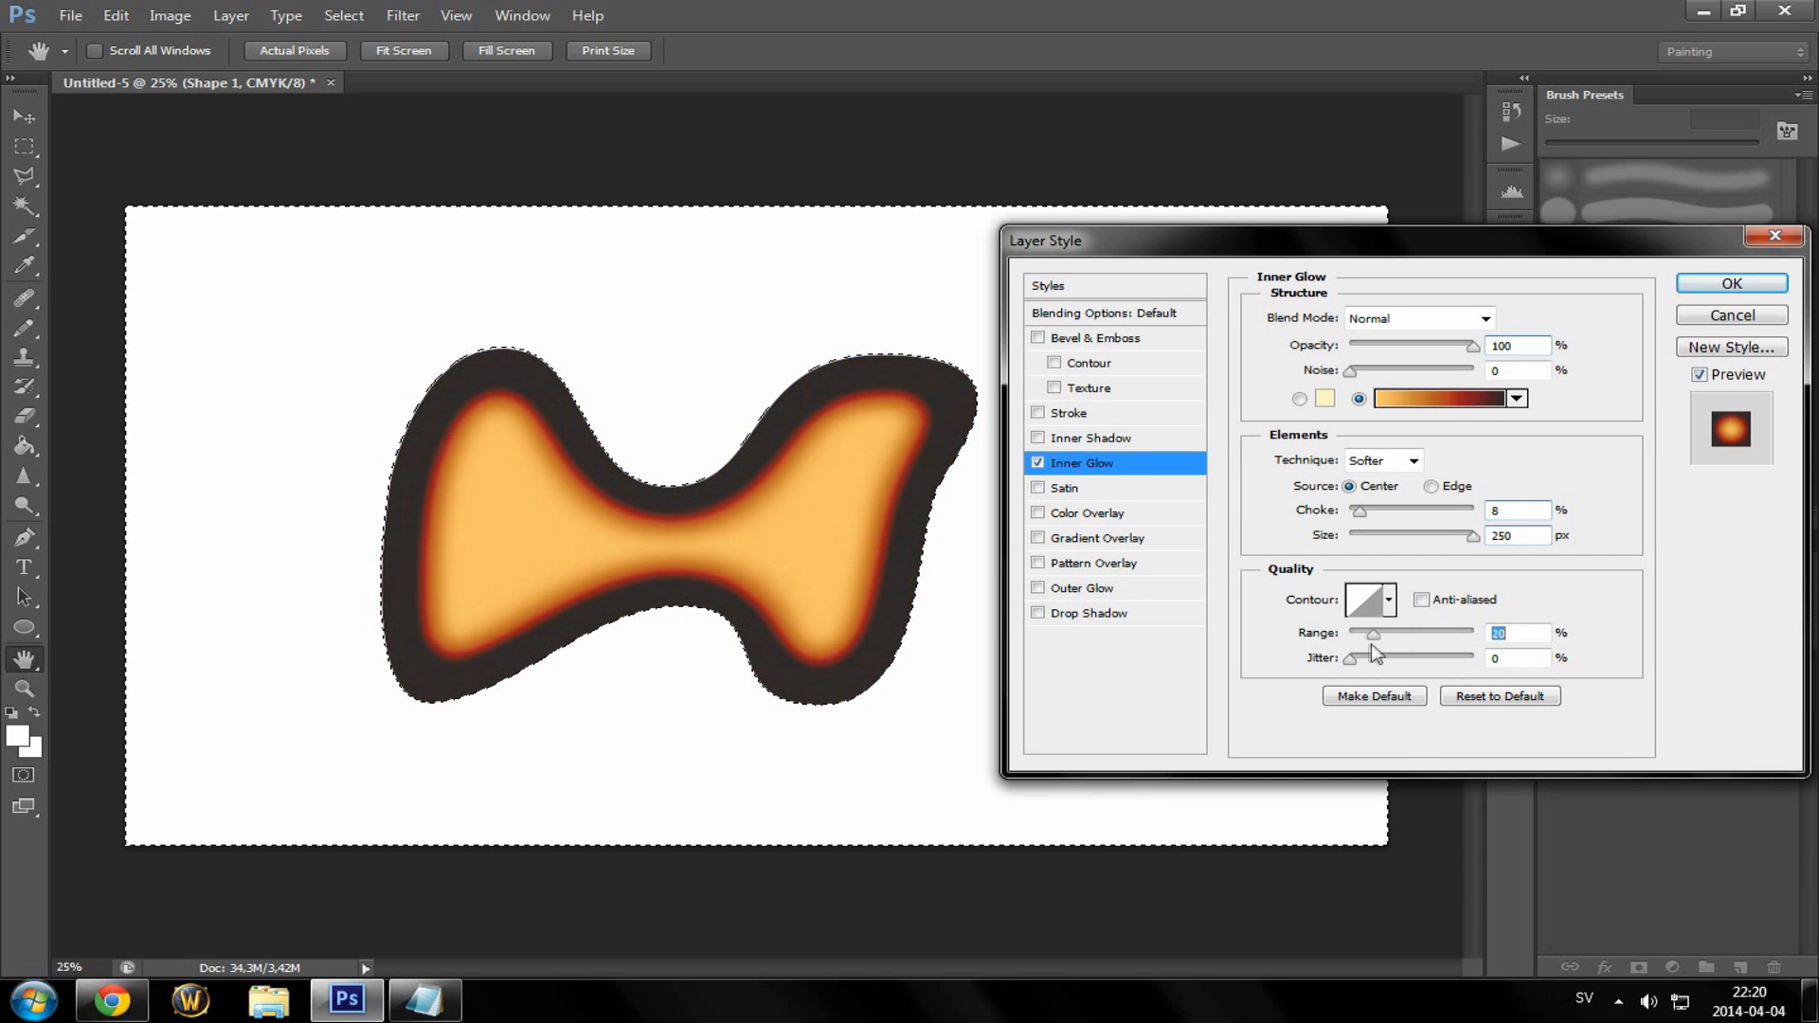
{"action": "left_click_drag", "start_coordinate": [1374, 633], "coordinate": [1400, 633]}
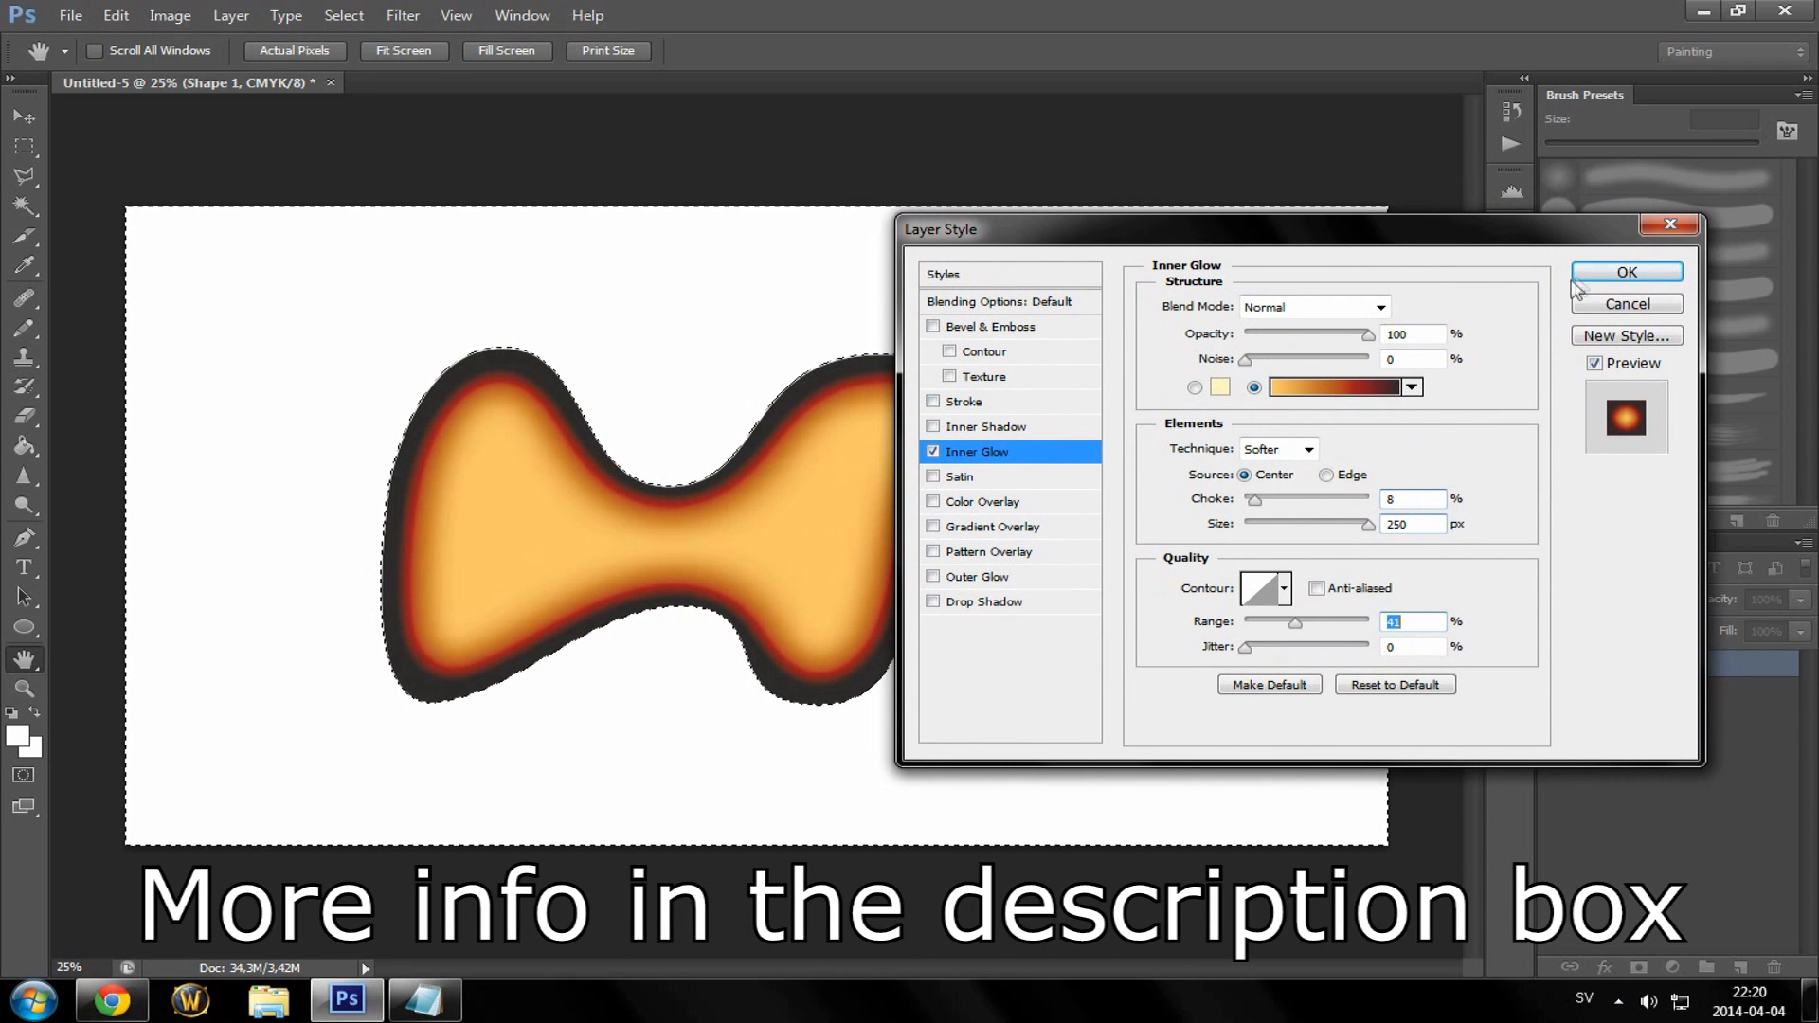
- Apply the inner glow and drag the glowing shape around the white canvas
{"action": "left_click", "coordinate": [1626, 271]}
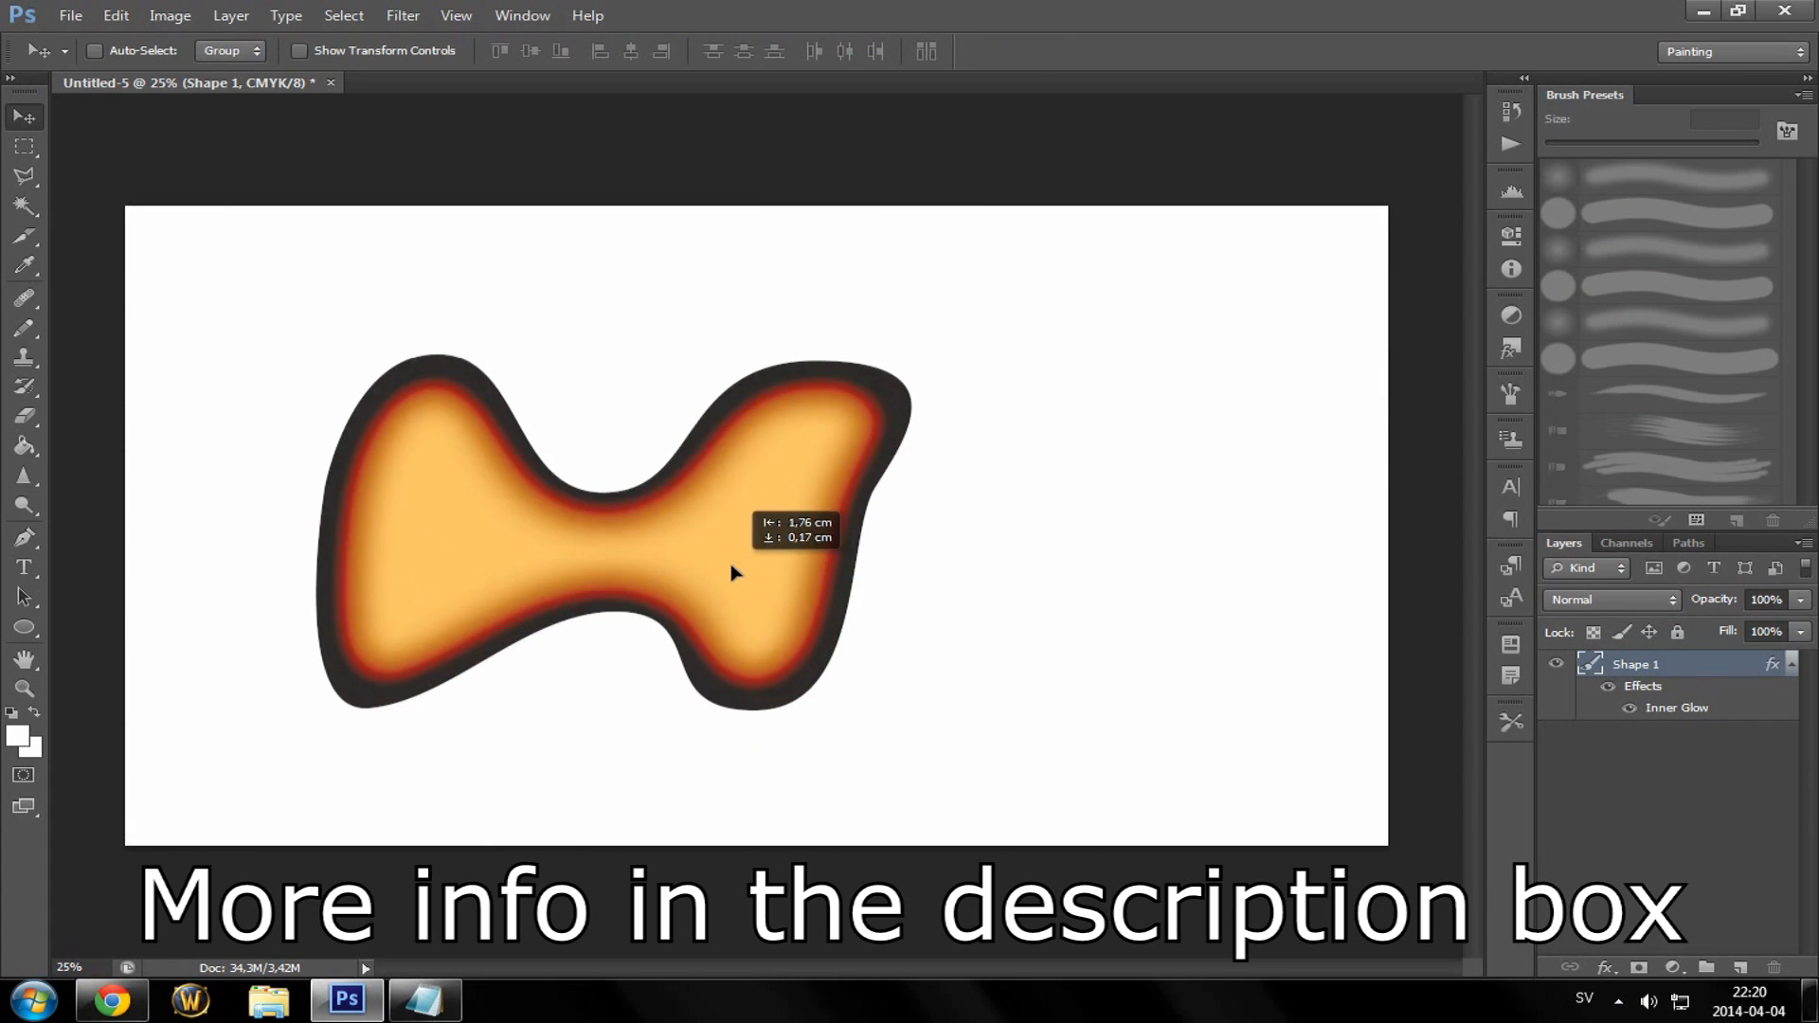
{"action": "left_click_drag", "start_coordinate": [732, 574], "coordinate": [809, 587]}
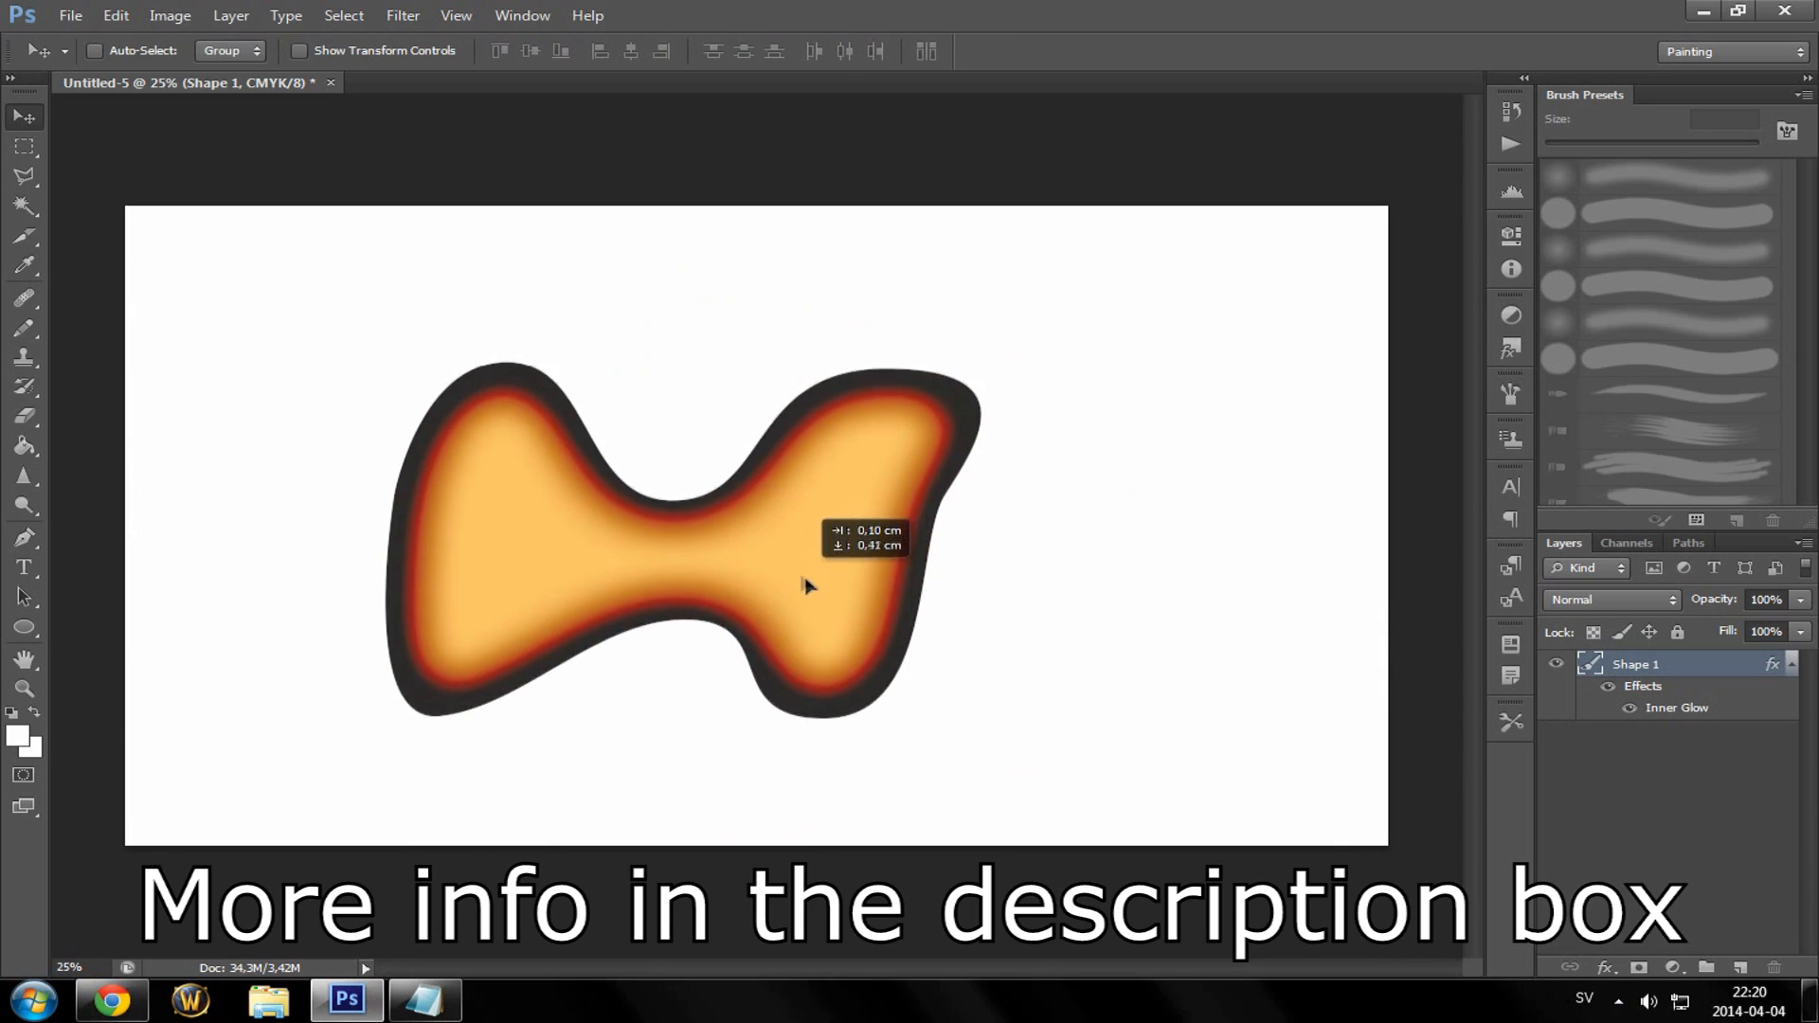
{"action": "left_click_drag", "start_coordinate": [809, 586], "coordinate": [1052, 656]}
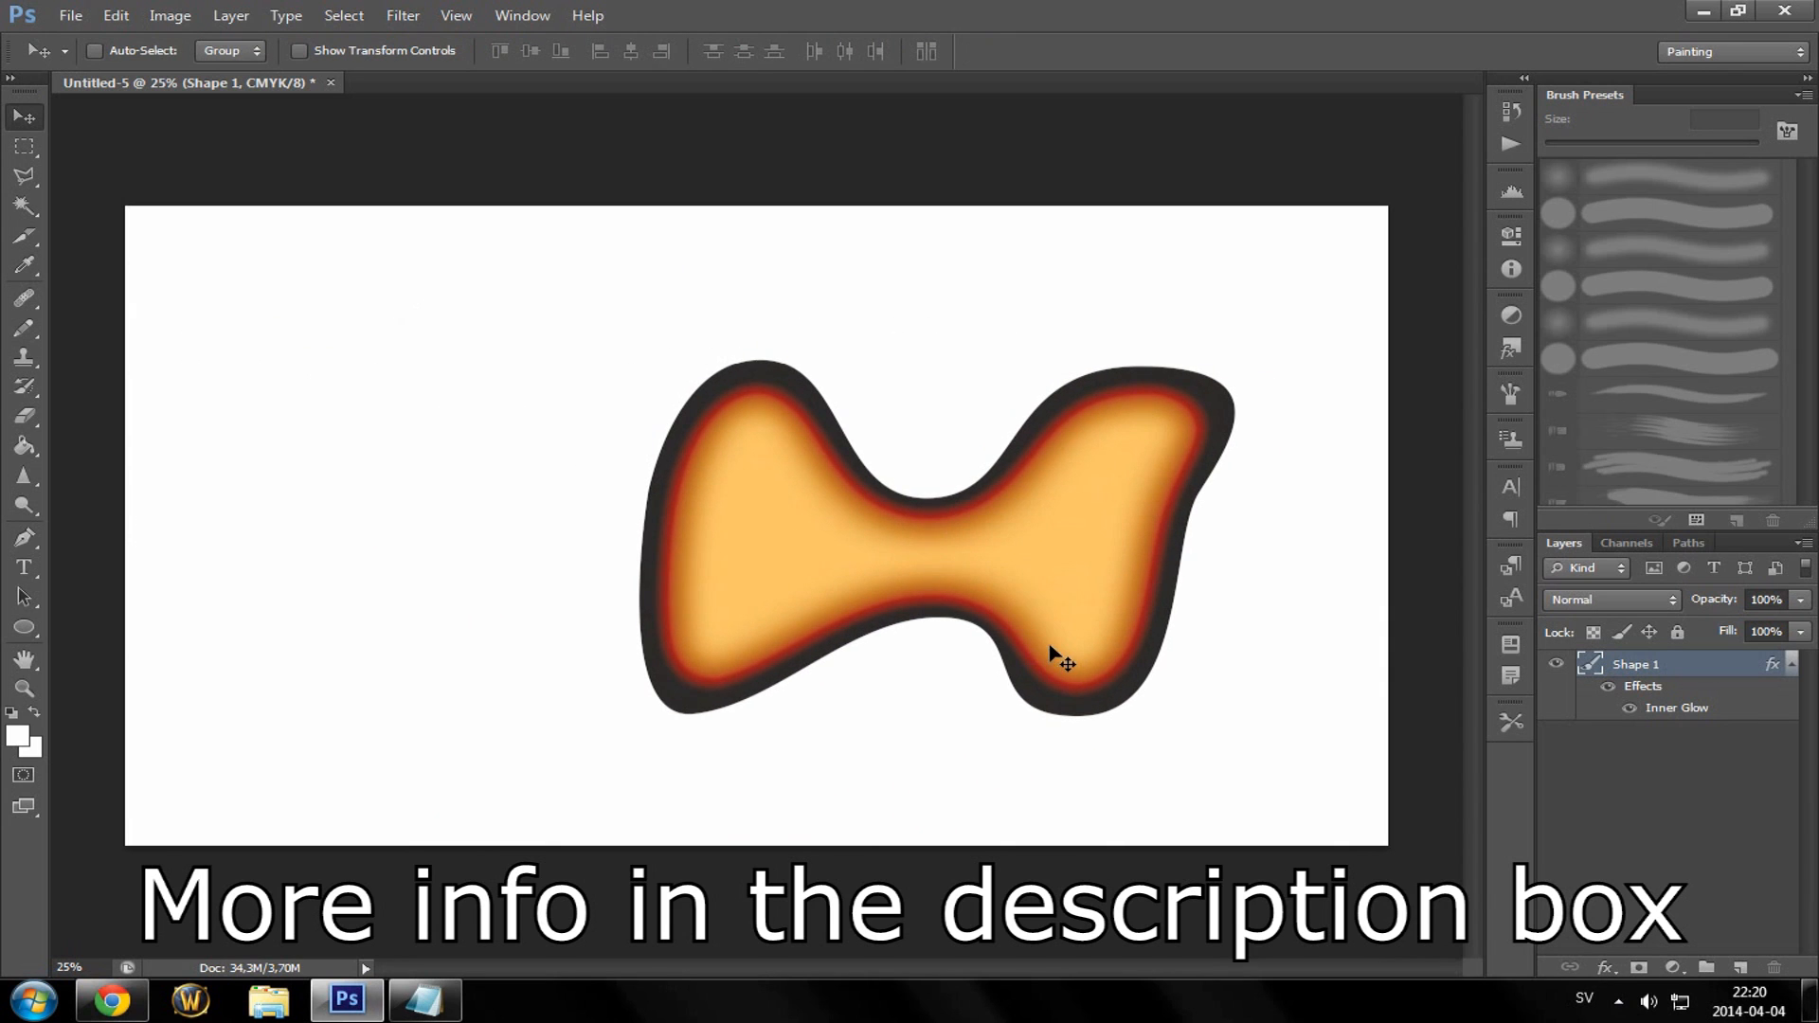
{"action": "left_click_drag", "start_coordinate": [1063, 662], "coordinate": [714, 563]}
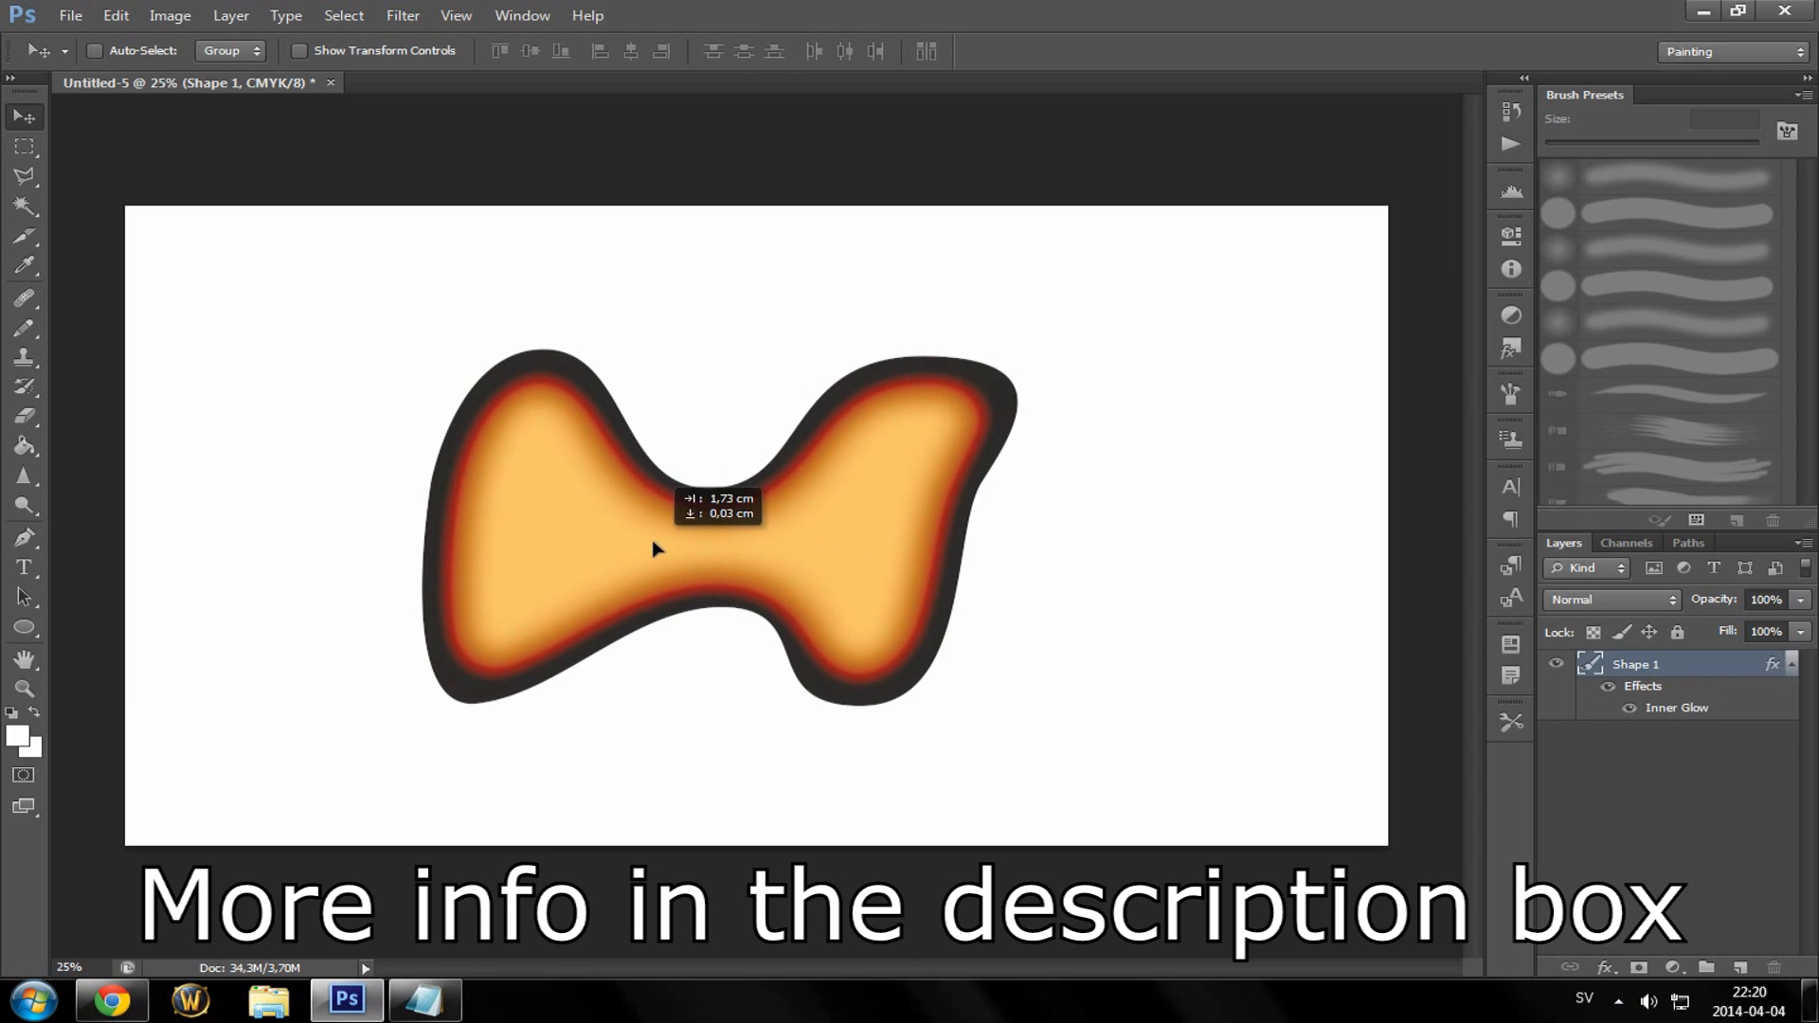
{"action": "left_click_drag", "start_coordinate": [721, 523], "coordinate": [645, 528]}
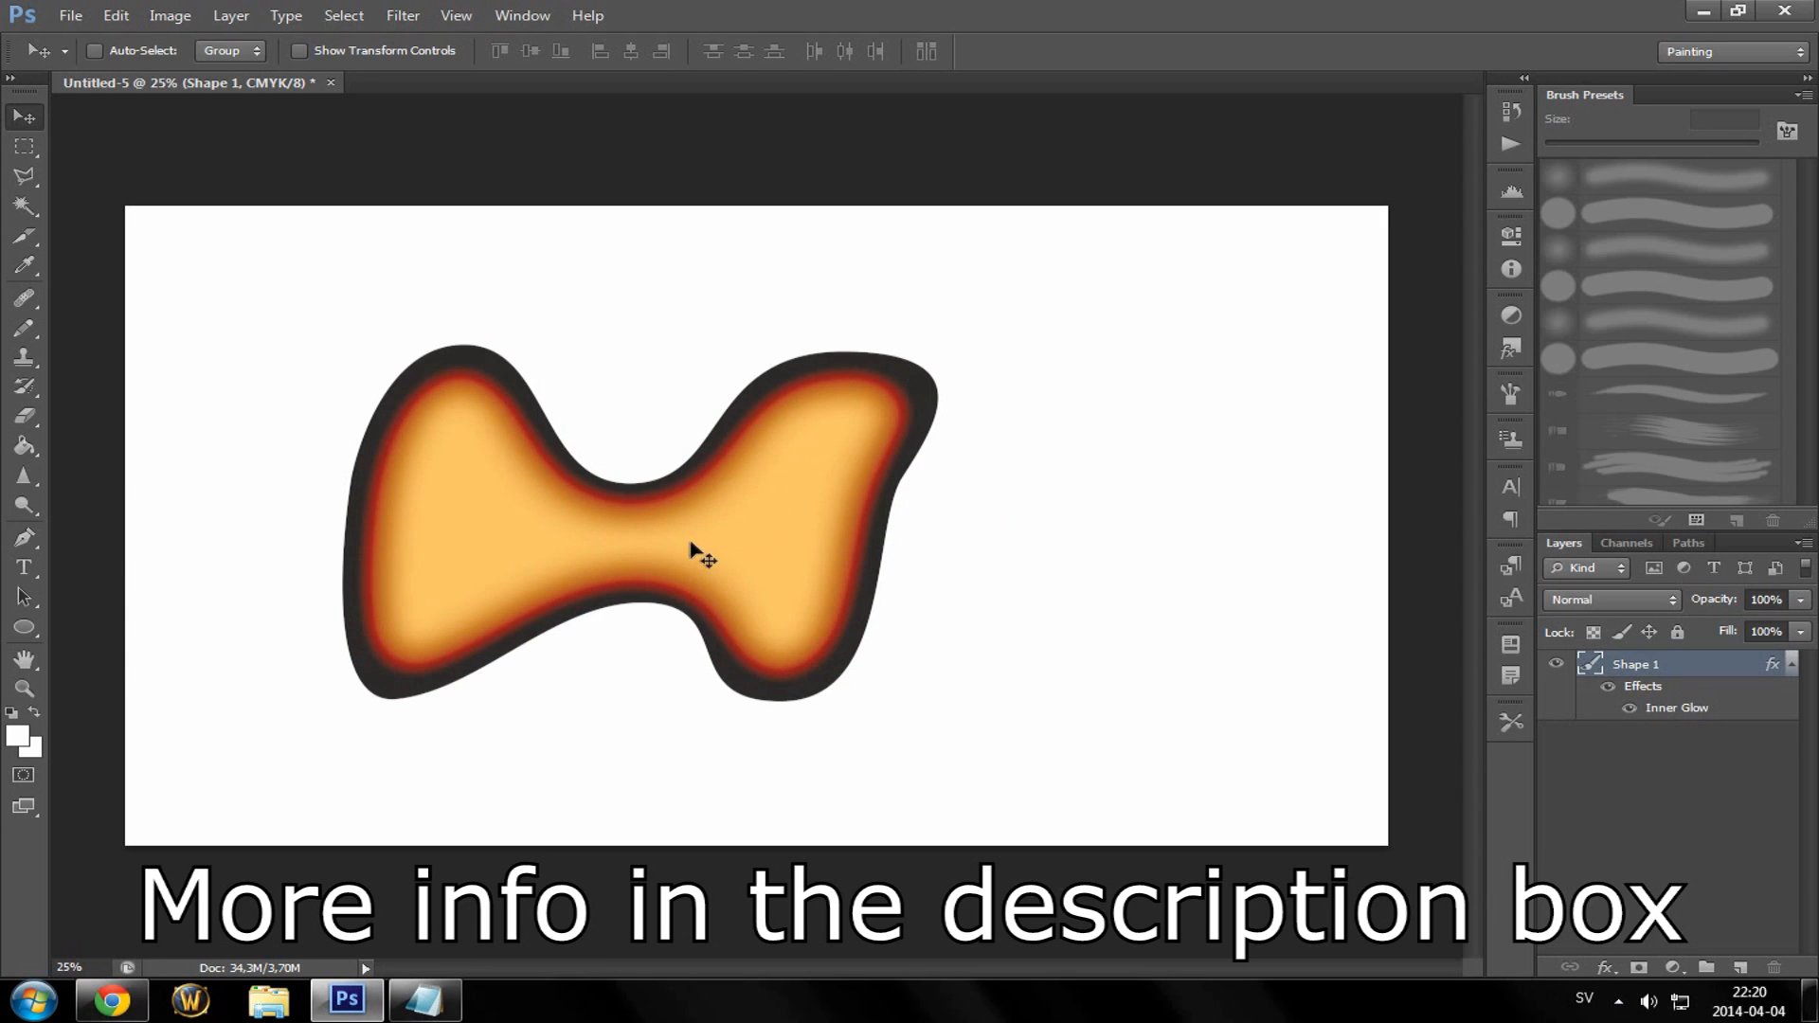
{"action": "left_click_drag", "start_coordinate": [705, 559], "coordinate": [798, 537]}
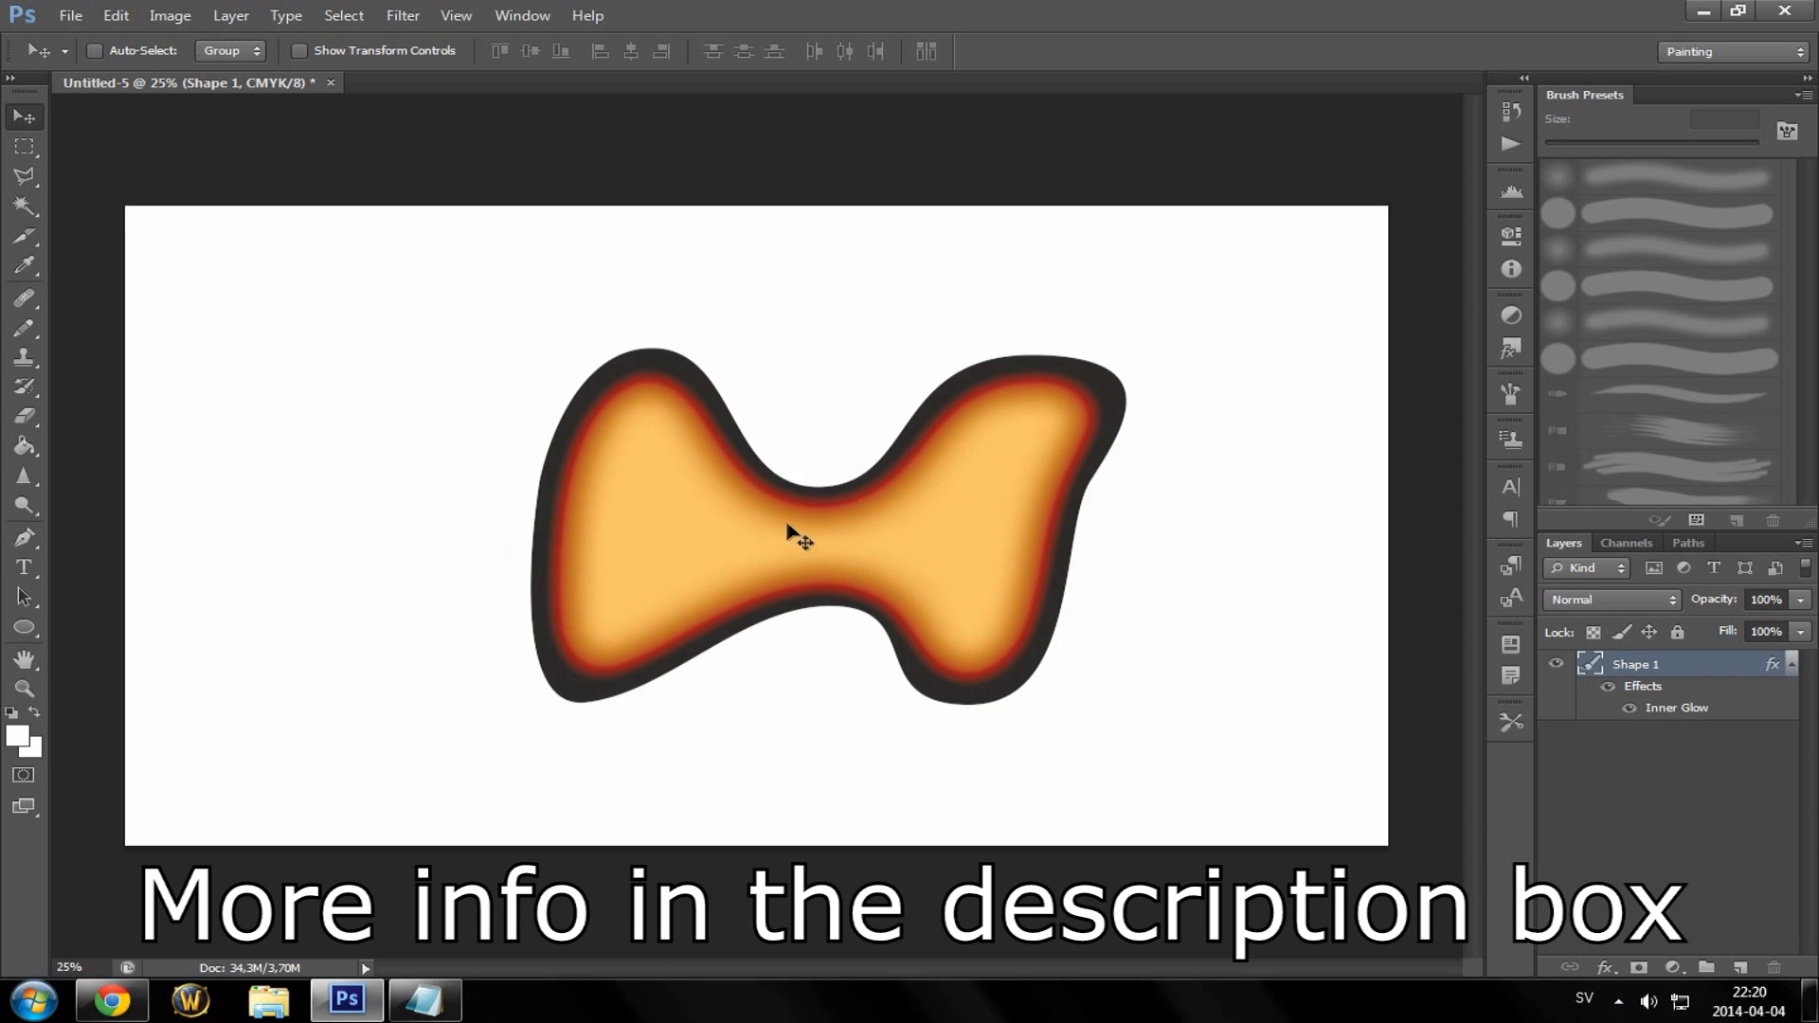
{"action": "left_click_drag", "start_coordinate": [799, 534], "coordinate": [679, 498]}
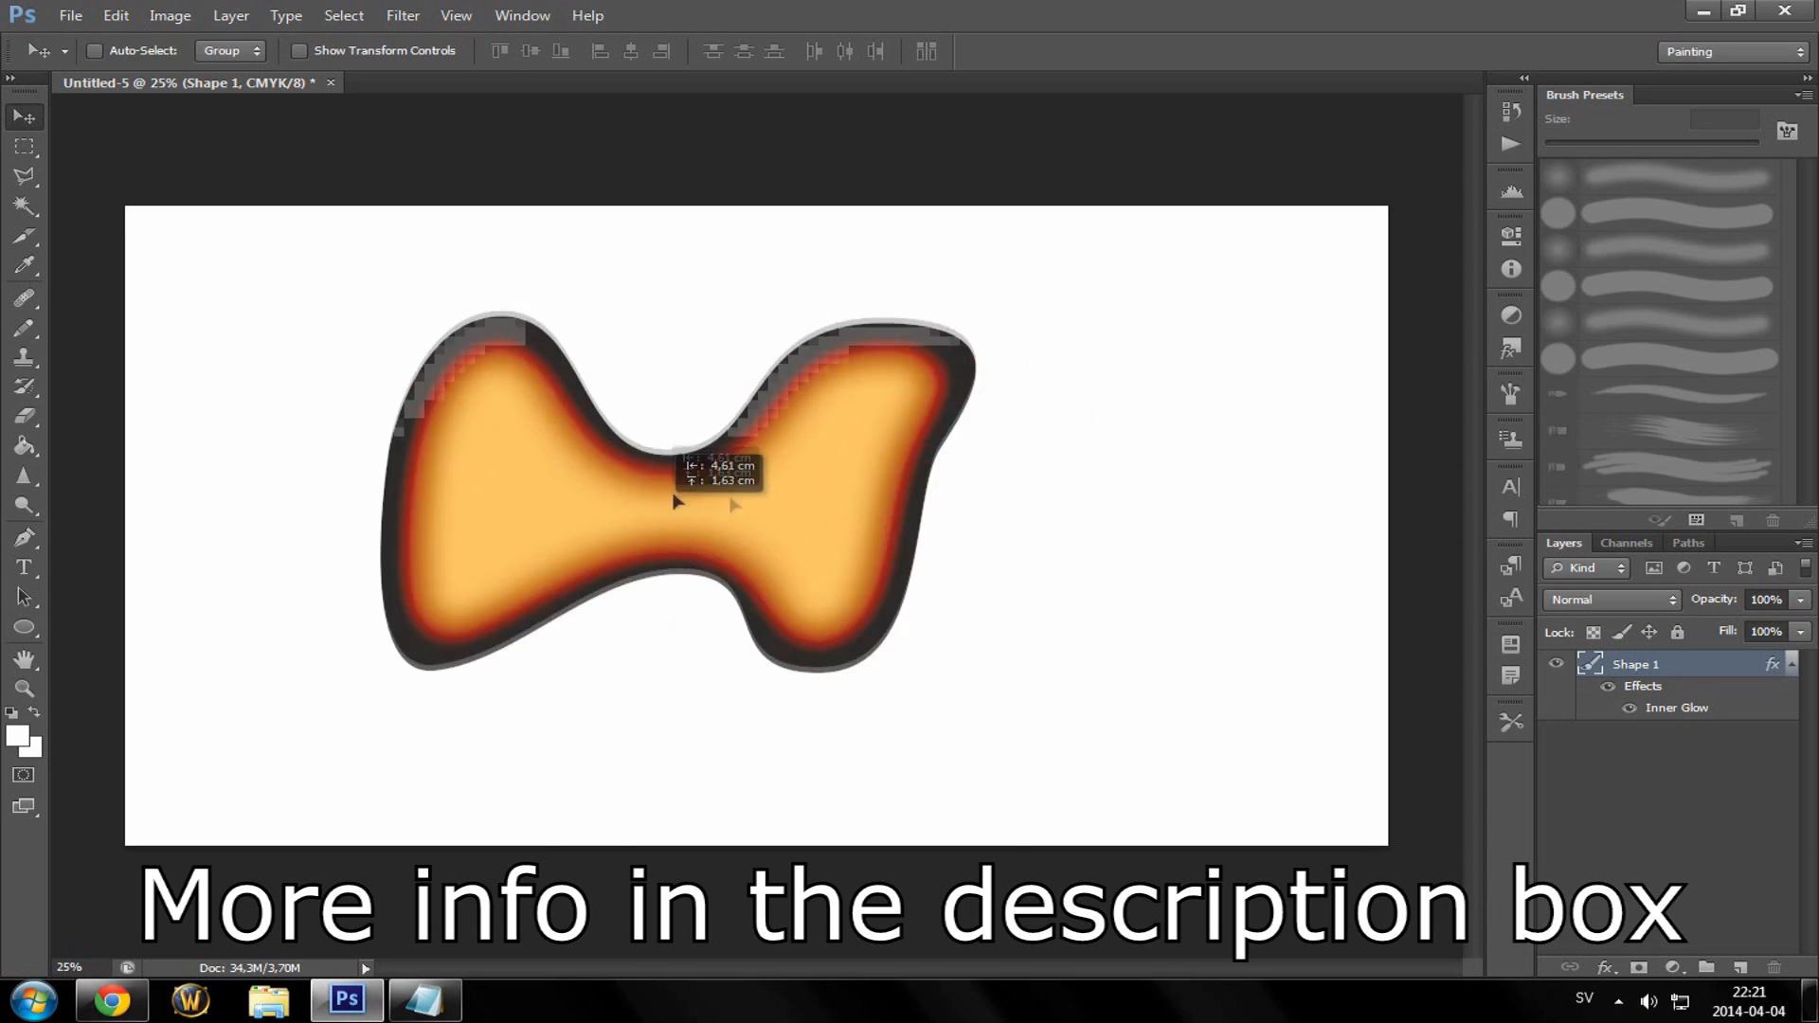